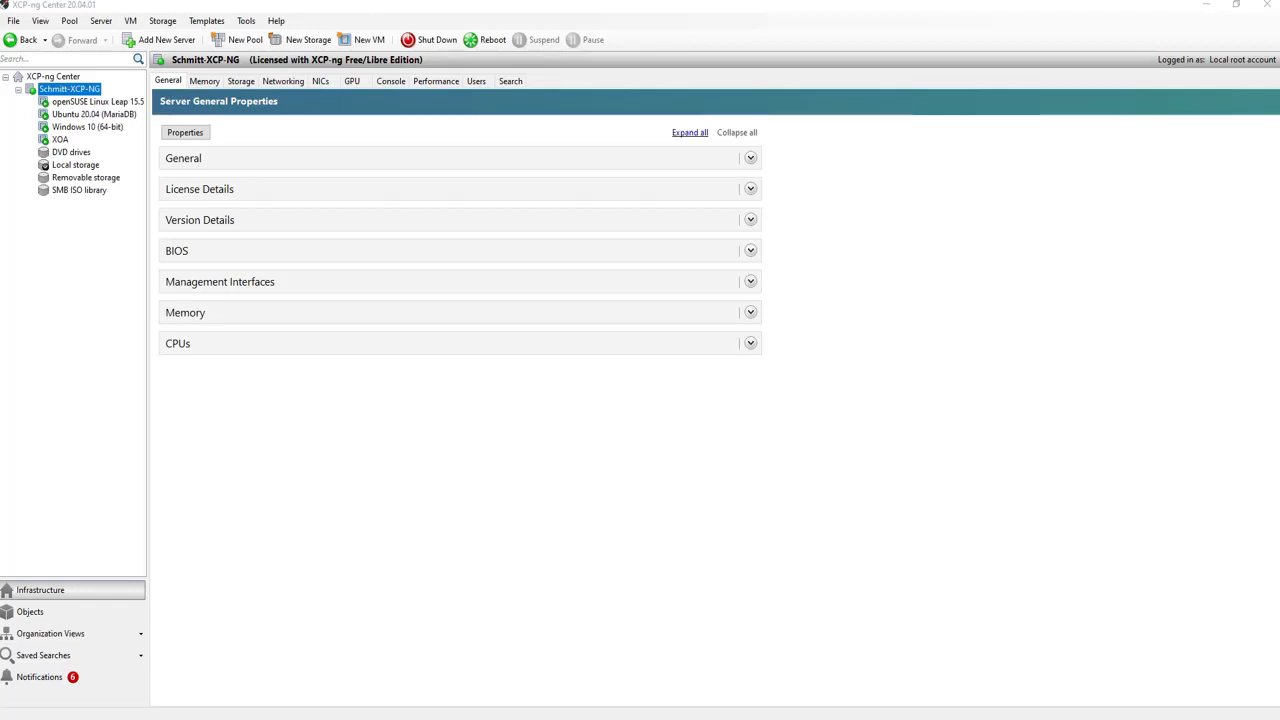
{"action": "mouse_move", "coordinate": [560, 520]}
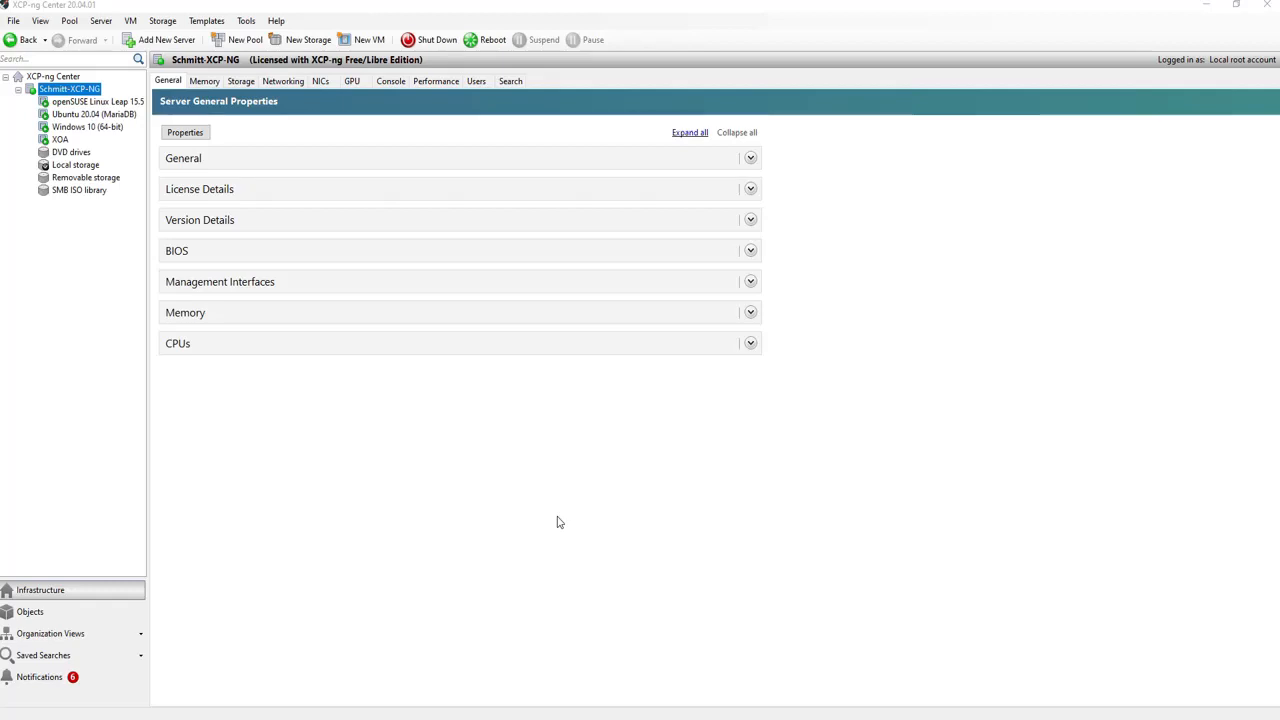
{"action": "mouse_move", "coordinate": [180, 444]}
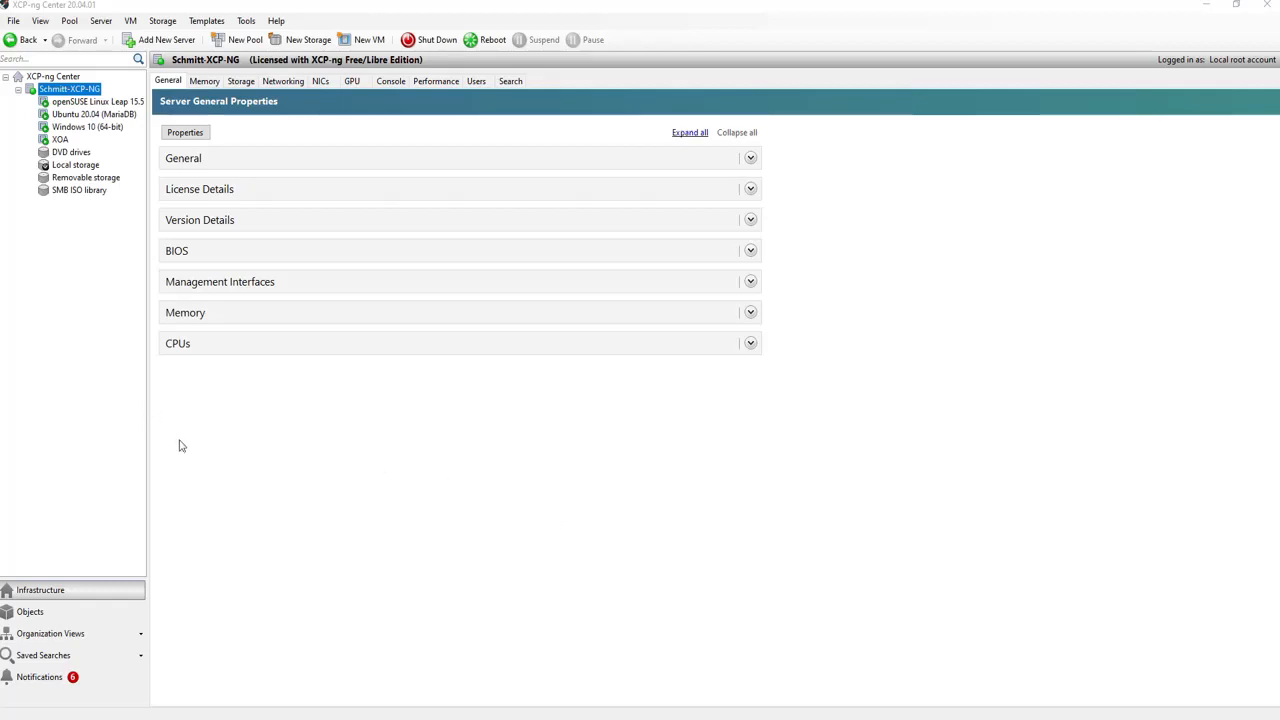
{"action": "mouse_move", "coordinate": [224, 388]}
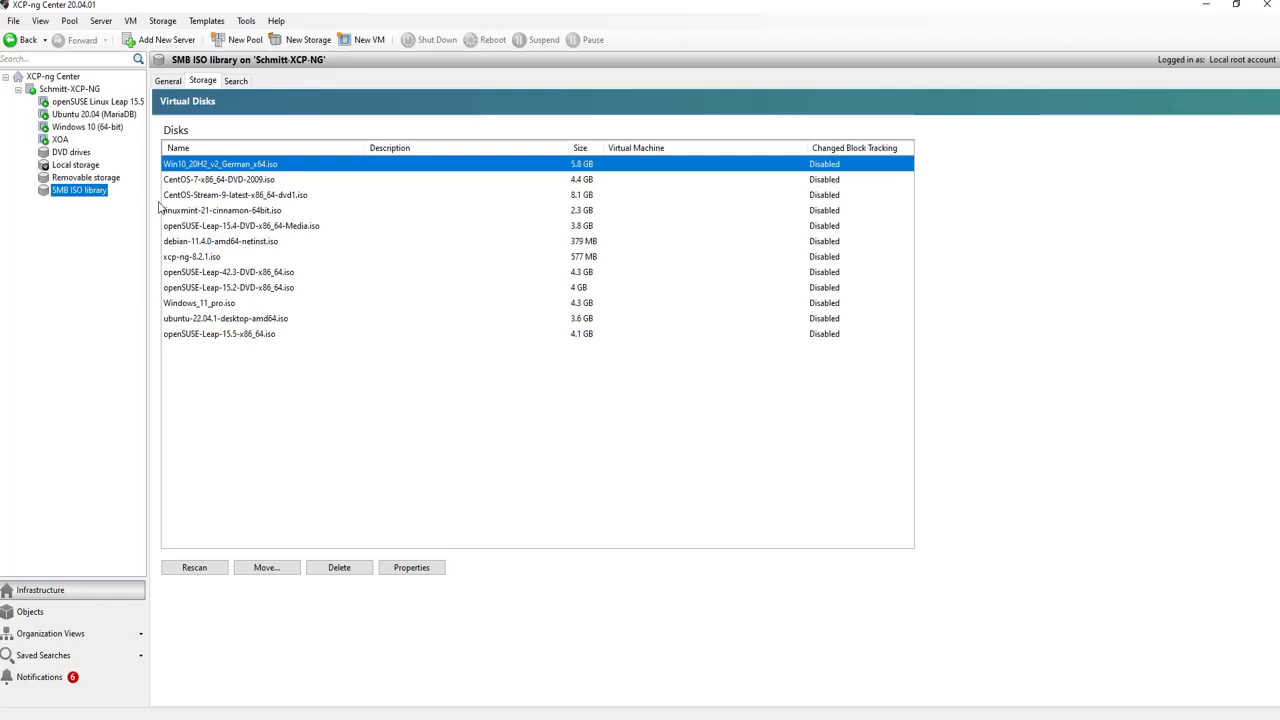
{"action": "mouse_move", "coordinate": [332, 396]}
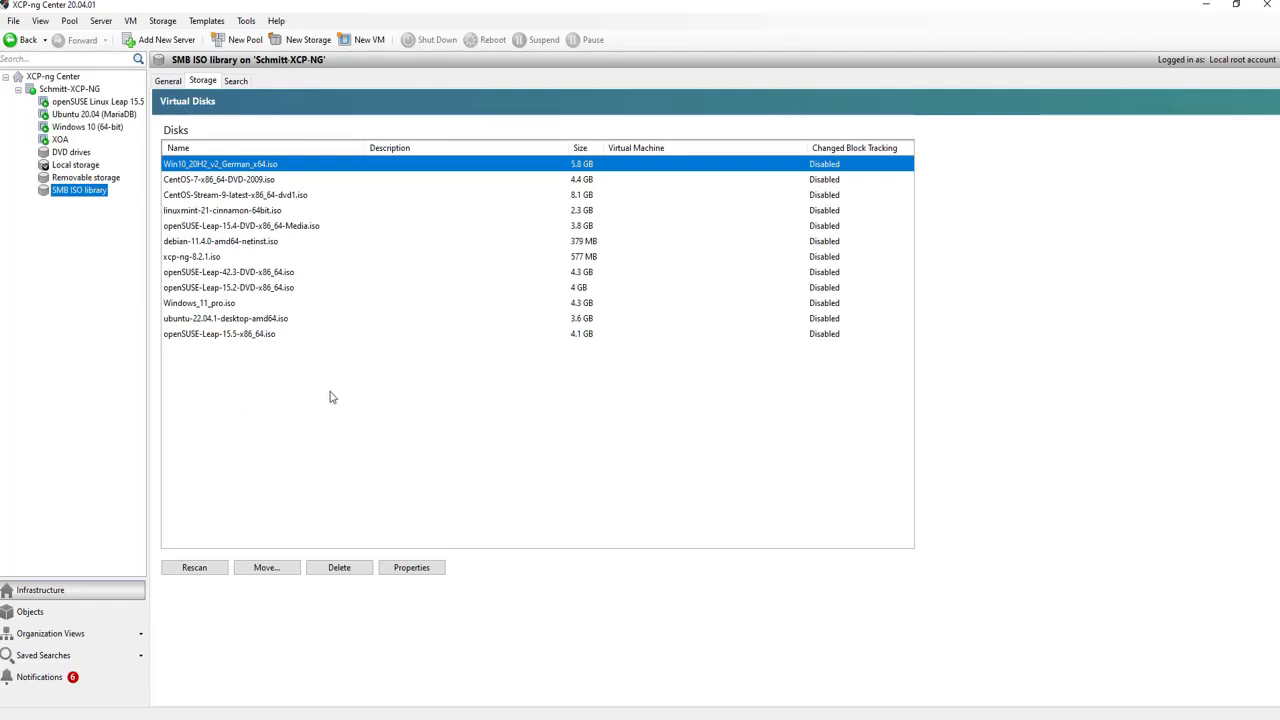
{"action": "mouse_move", "coordinate": [688, 216]}
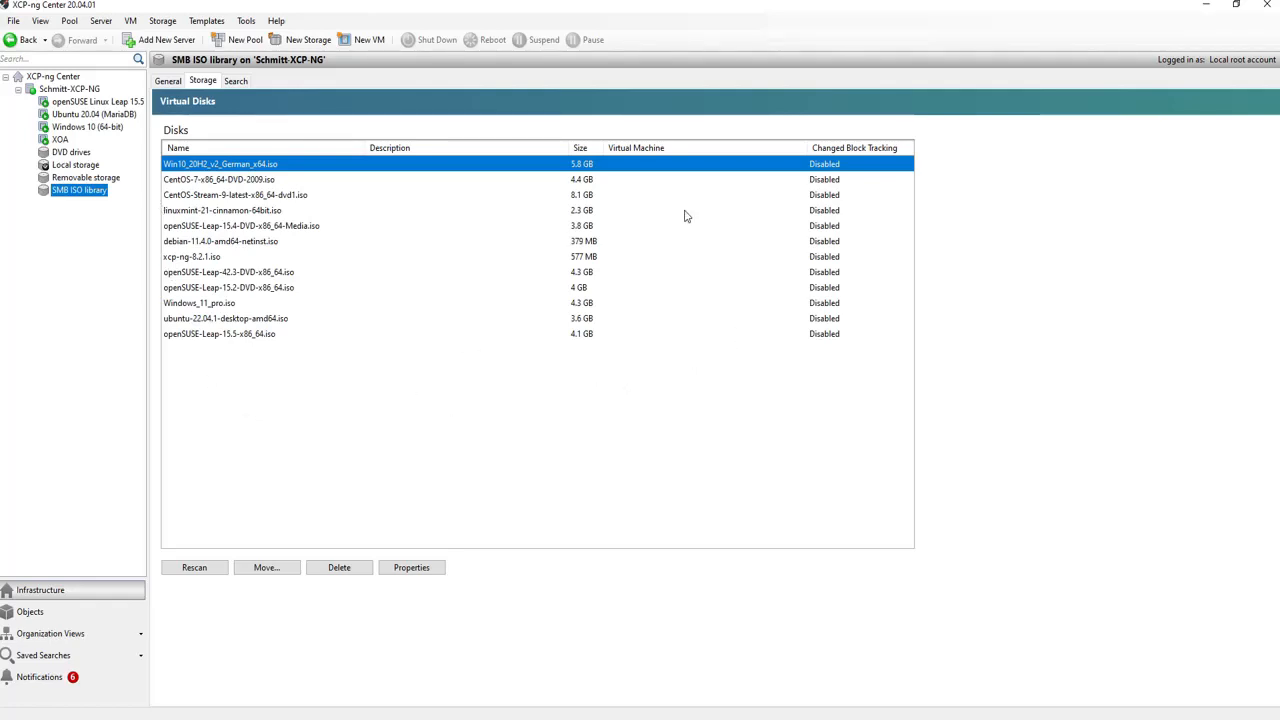
{"action": "mouse_move", "coordinate": [208, 372]}
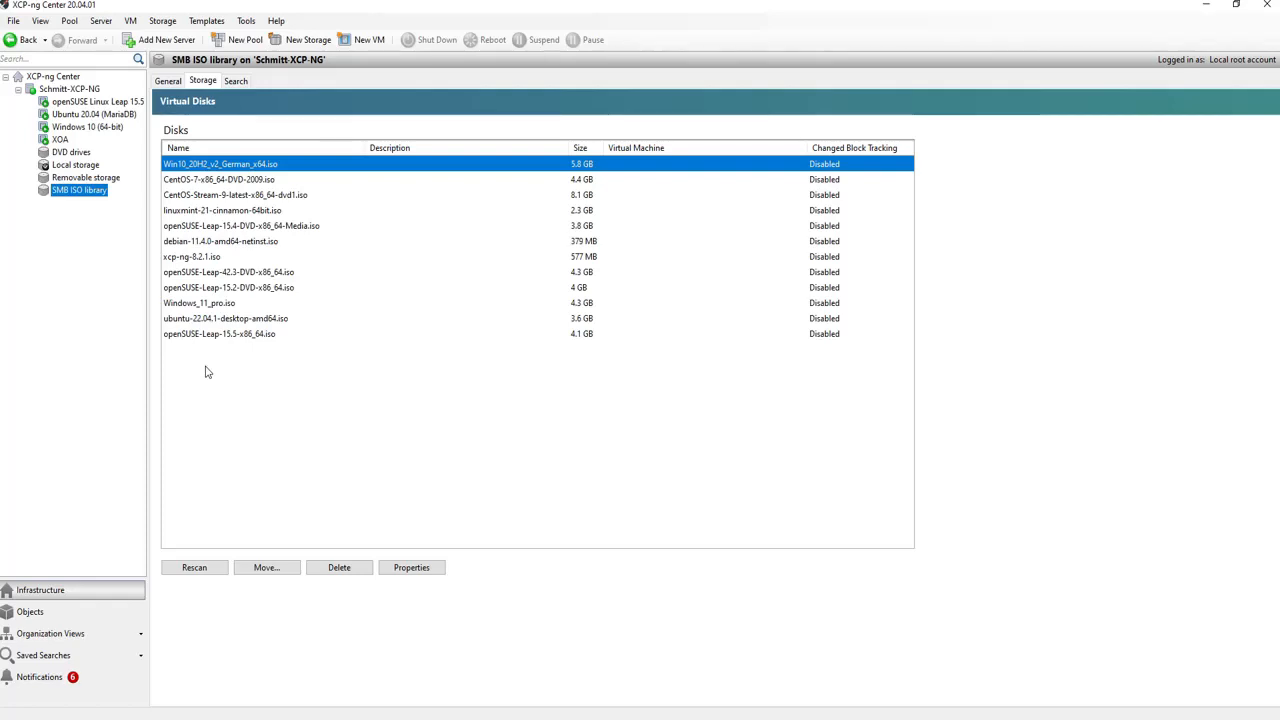
Select the openSUSE-Leap-15.5-x86_64.iso entry in the SMB ISO library's disk list.
{"action": "left_click", "coordinate": [220, 332]}
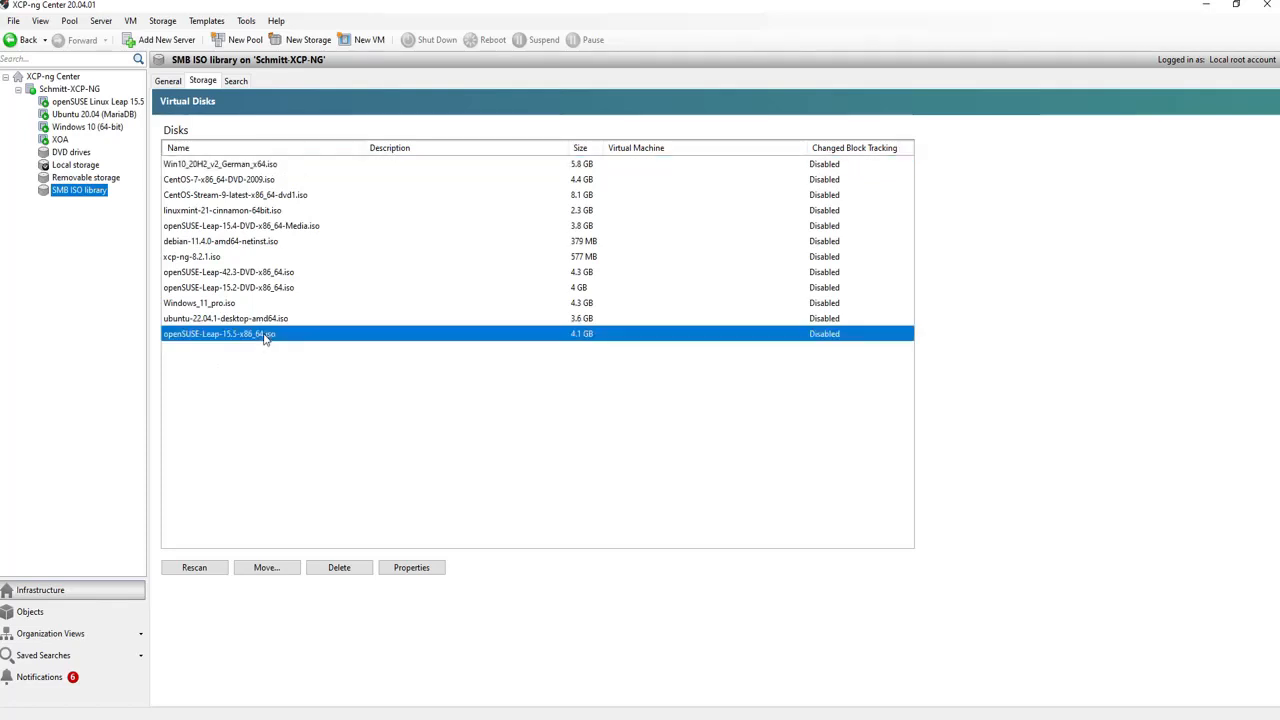
{"action": "mouse_move", "coordinate": [278, 344]}
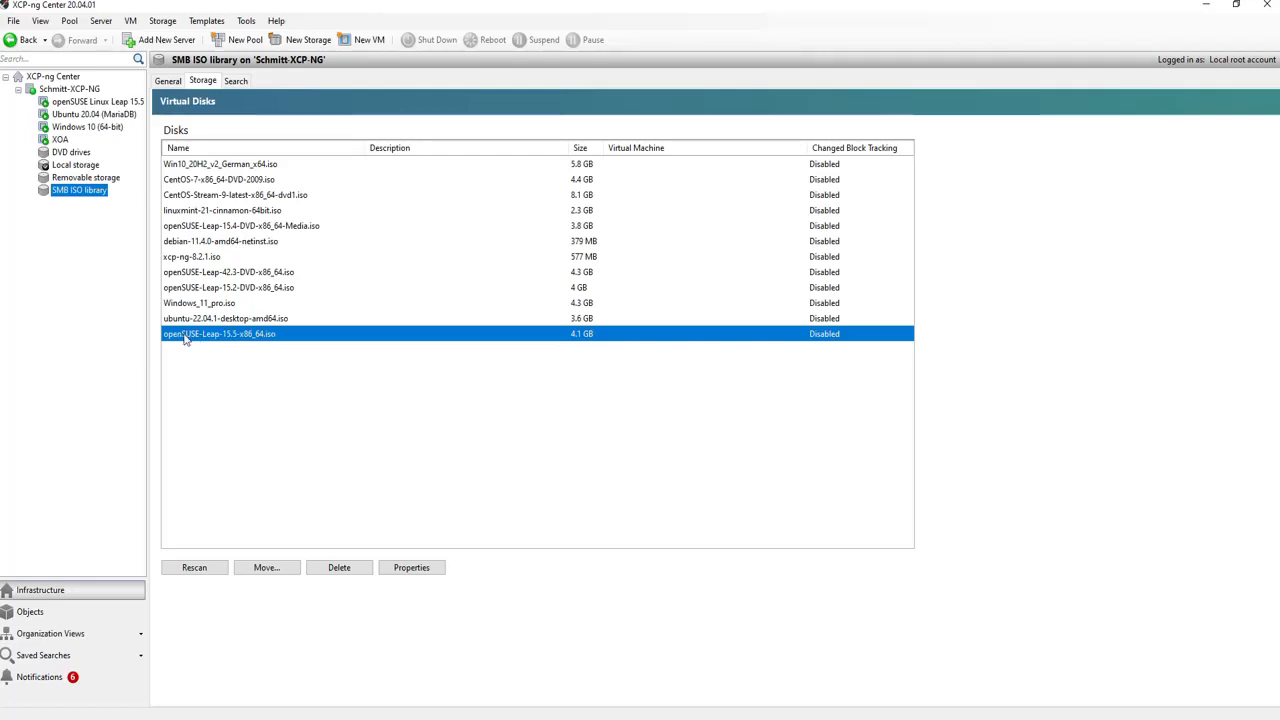
{"action": "mouse_move", "coordinate": [214, 340]}
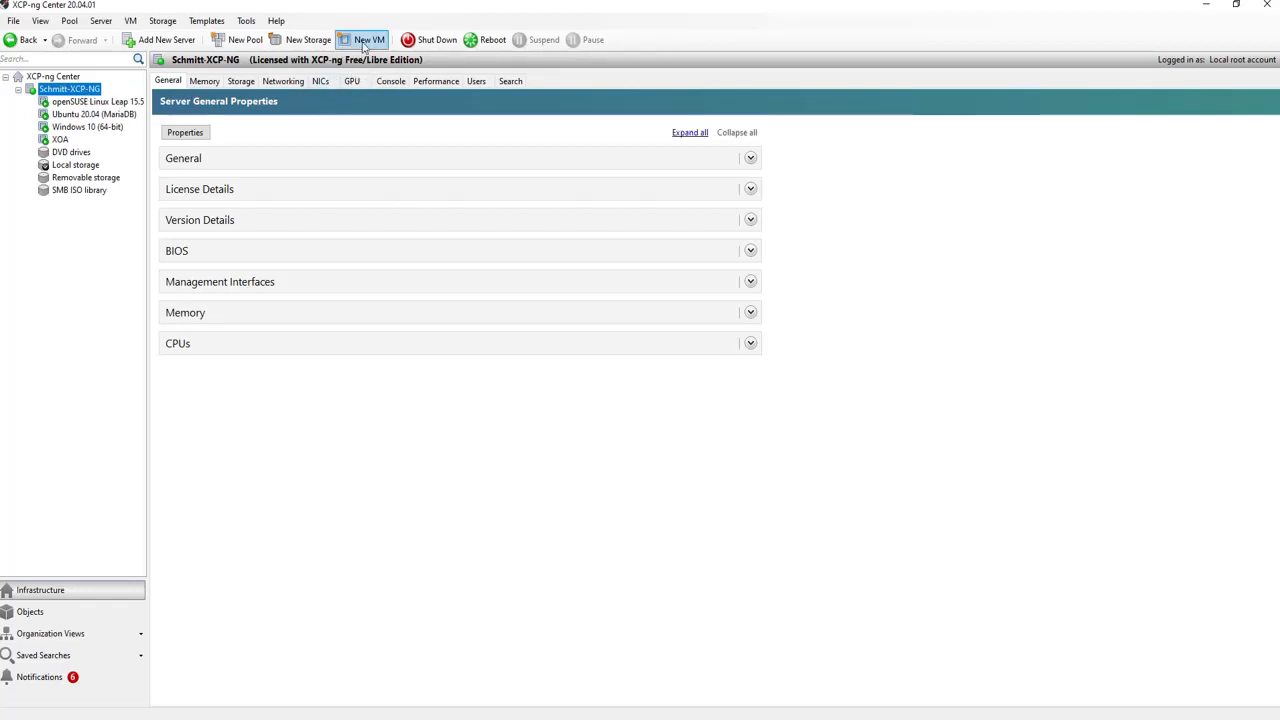
Begin a new VM from the SUSE Linux Enterprise Server 12 SP3 (64-bit) template.
{"action": "left_click", "coordinate": [362, 40]}
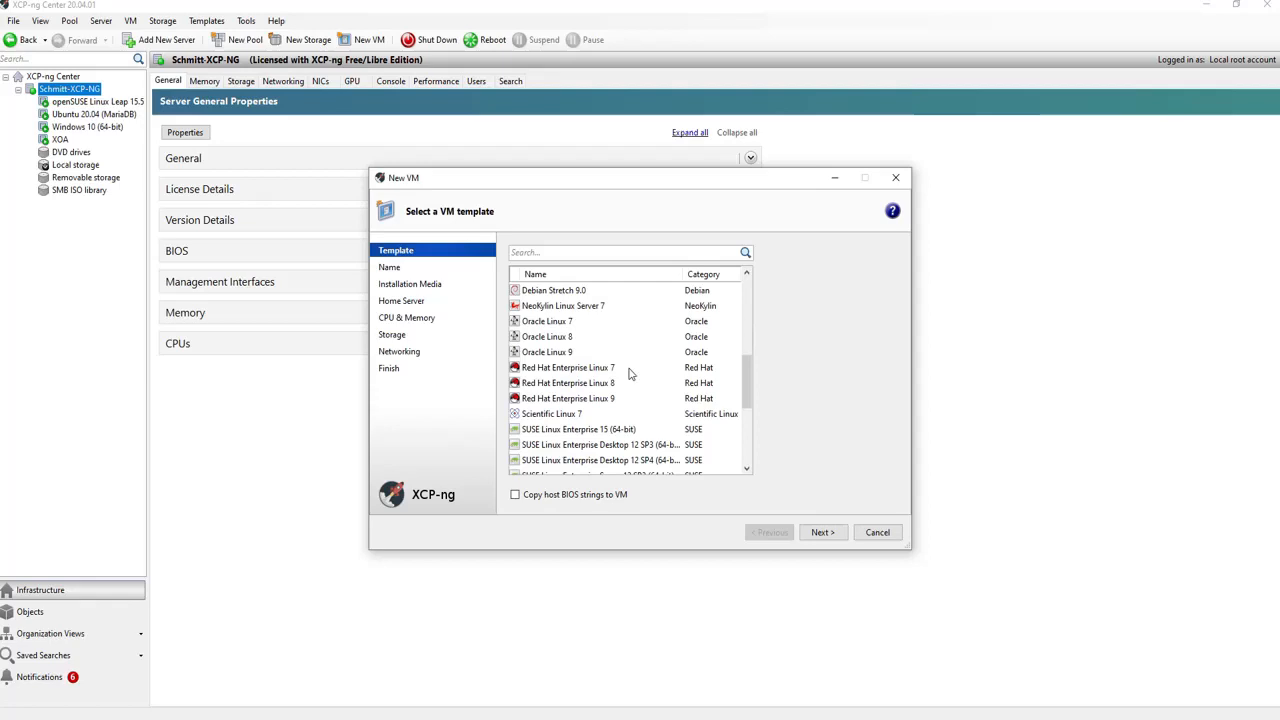
{"action": "scroll", "scroll_direction": "down", "scroll_amount": 3}
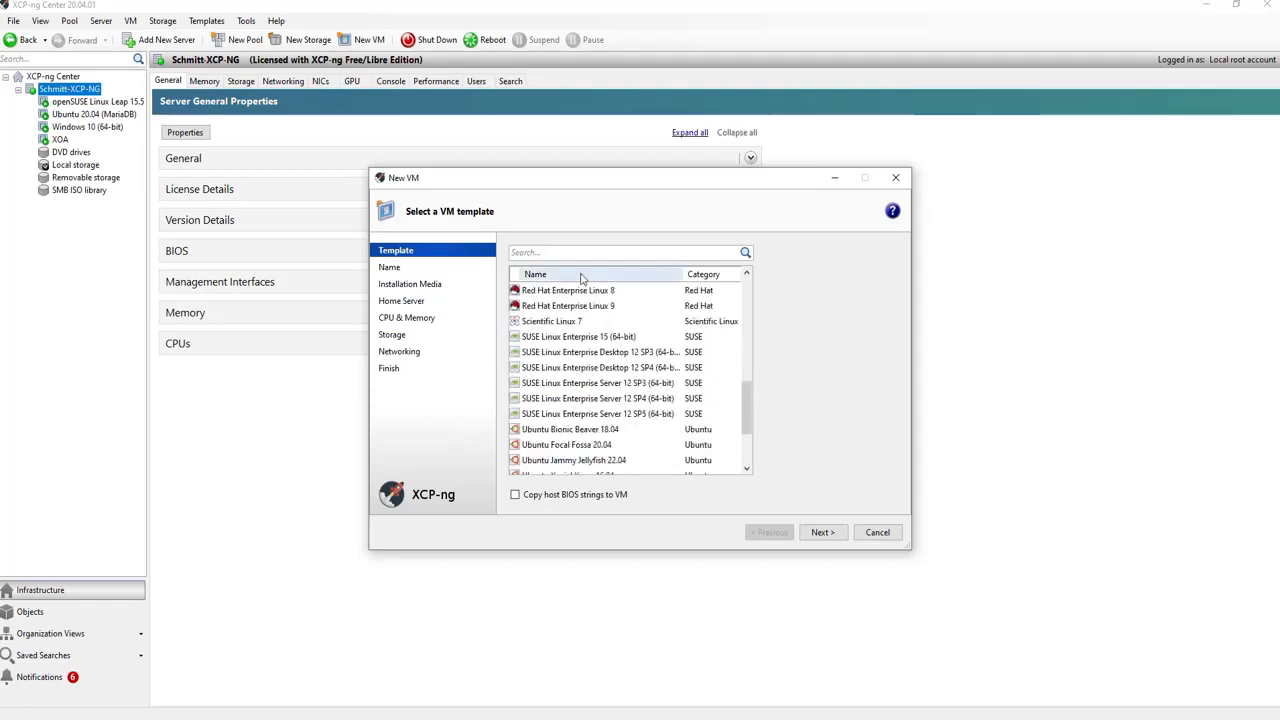
{"action": "left_click", "coordinate": [598, 412]}
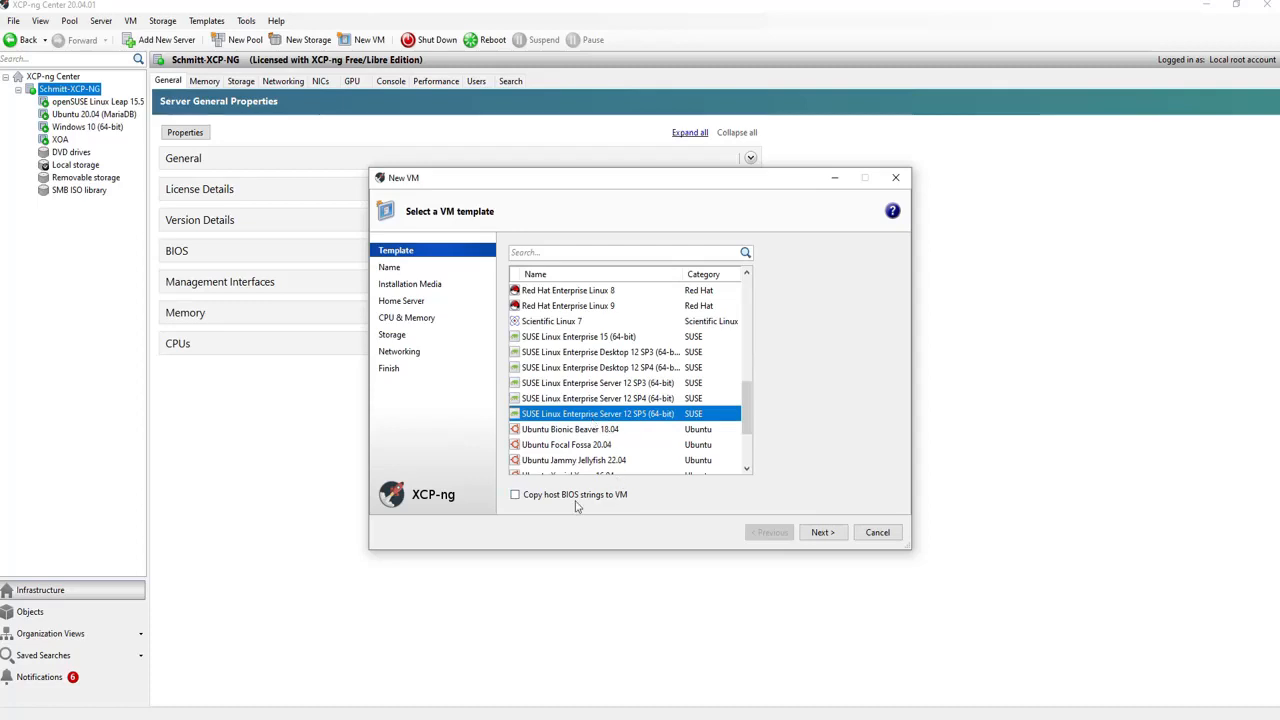
{"action": "left_click", "coordinate": [822, 532]}
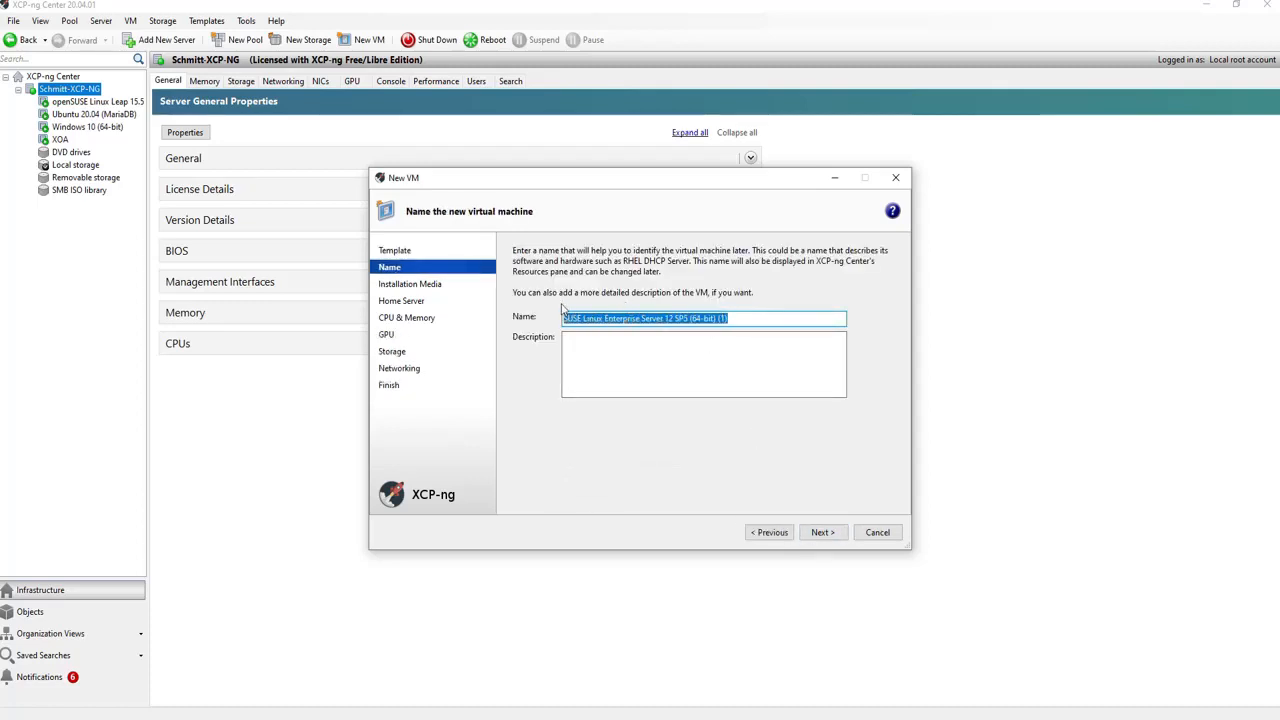
Name and describe the VM 'OpenSUSE Leap 15.5 Server' and proceed to installation media.
{"action": "type", "text": "OpenSUSE"}
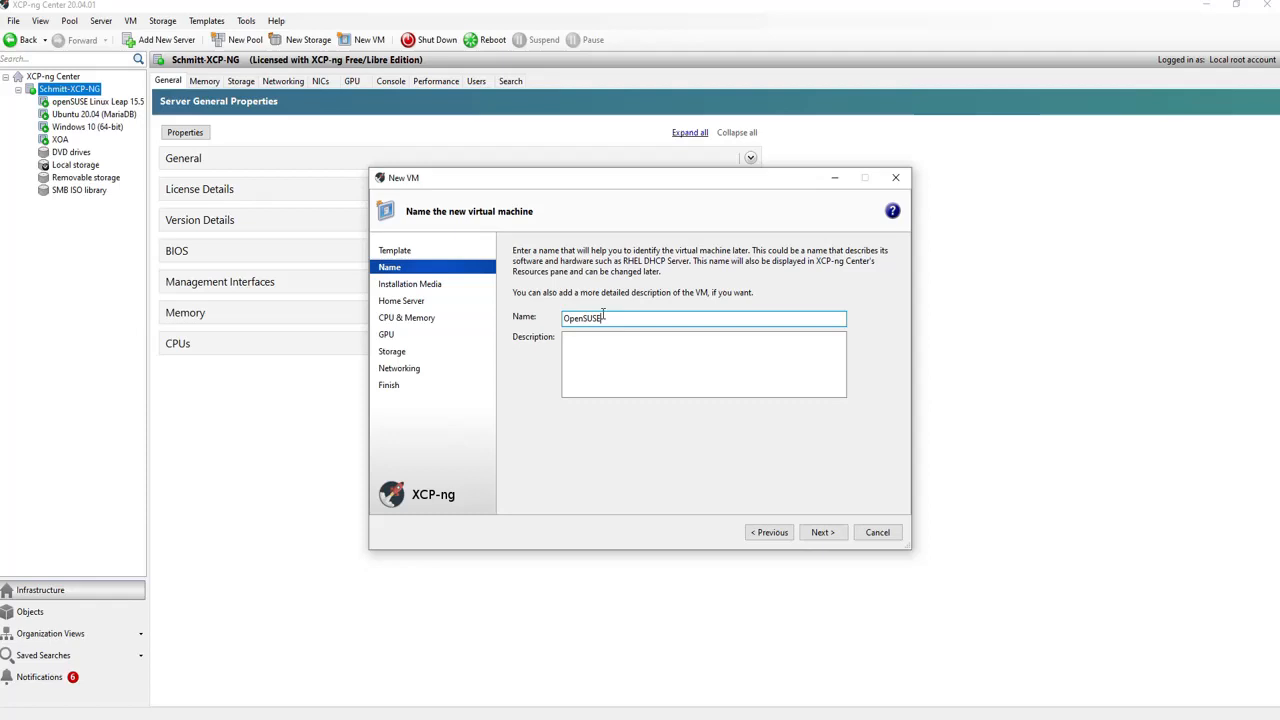
{"action": "type", "text": "Leap"}
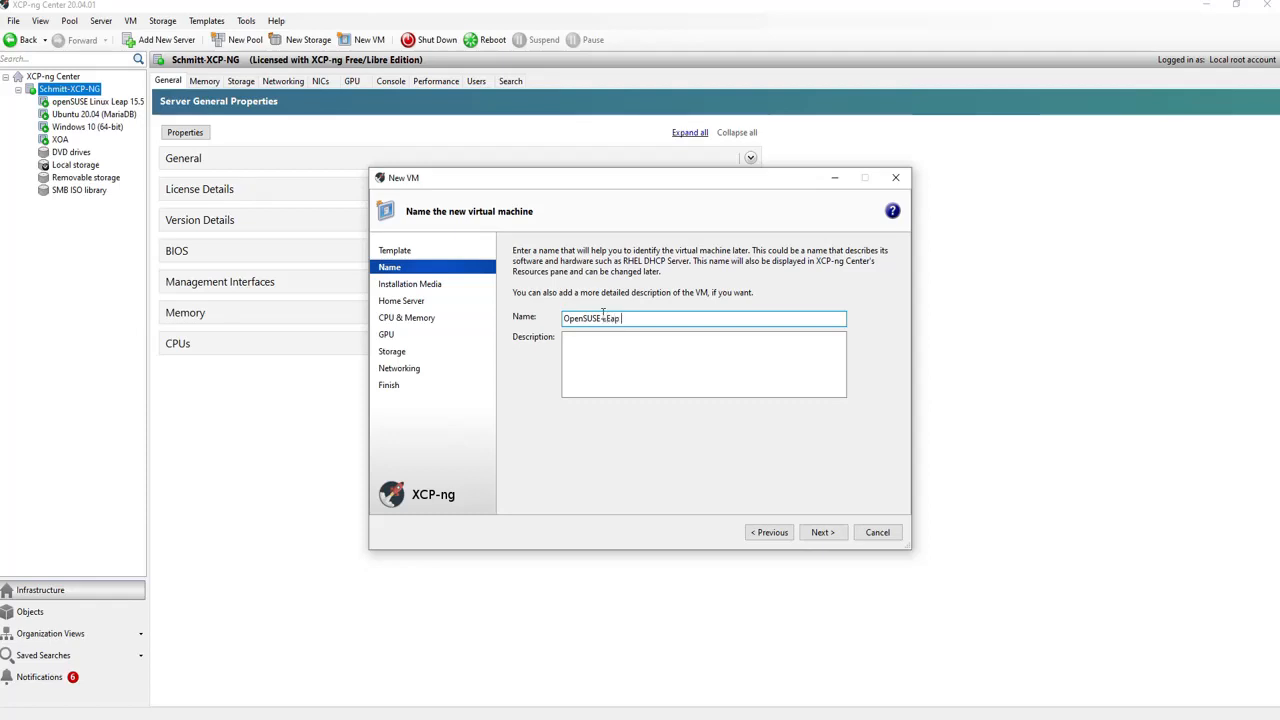
{"action": "type", "text": "15.5"}
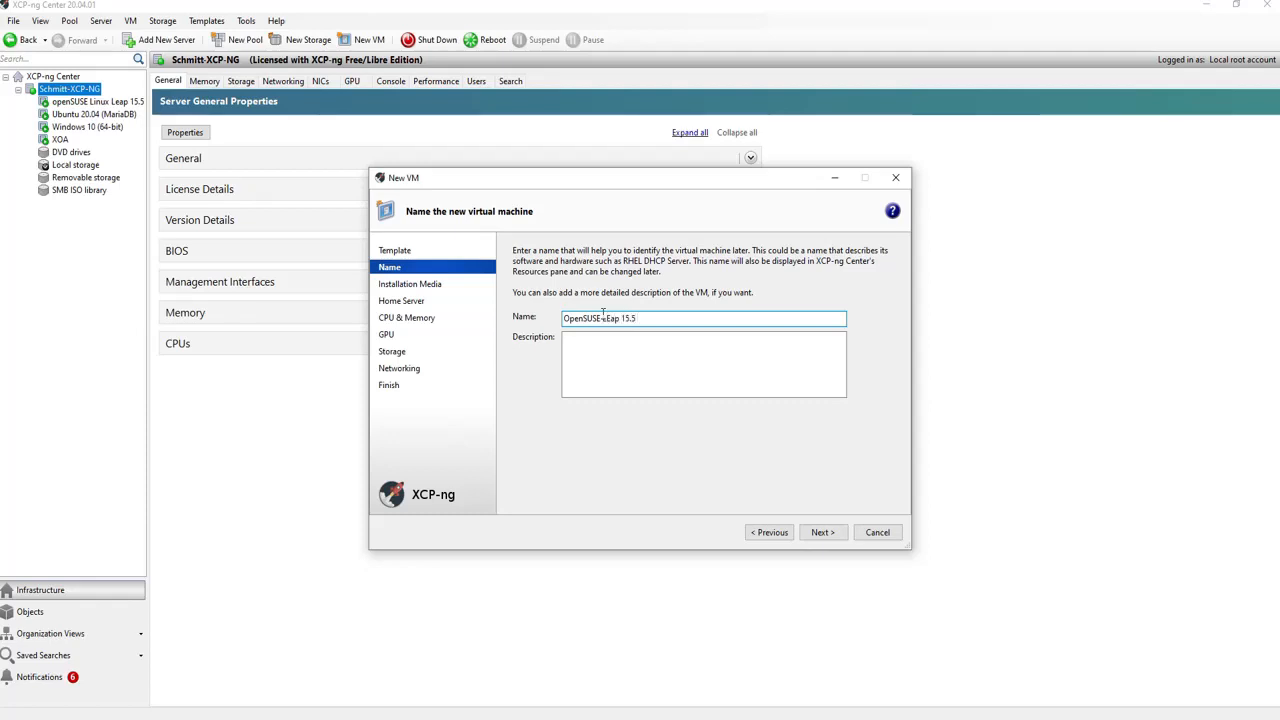
{"action": "type", "text": "Server"}
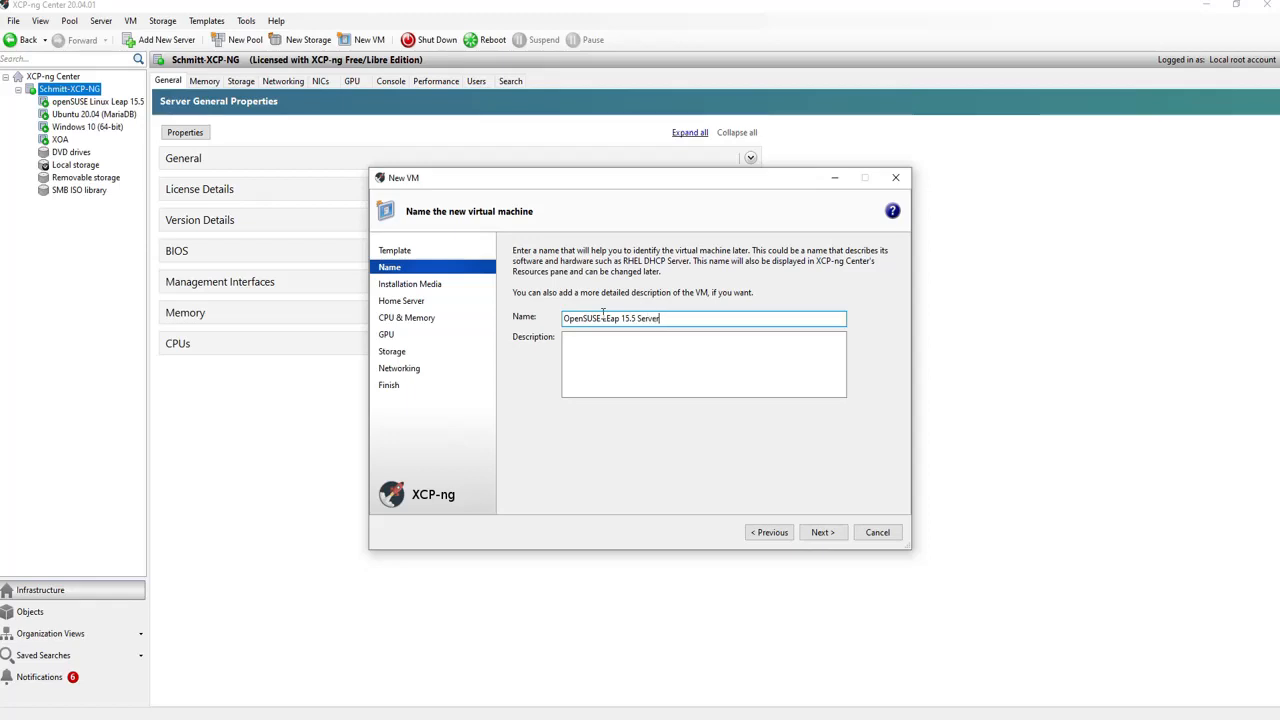
{"action": "left_click", "coordinate": [628, 384]}
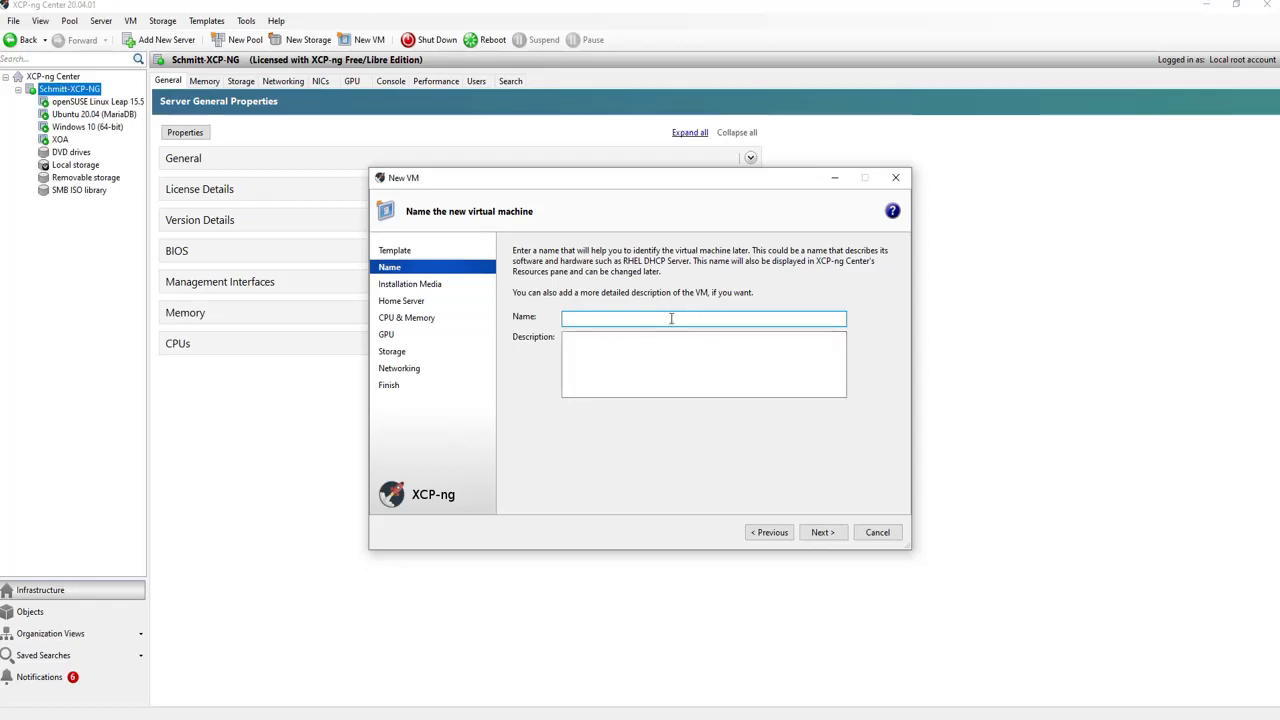
{"action": "type", "text": "OpenSUSE Leap 15.5 Server"}
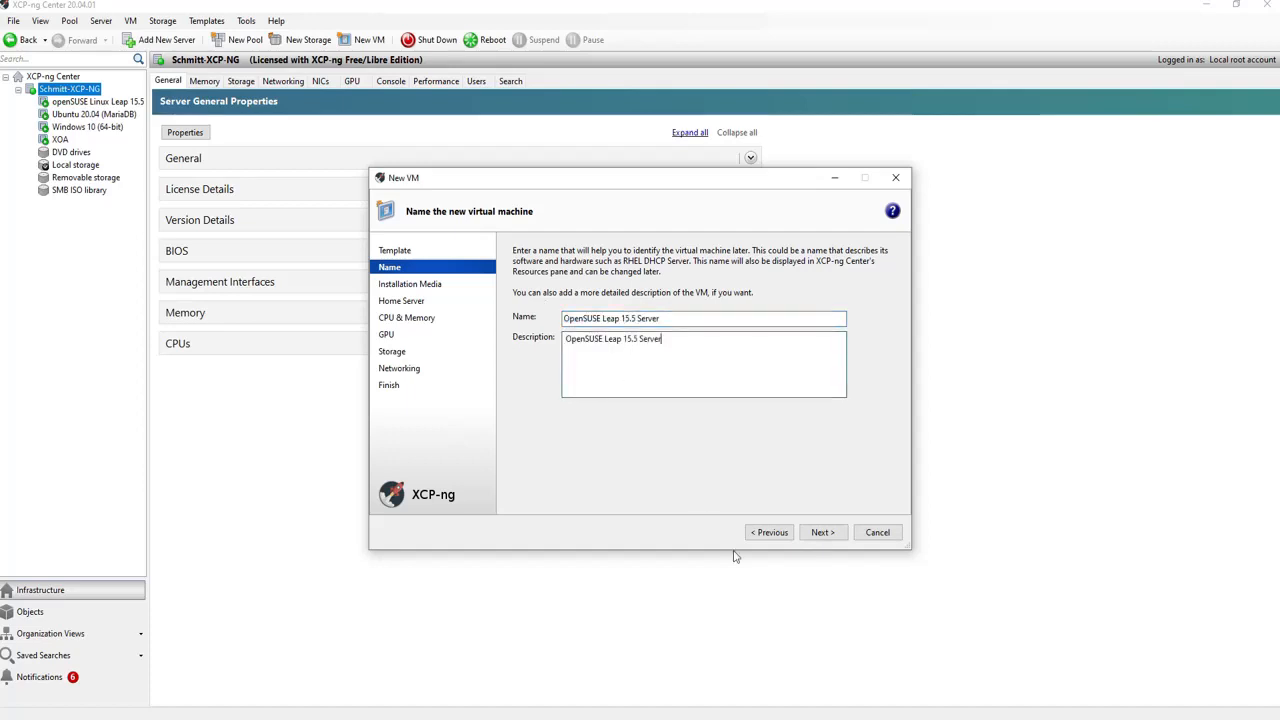
{"action": "left_click", "coordinate": [822, 532]}
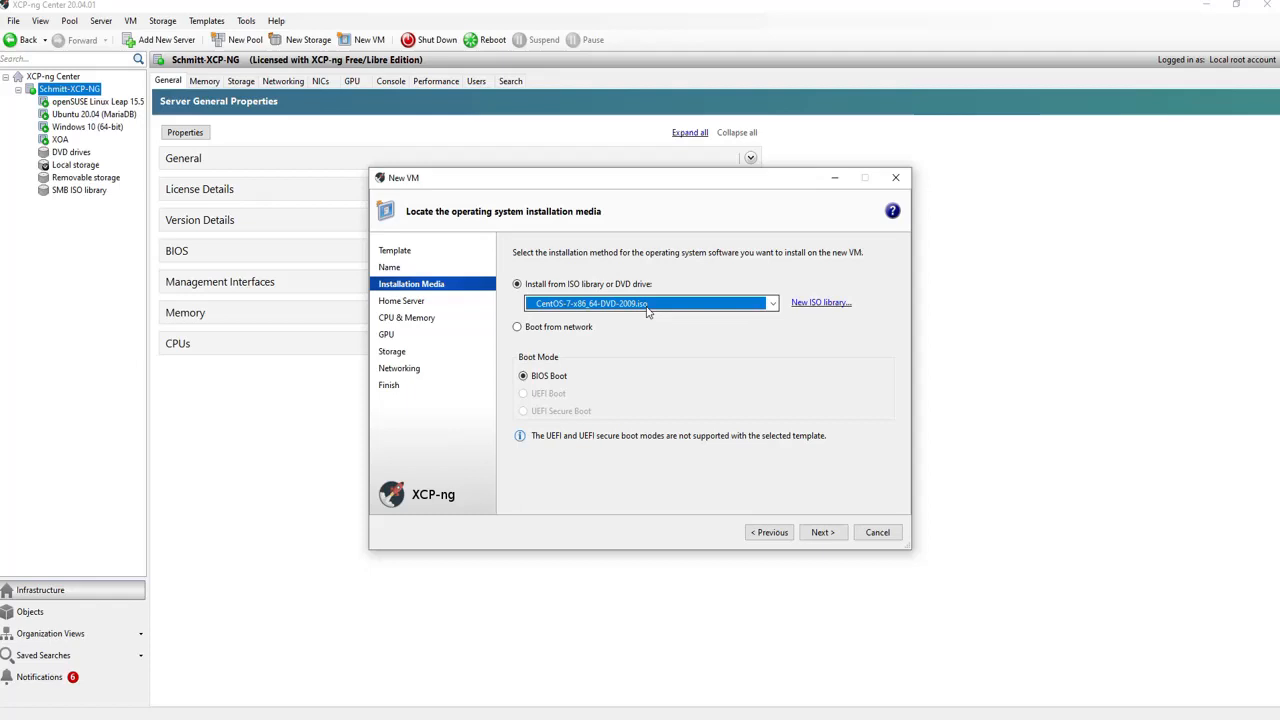
Choose openSUSE-Leap-15.5-x86_64.iso from the ISO library as installation media.
{"action": "left_click", "coordinate": [770, 304]}
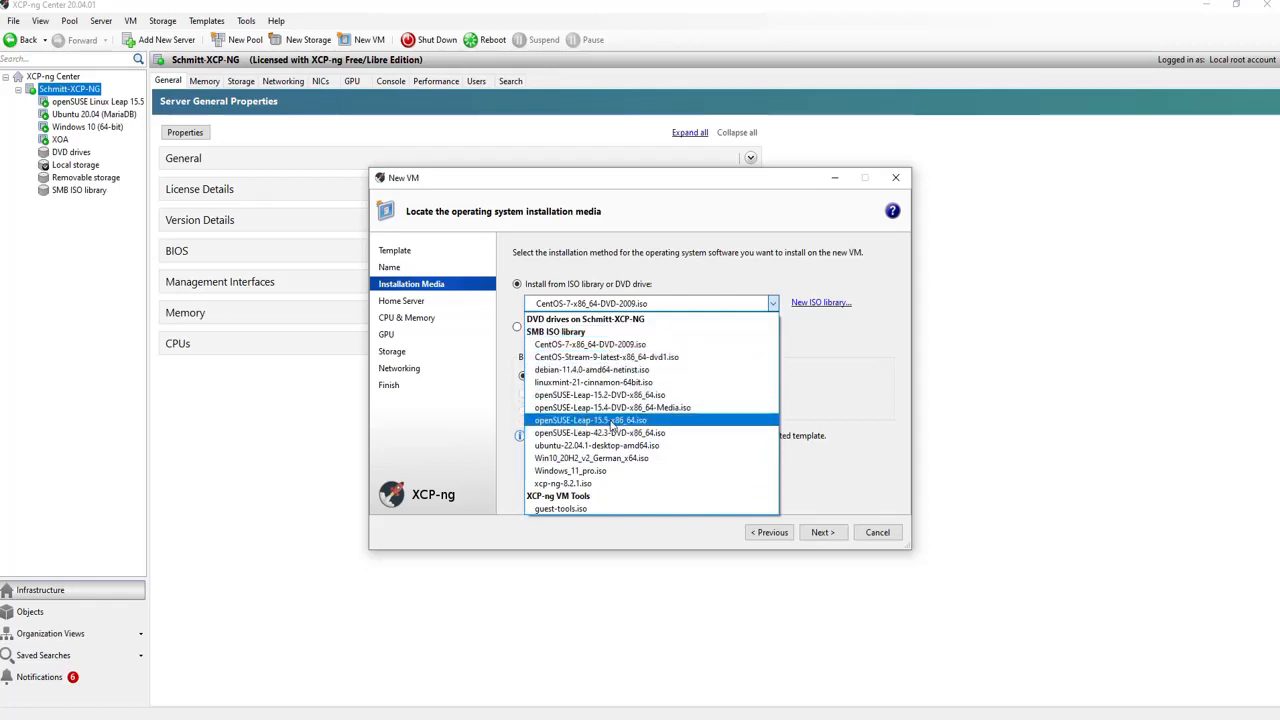
{"action": "left_click", "coordinate": [588, 420]}
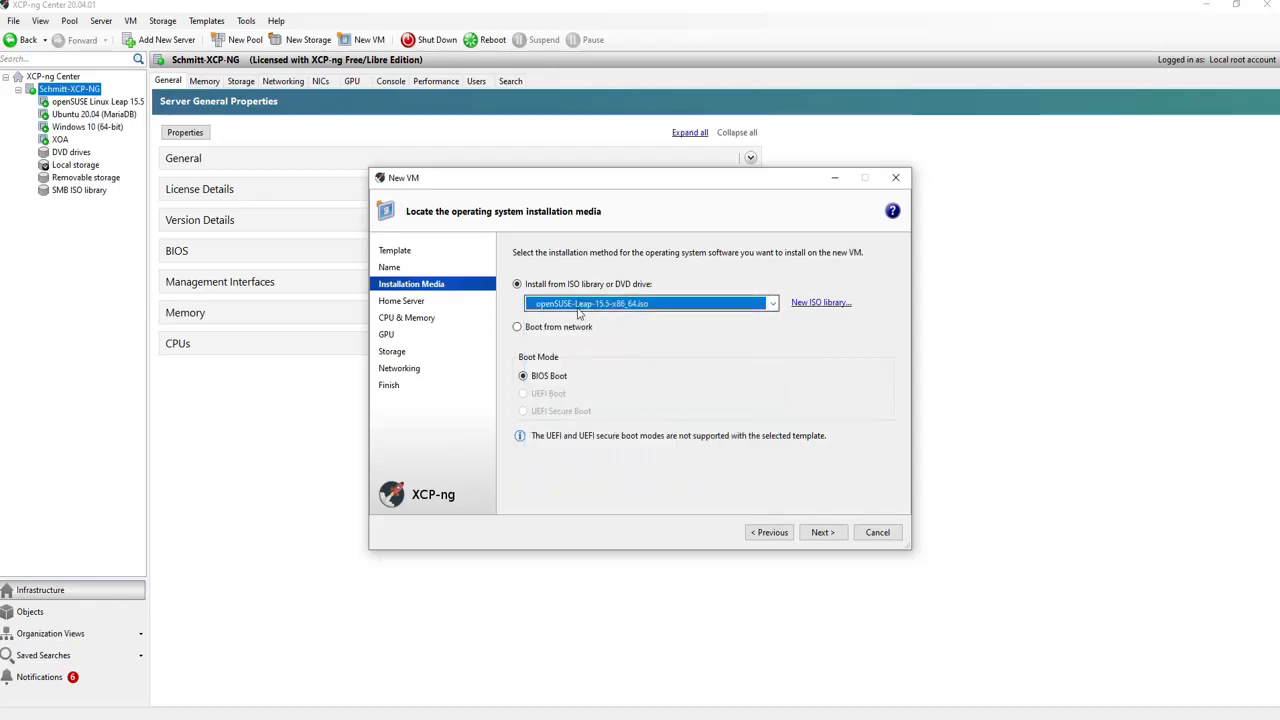
{"action": "mouse_move", "coordinate": [604, 312]}
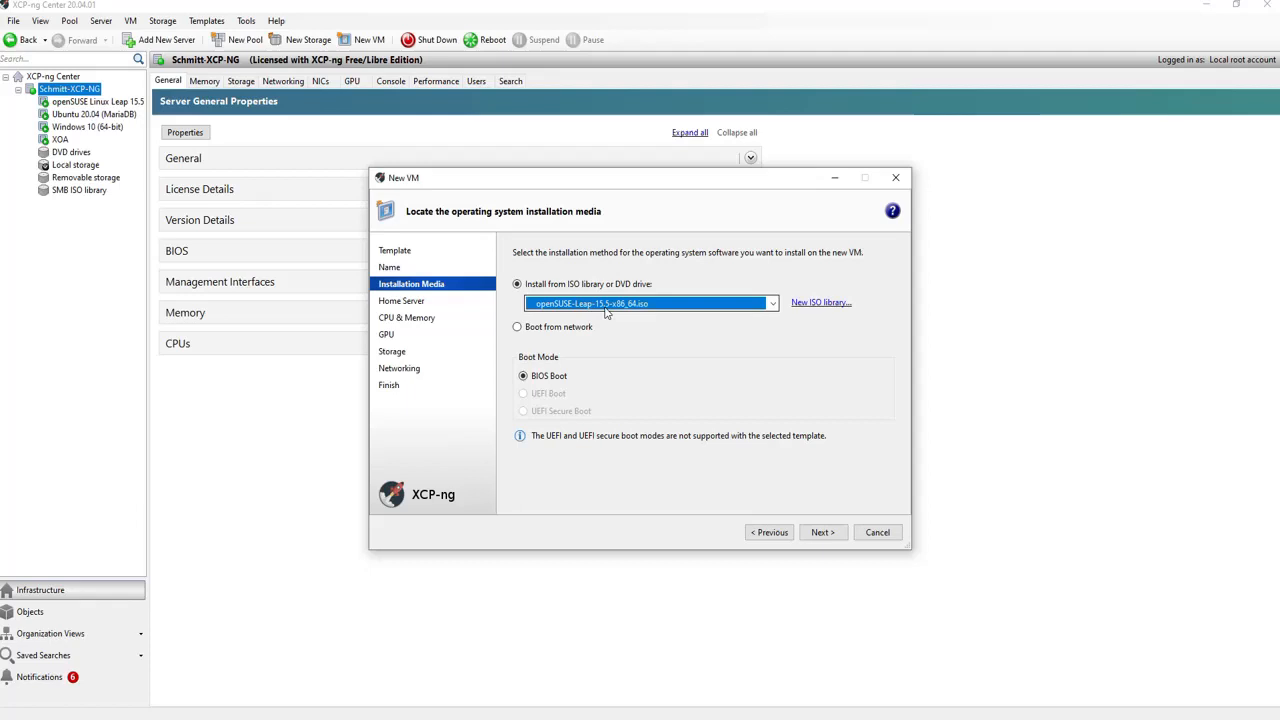
{"action": "mouse_move", "coordinate": [656, 296]}
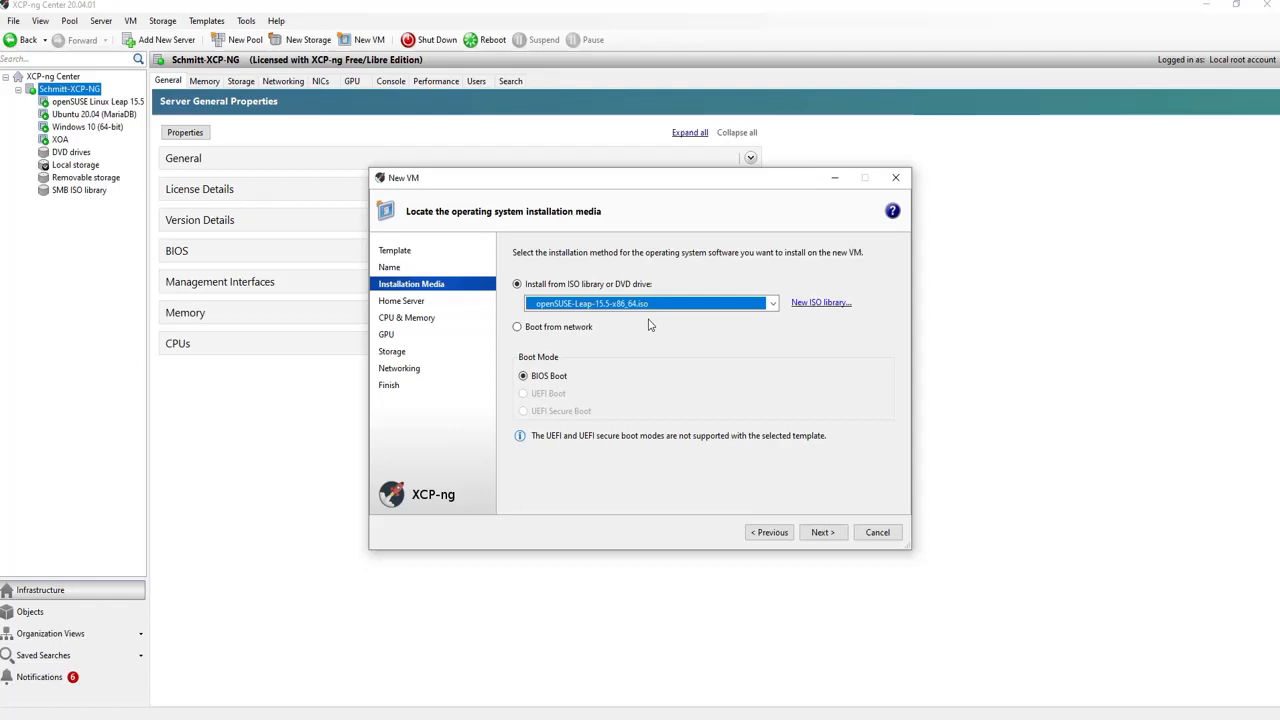
Keep the home server, set the VM to 8 vCPUs and 24 GB memory, and continue.
{"action": "left_click", "coordinate": [820, 532]}
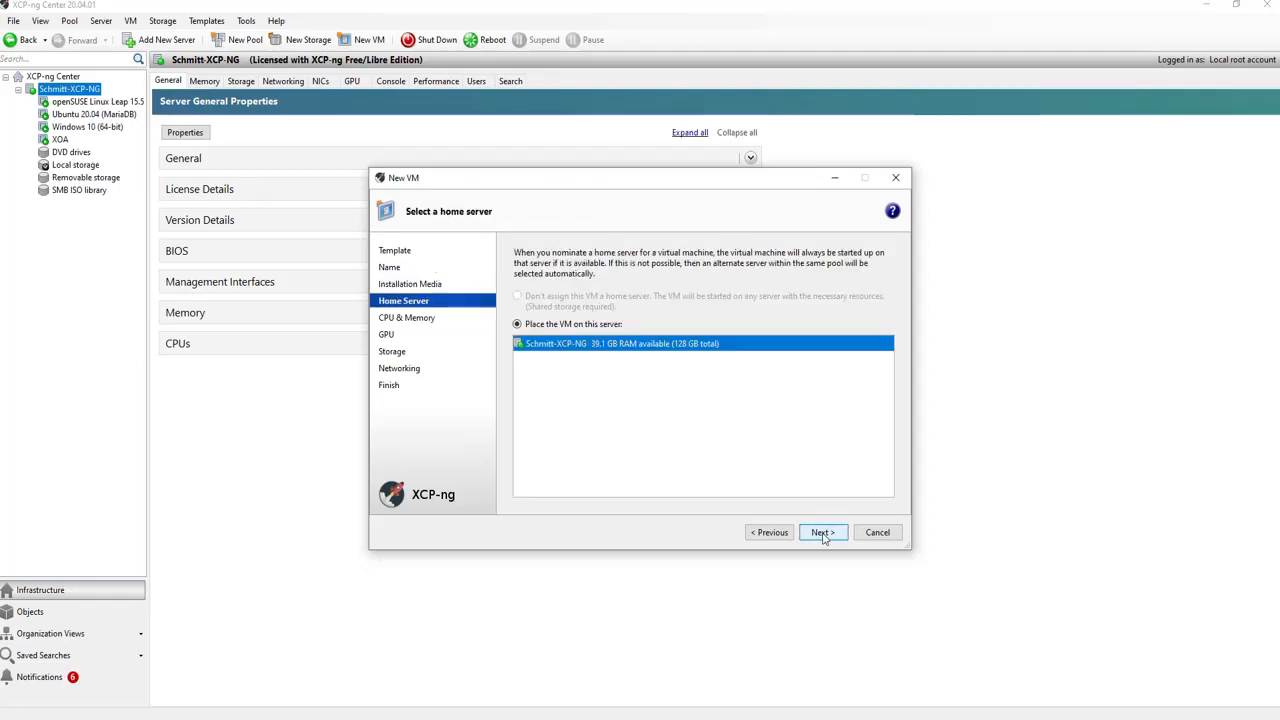
{"action": "mouse_move", "coordinate": [668, 352]}
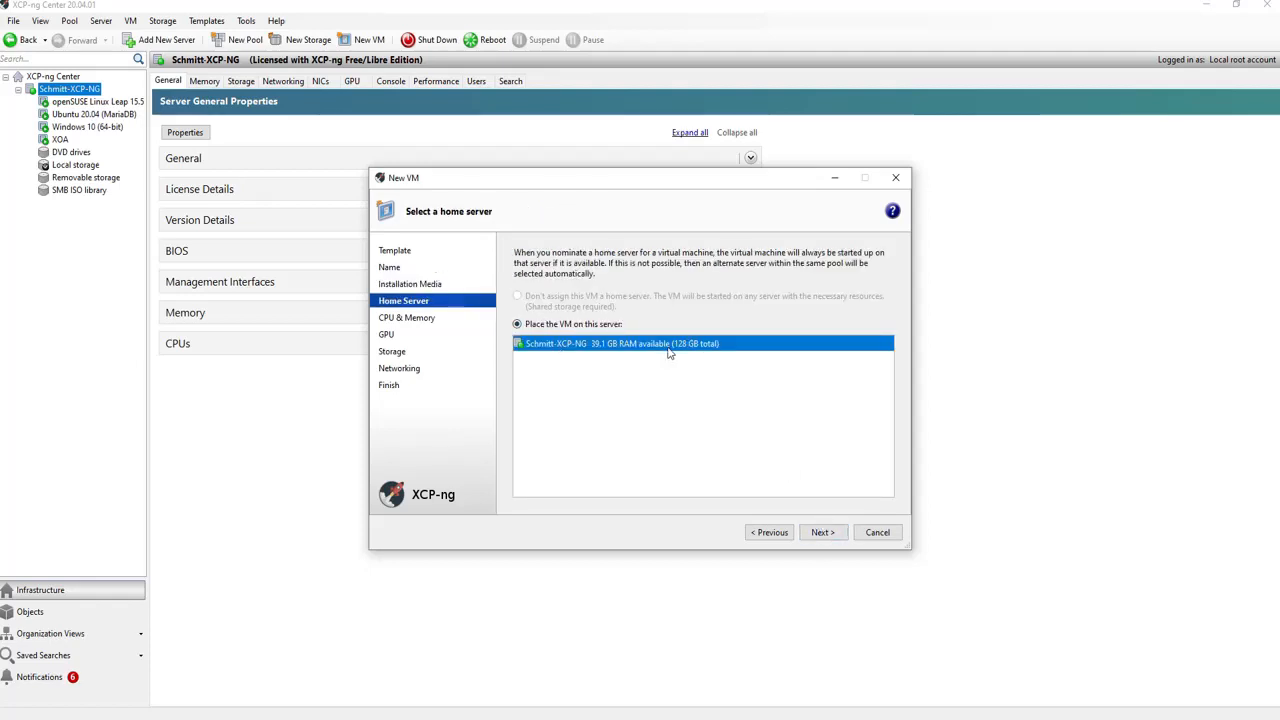
{"action": "mouse_move", "coordinate": [800, 548]}
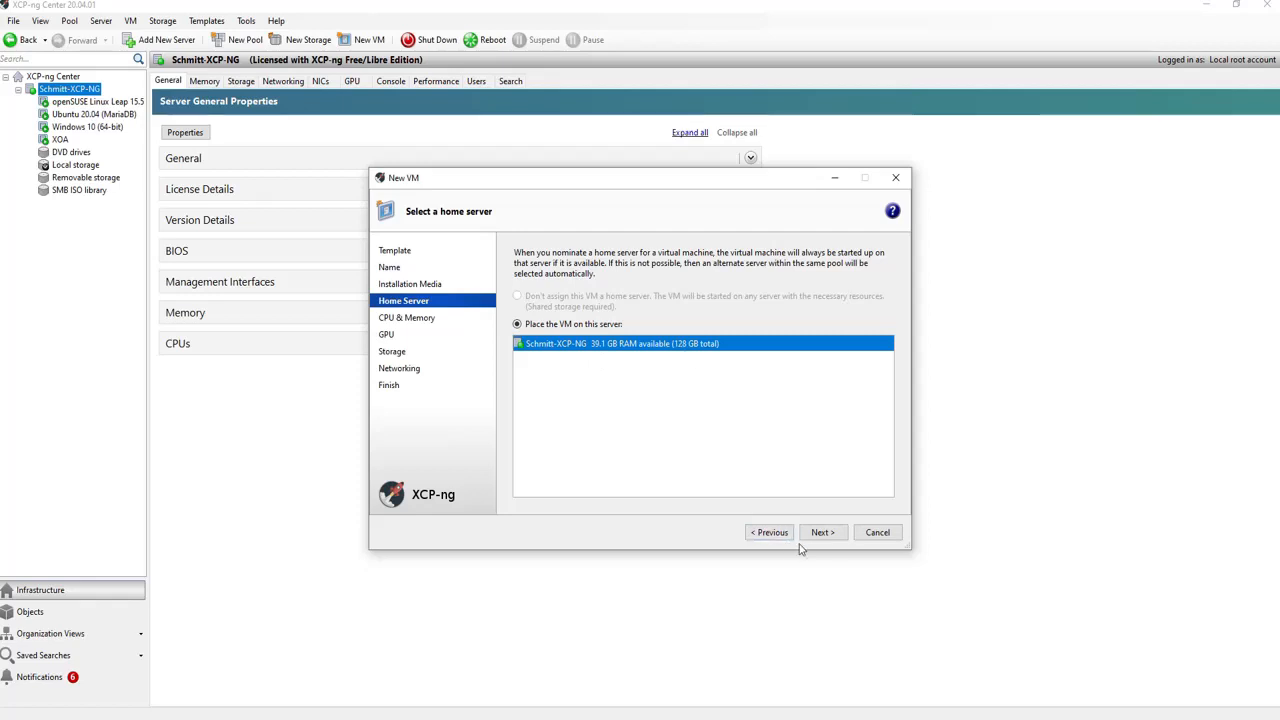
{"action": "left_click", "coordinate": [822, 532]}
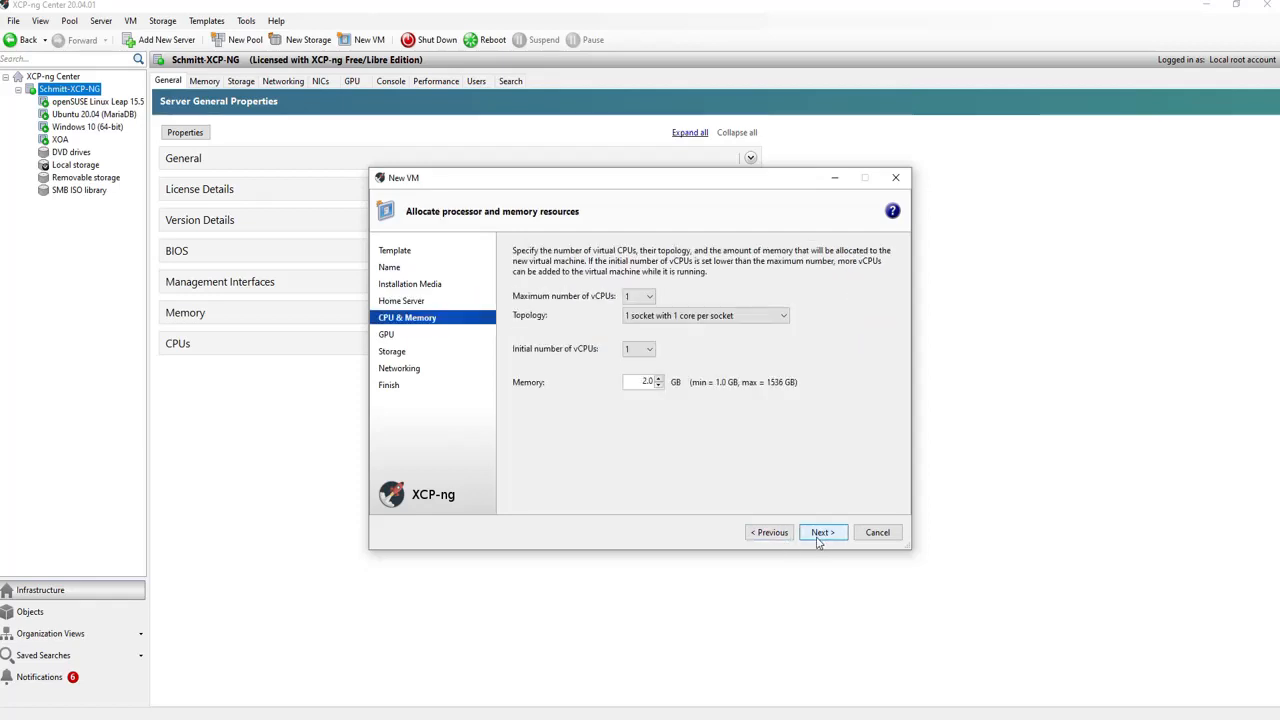
{"action": "left_click", "coordinate": [638, 296]}
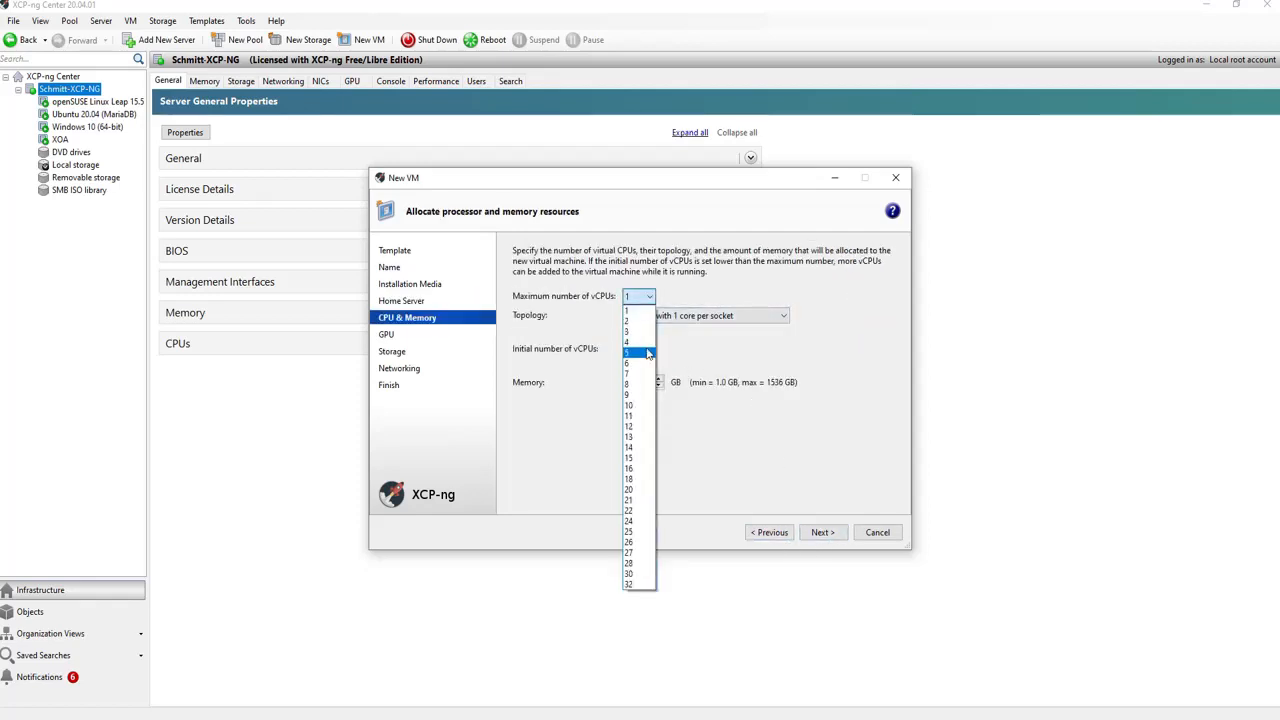
{"action": "left_click", "coordinate": [628, 384]}
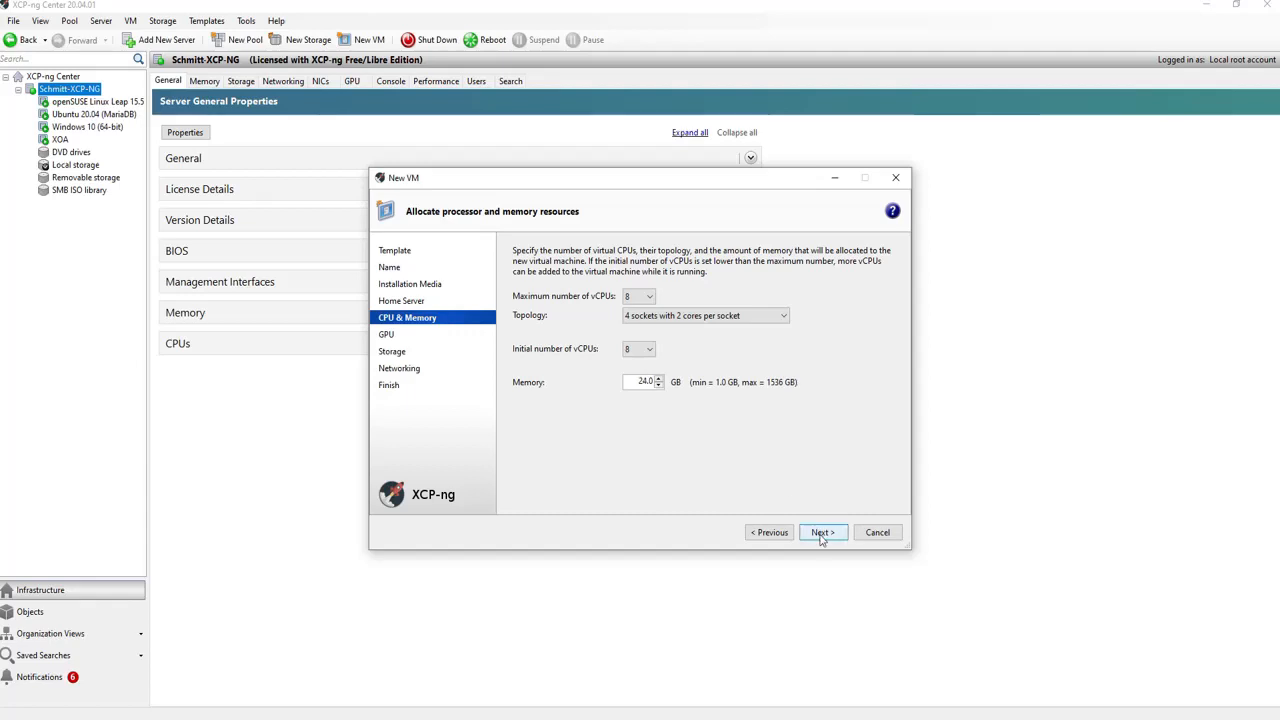
{"action": "left_click", "coordinate": [820, 532]}
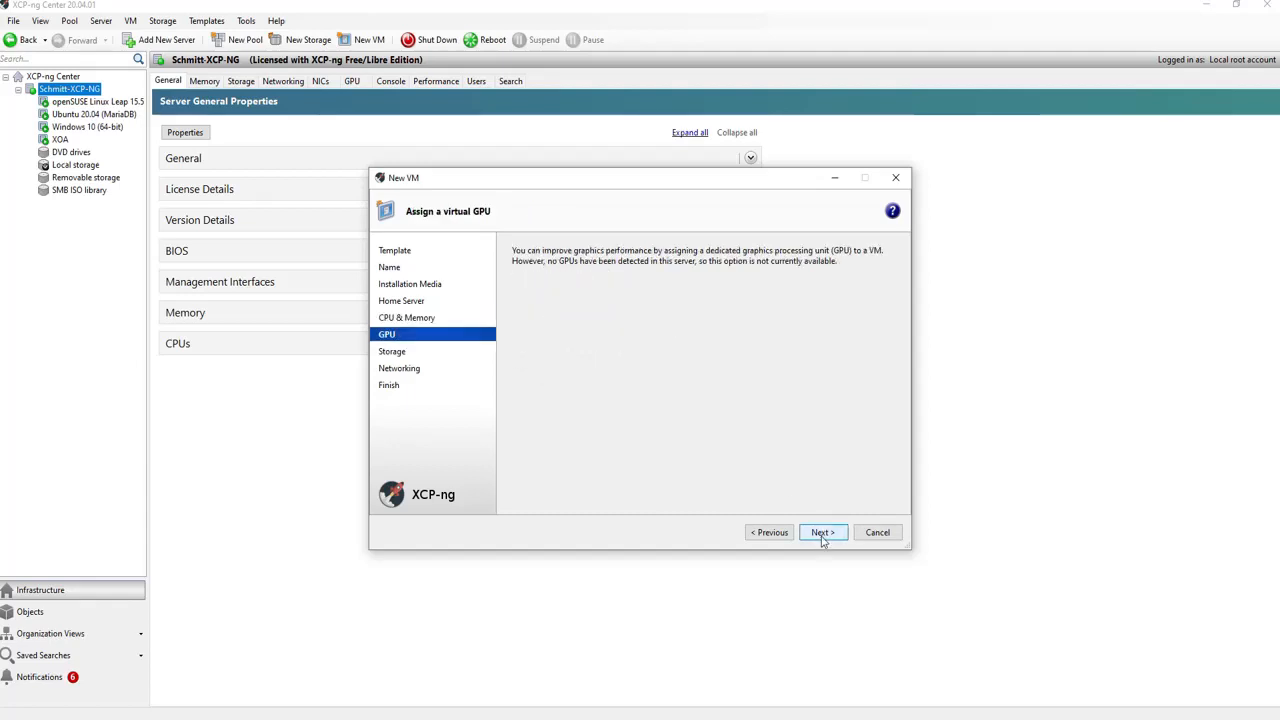
Skip GPU and resize the VM's virtual disk to 100 GB.
{"action": "left_click", "coordinate": [822, 532]}
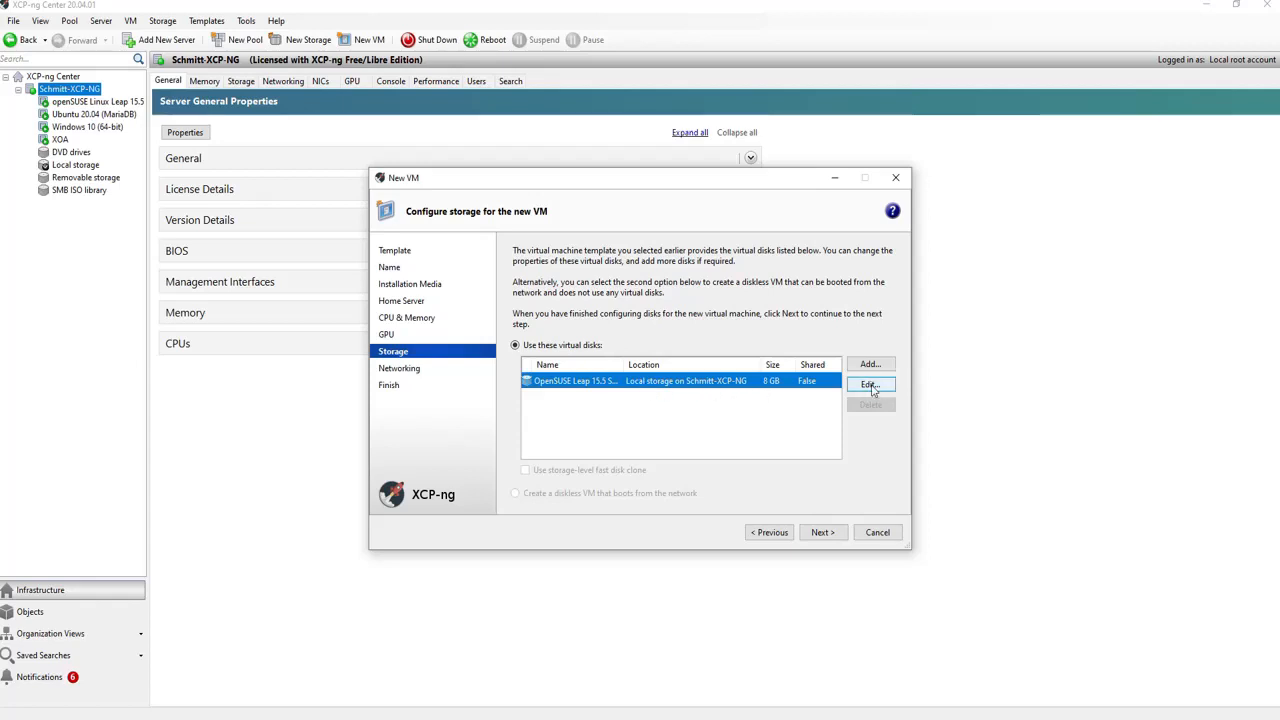
{"action": "mouse_move", "coordinate": [724, 384]}
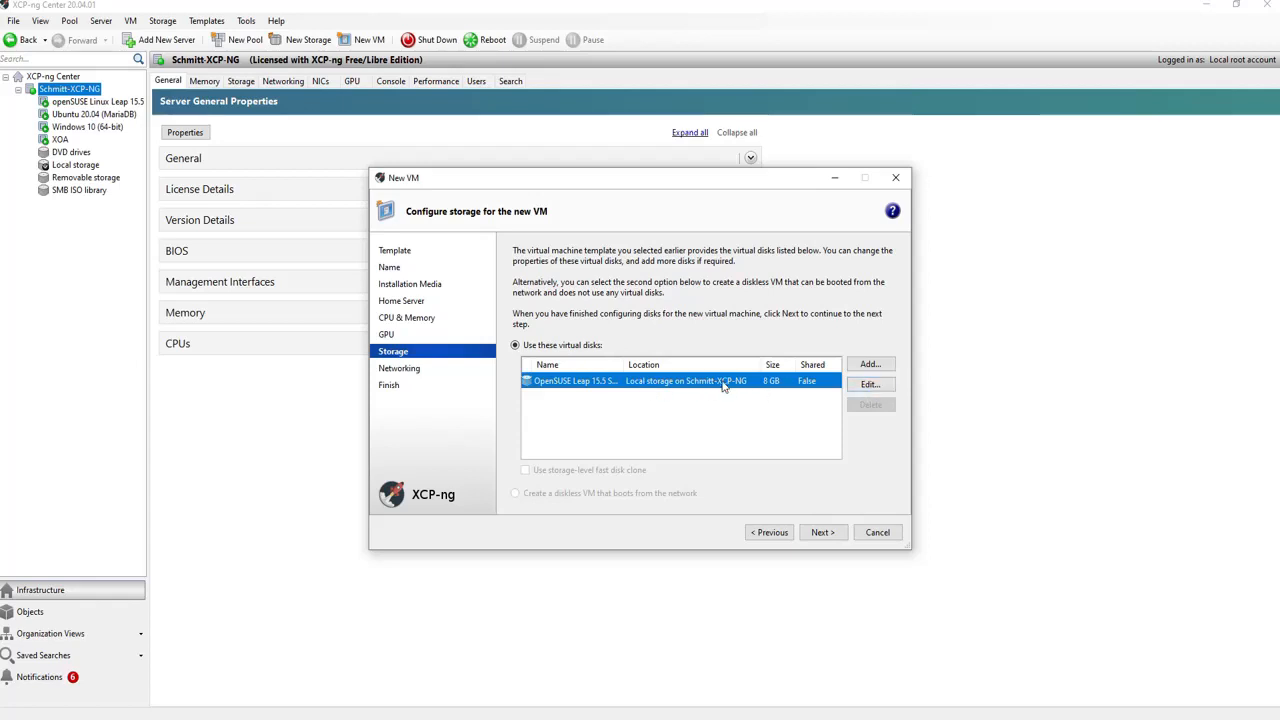
{"action": "left_click", "coordinate": [868, 384]}
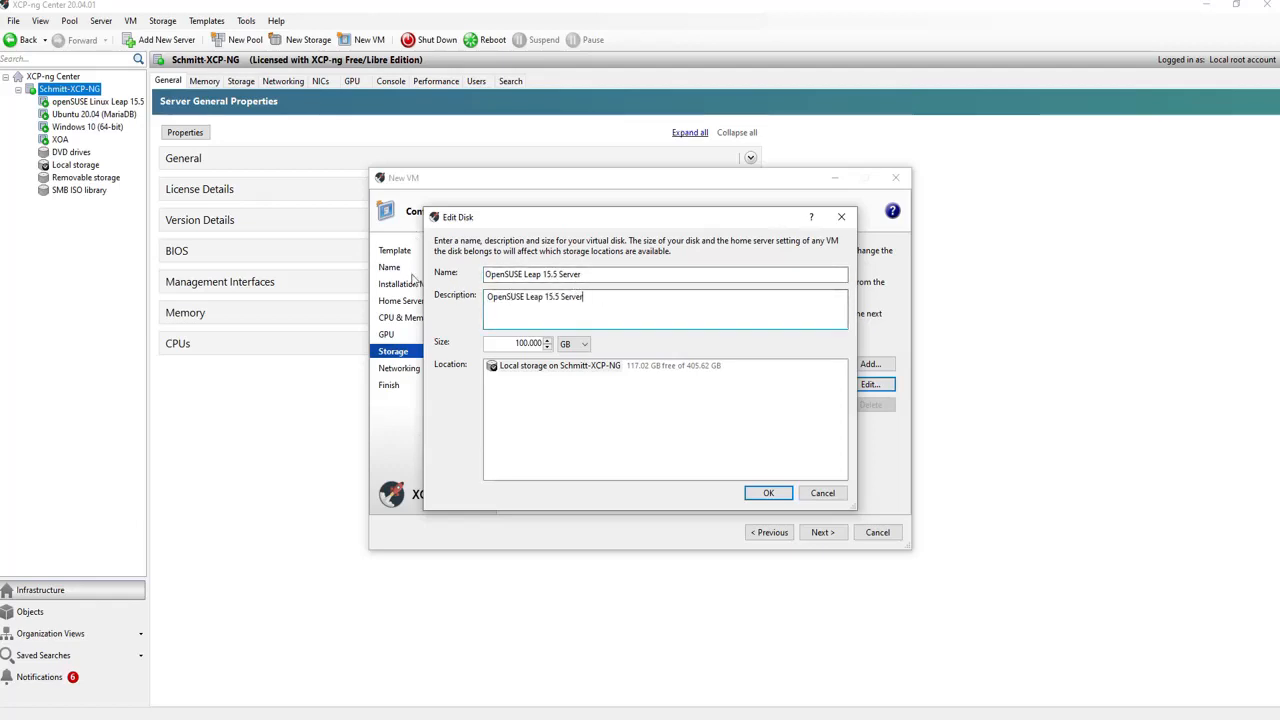
{"action": "left_click", "coordinate": [768, 492]}
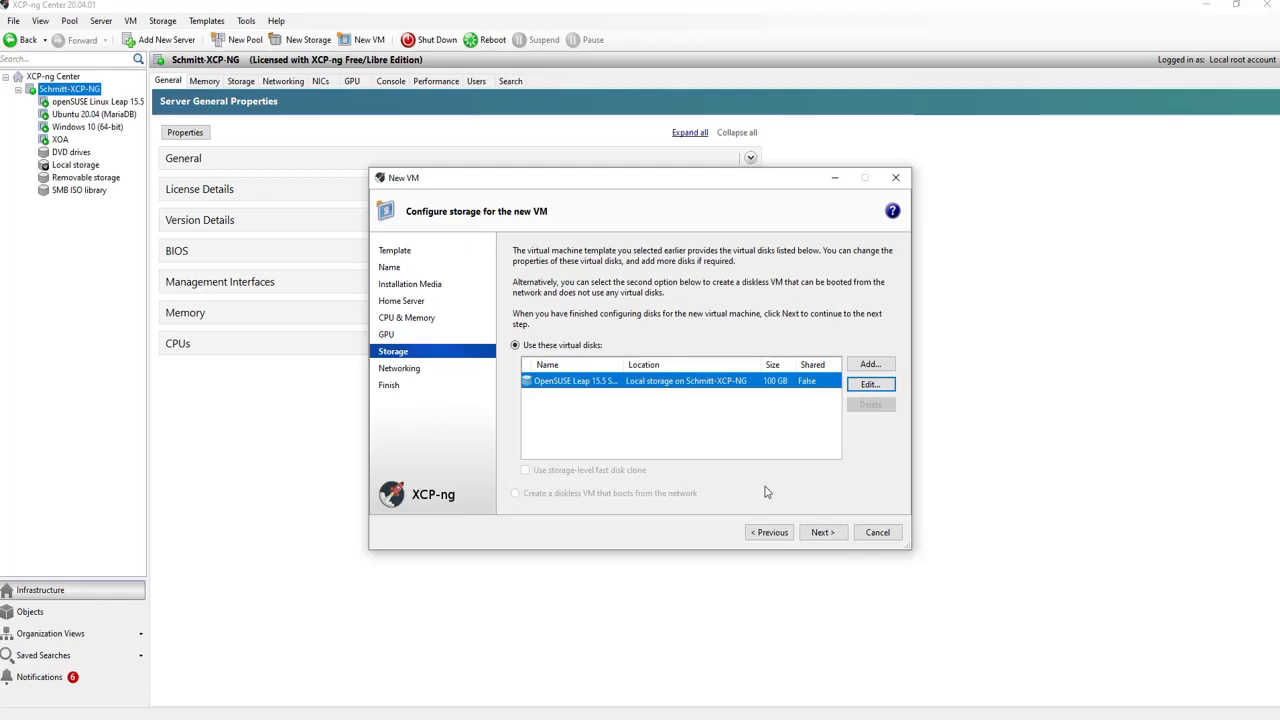
Try MAC address aa:bb:cc:dd:ee:ff on the network interface and reject it as a duplicate.
{"action": "left_click", "coordinate": [820, 532]}
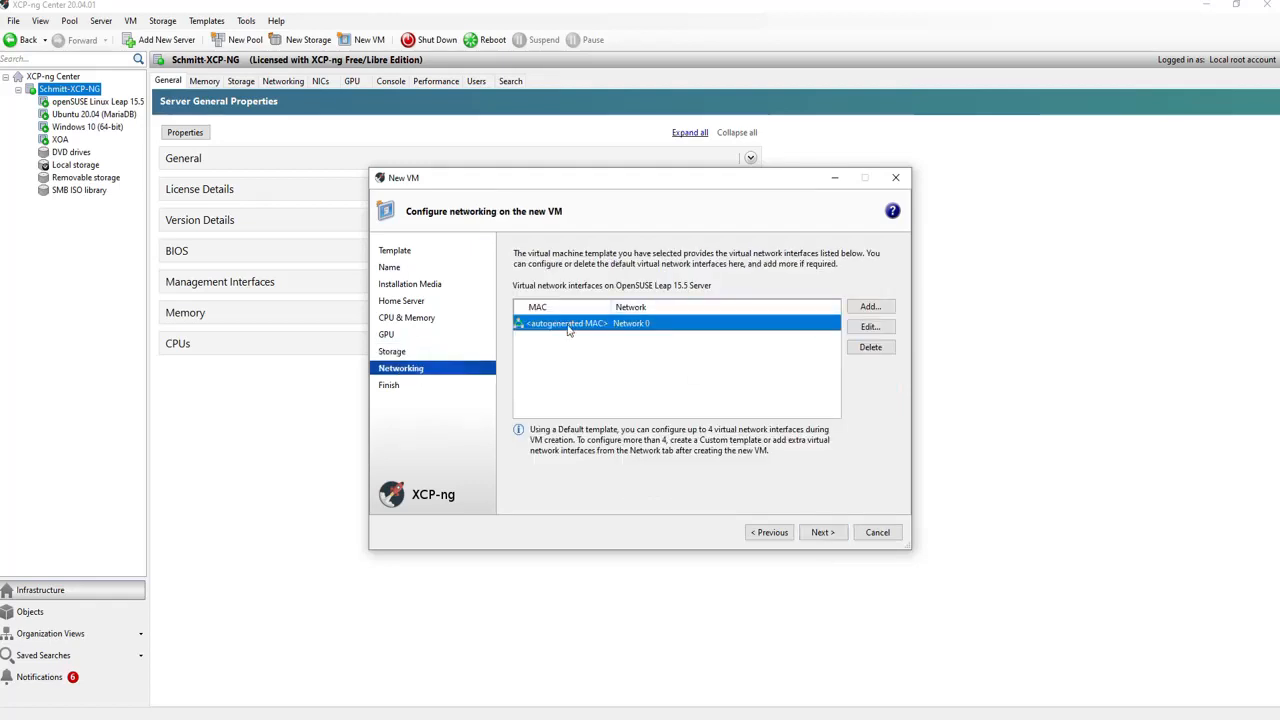
{"action": "mouse_move", "coordinate": [624, 338]}
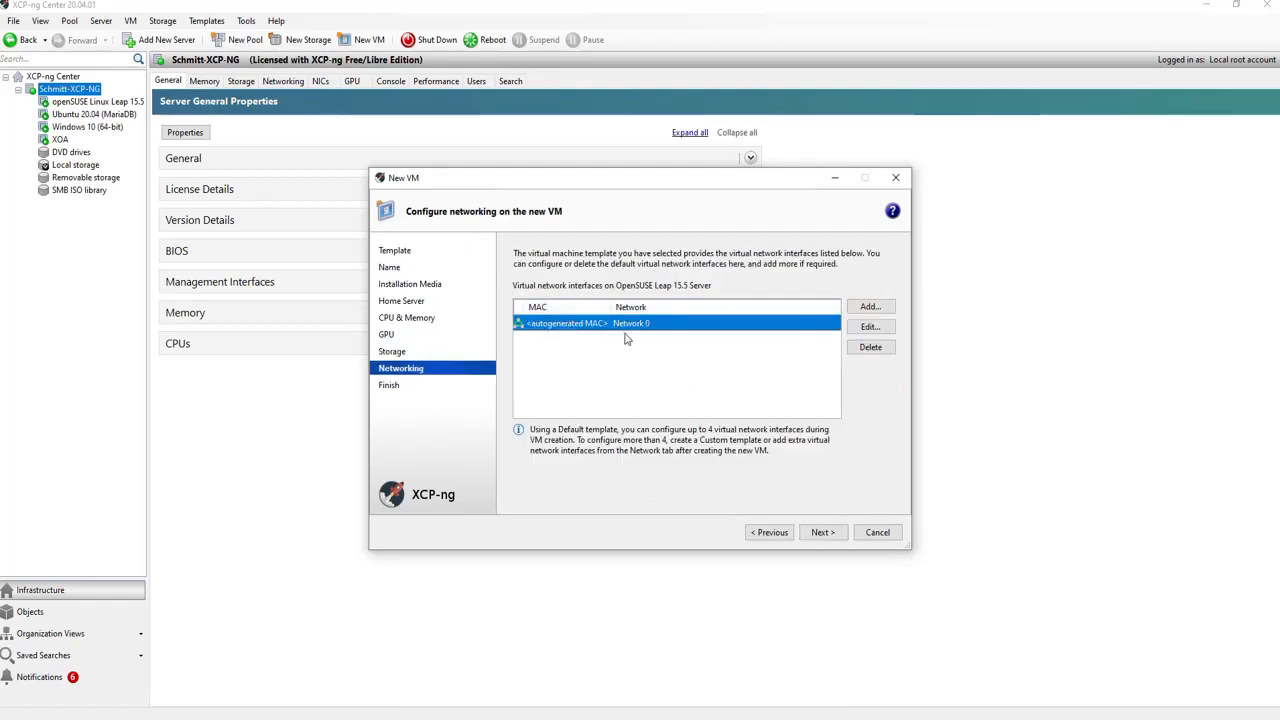
{"action": "mouse_move", "coordinate": [650, 344]}
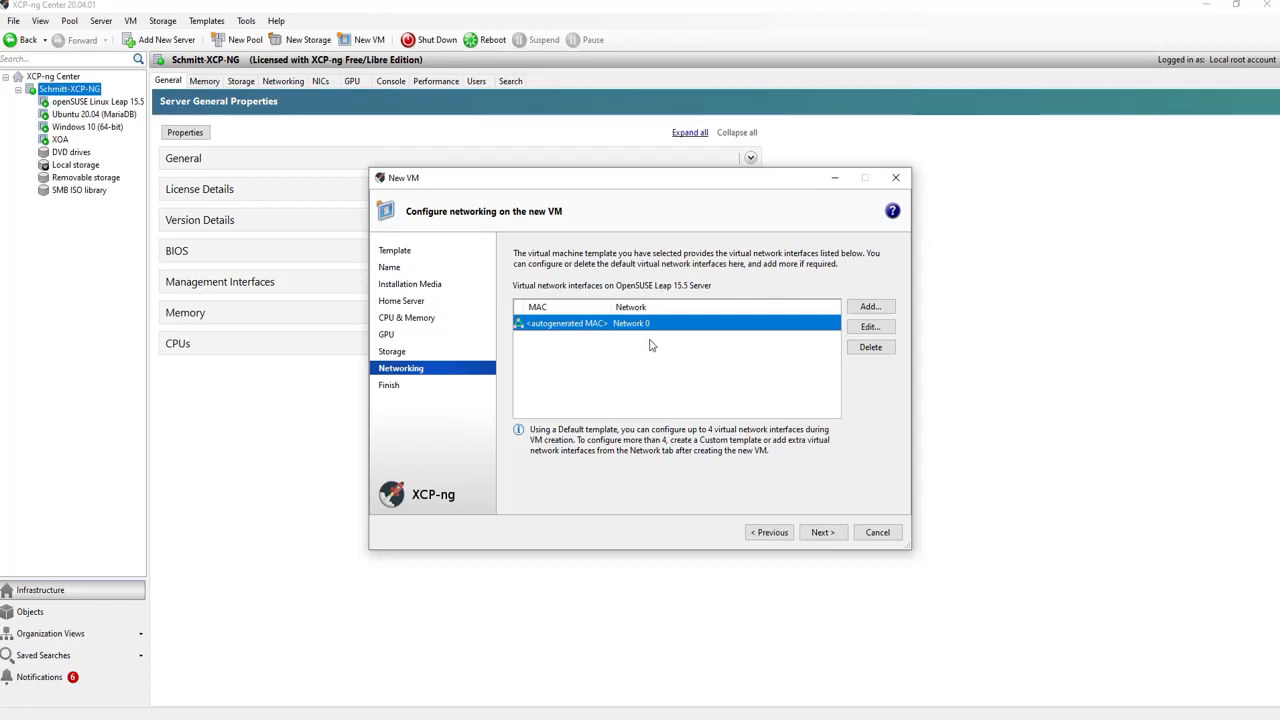
{"action": "mouse_move", "coordinate": [870, 328]}
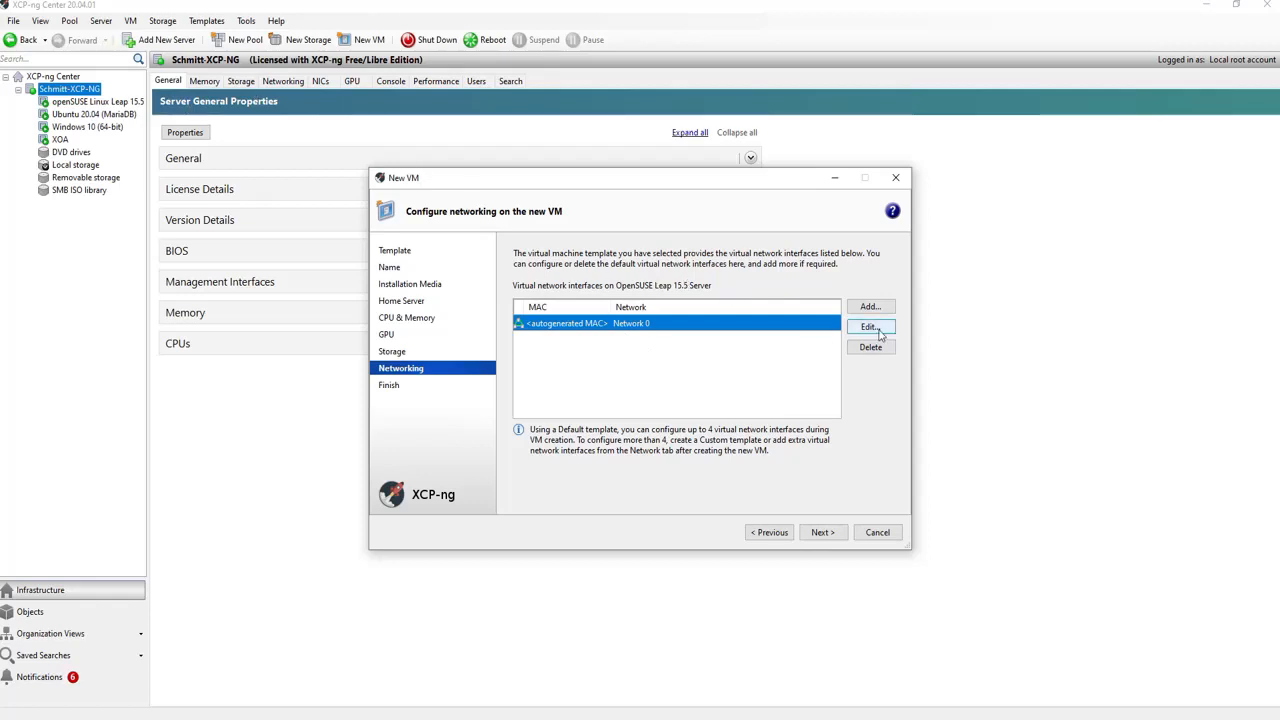
{"action": "left_click", "coordinate": [868, 326]}
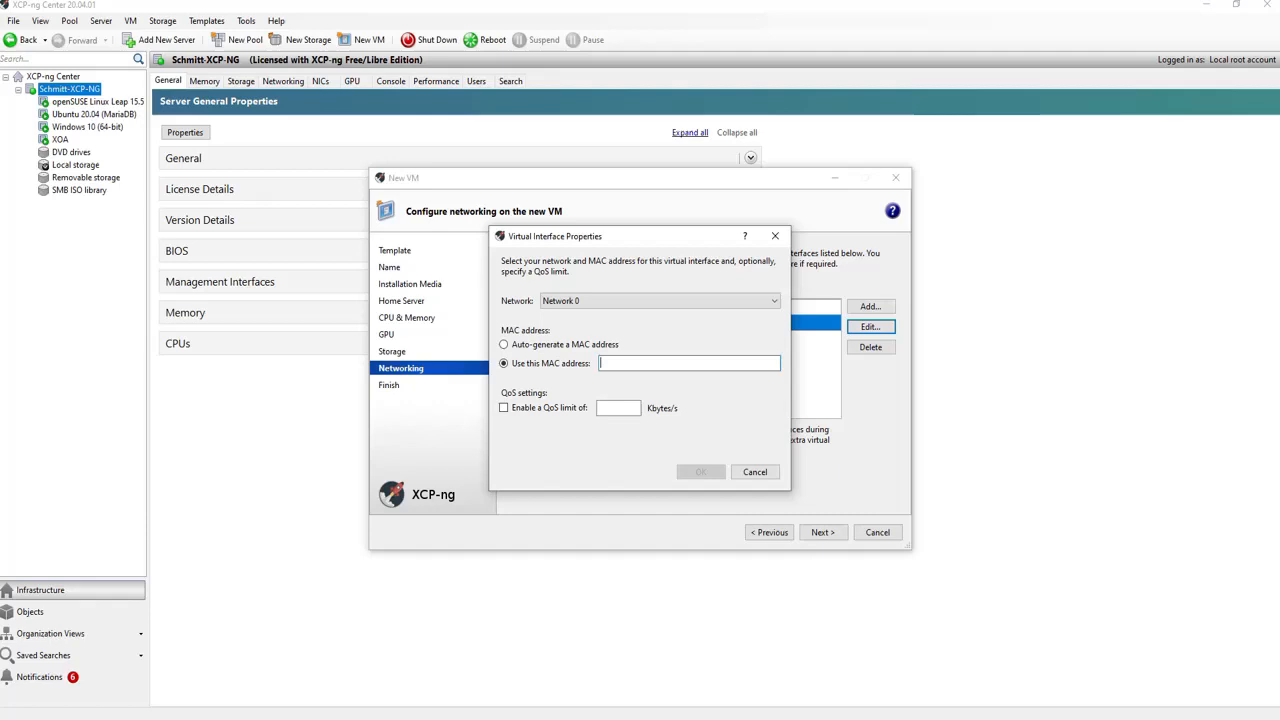
{"action": "type", "text": "aa:bb:cc:dd:ee:ff"}
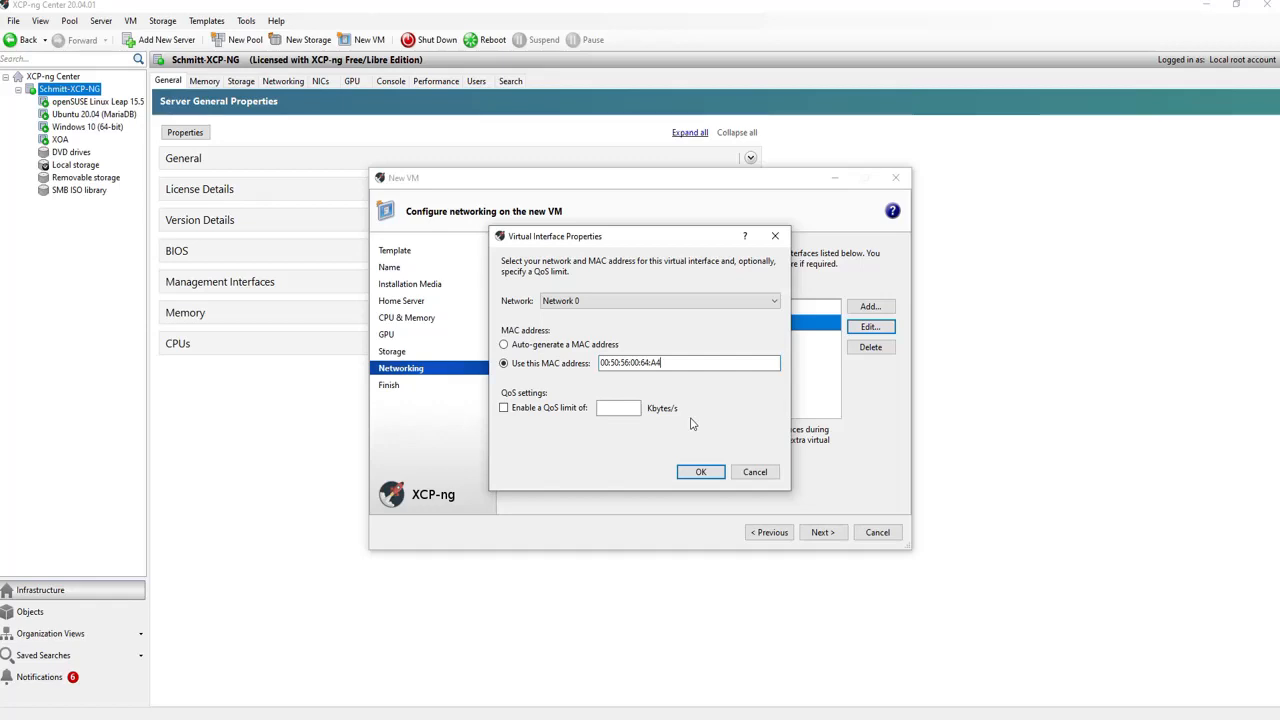
{"action": "left_click", "coordinate": [700, 472]}
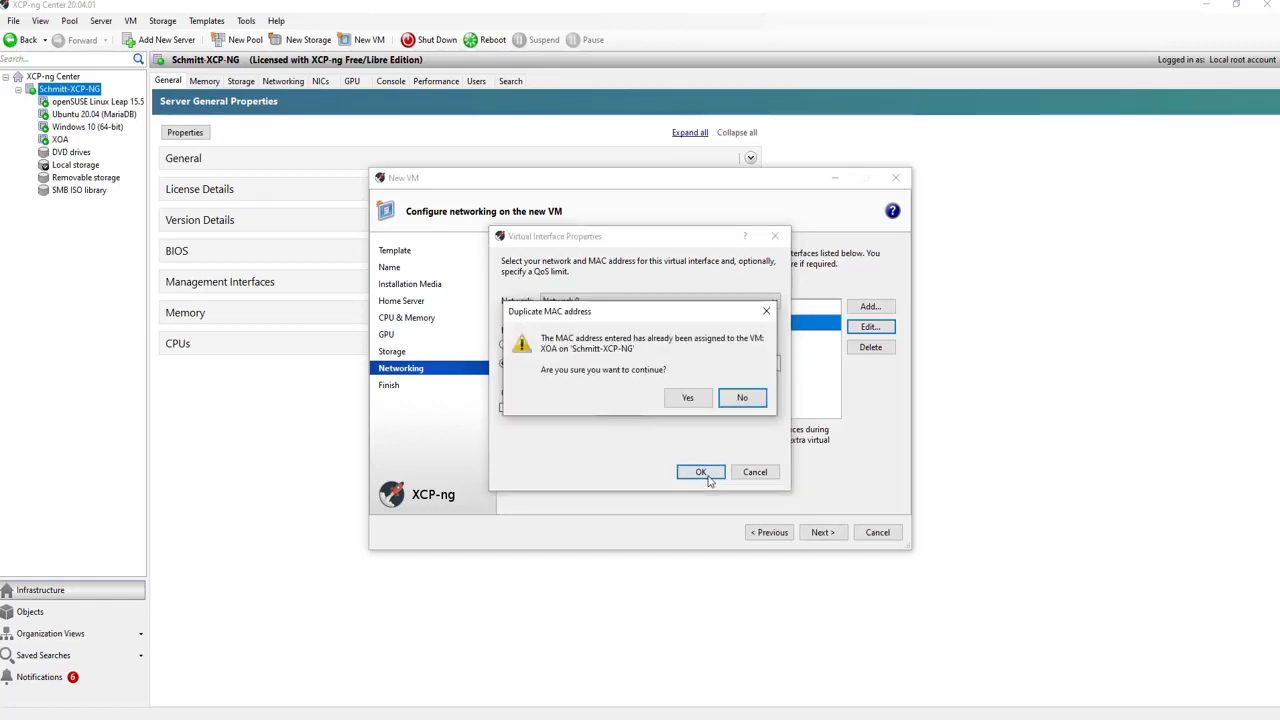
{"action": "mouse_move", "coordinate": [742, 396]}
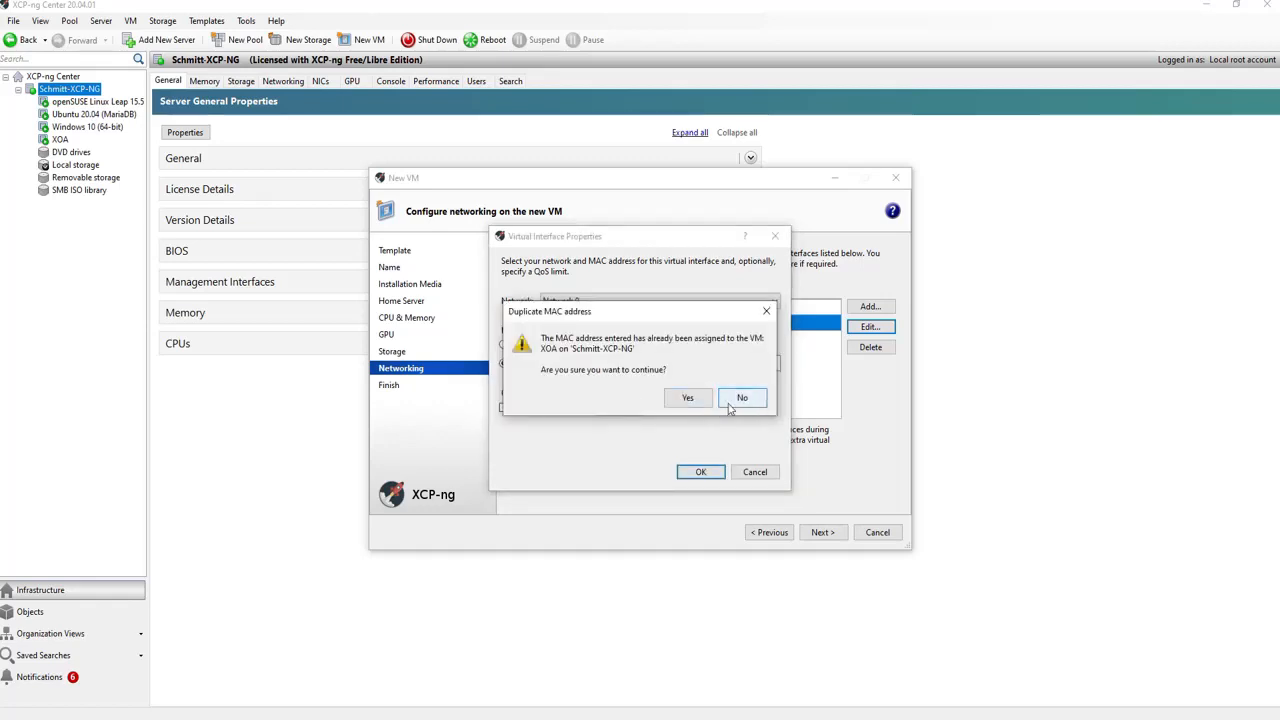
{"action": "left_click", "coordinate": [742, 396]}
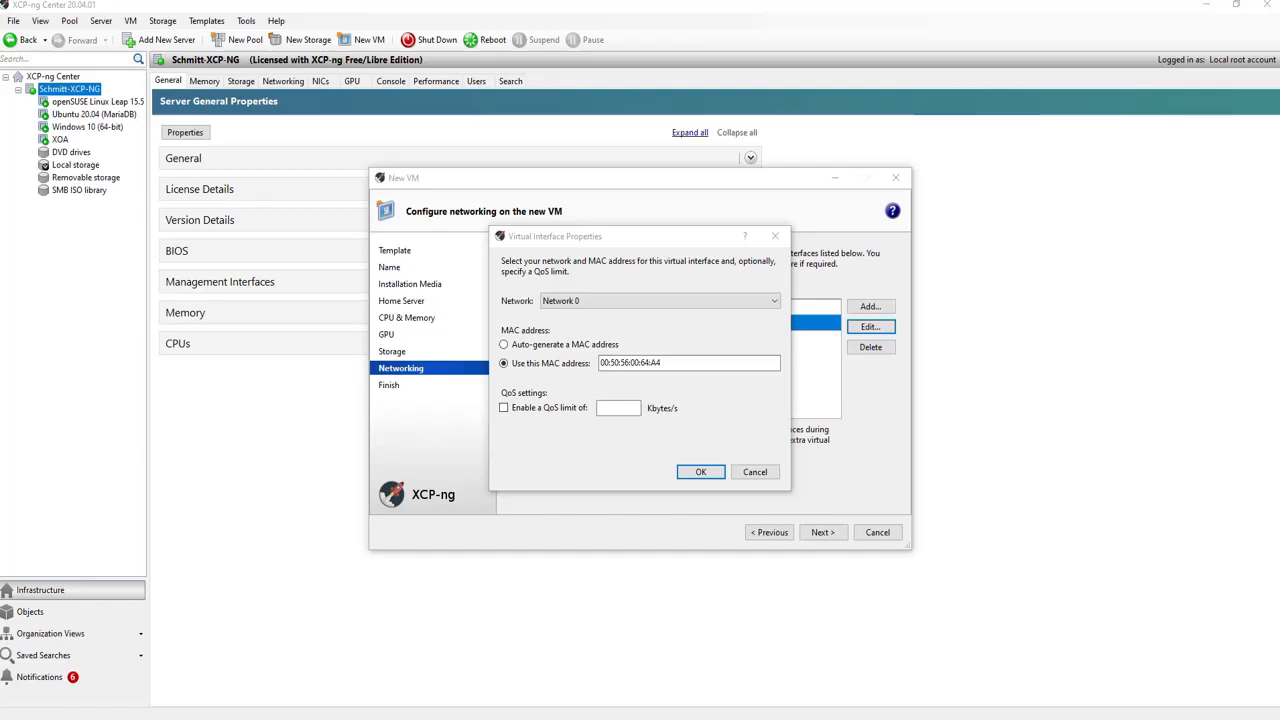
Assign the unique MAC address 00:50:56:01:0A:B8 to the Network 0 interface.
{"action": "type", "text": "00:50:56:01:0A:B8"}
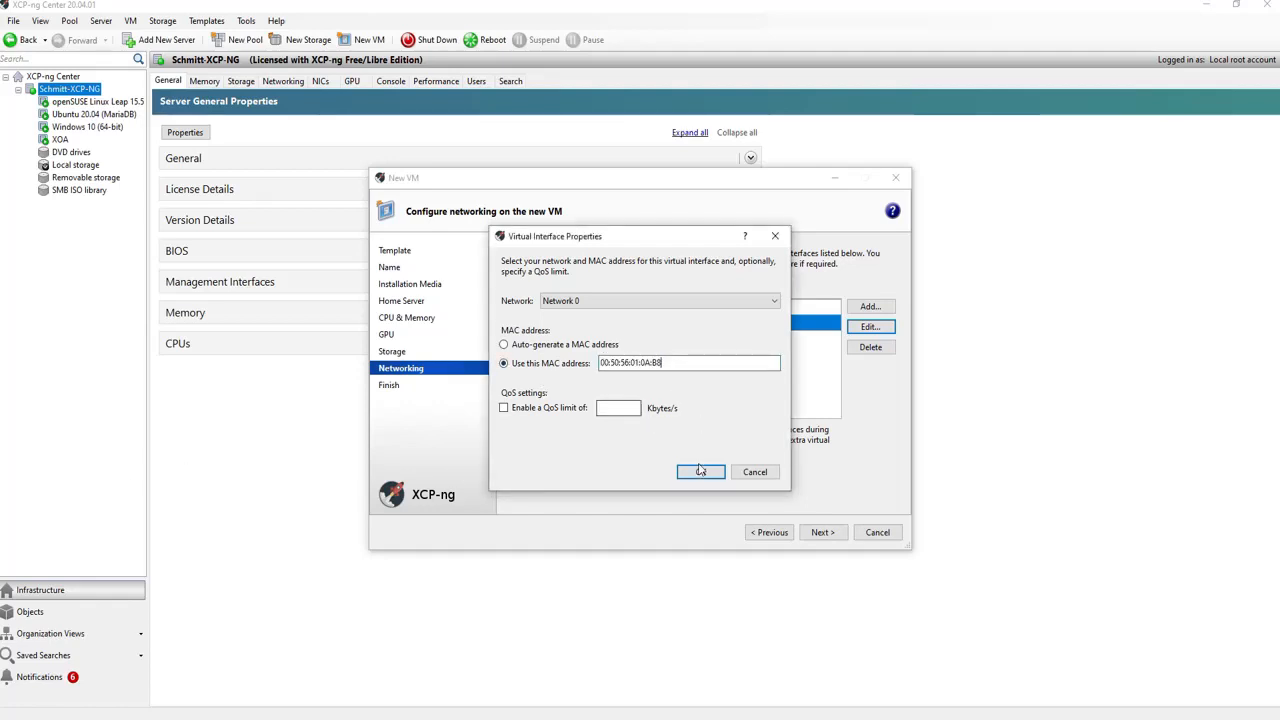
{"action": "left_click", "coordinate": [700, 472]}
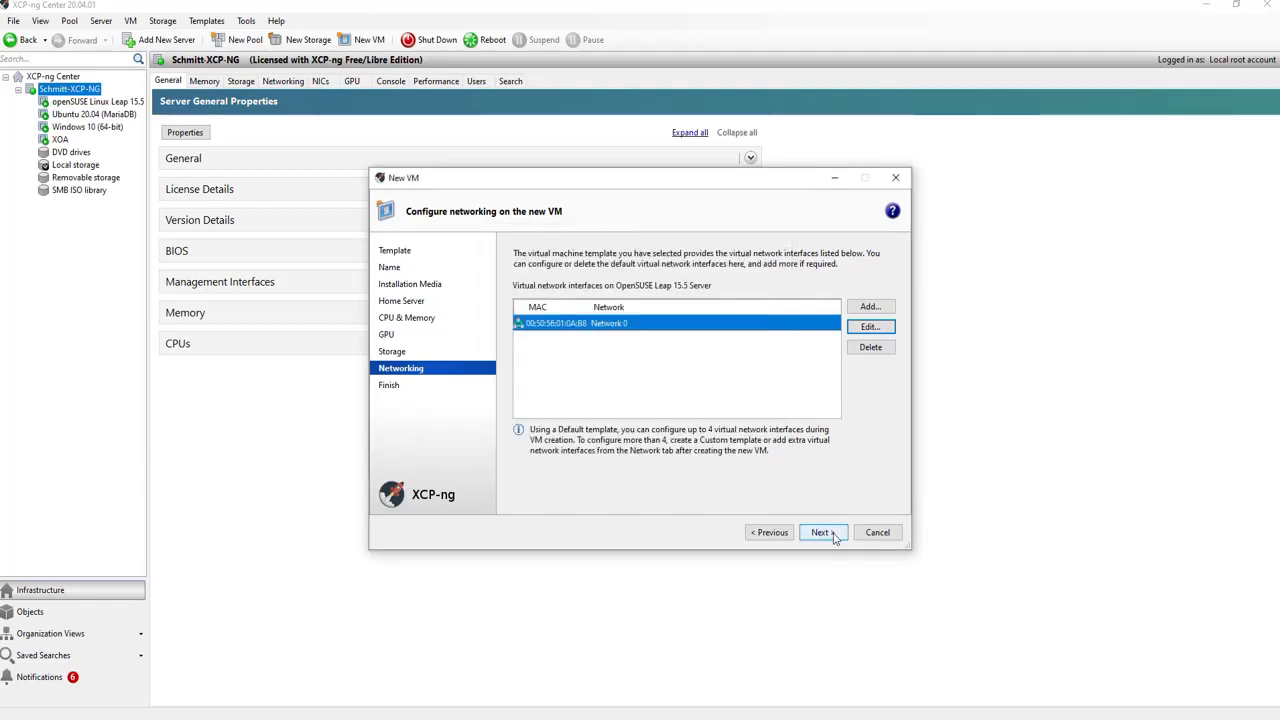
Finish the wizard and create the VM with automatic start enabled.
{"action": "left_click", "coordinate": [820, 532]}
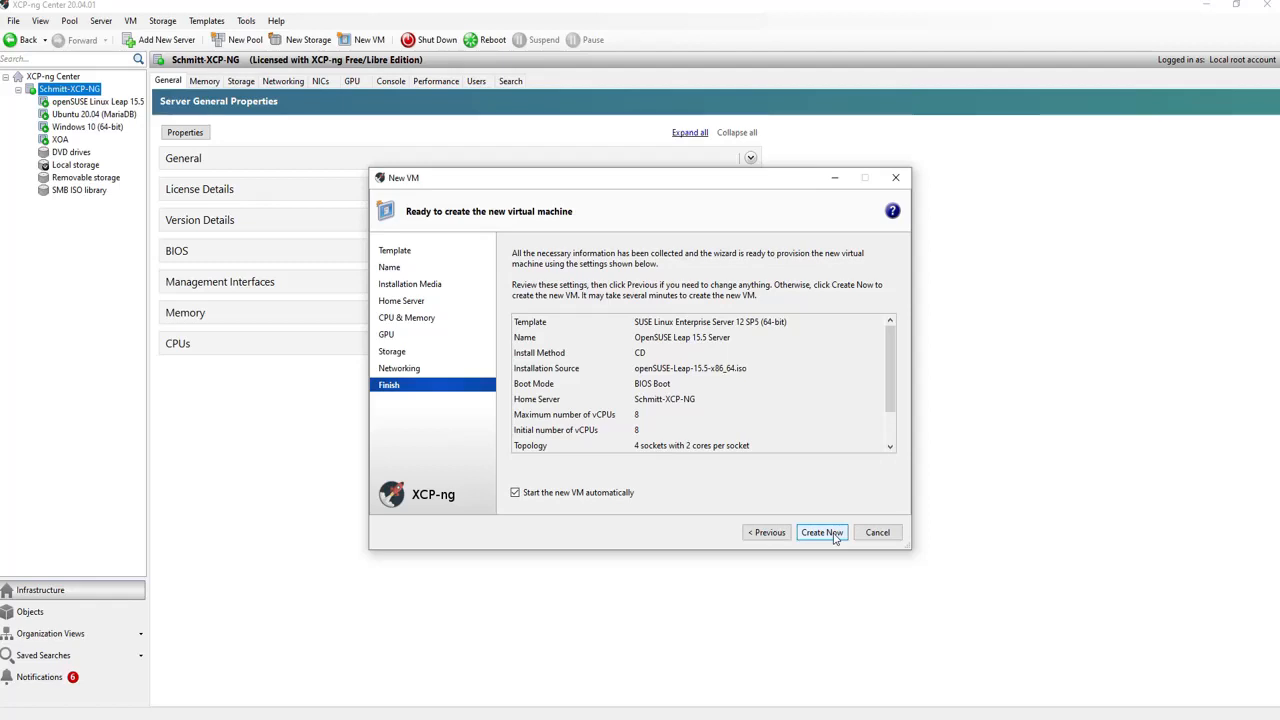
{"action": "left_click", "coordinate": [822, 532]}
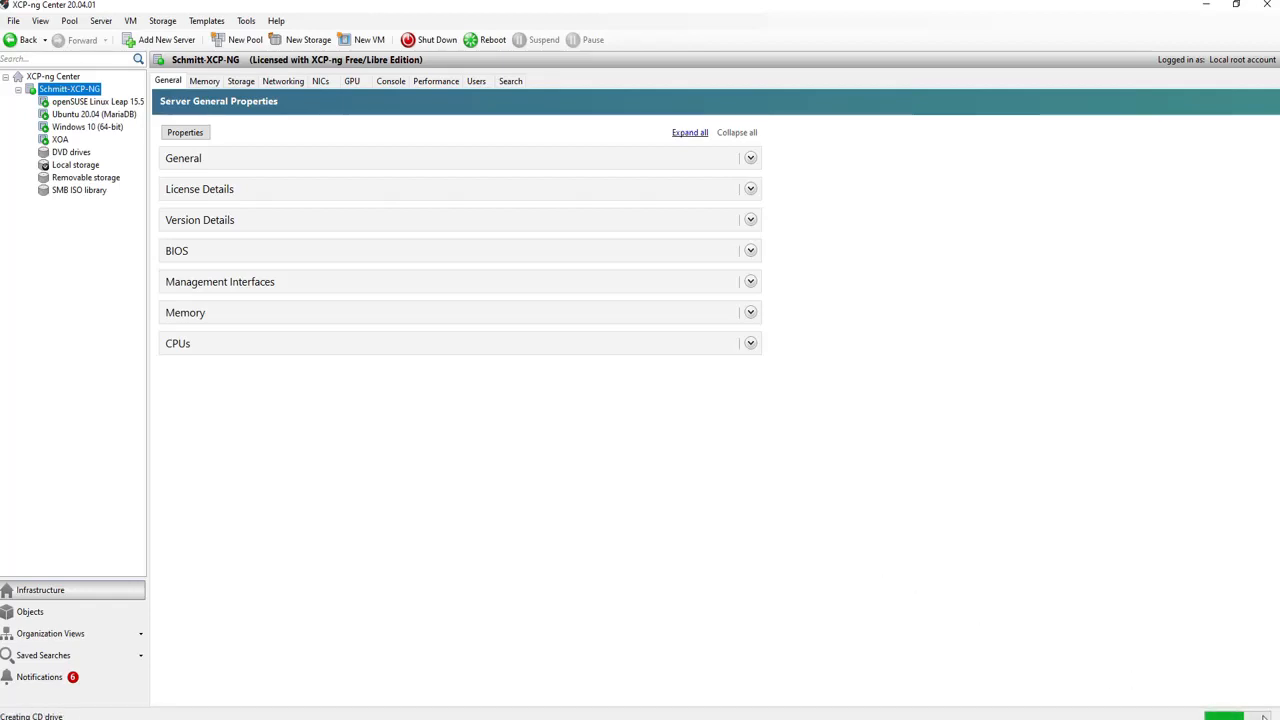
{"action": "mouse_move", "coordinate": [228, 384]}
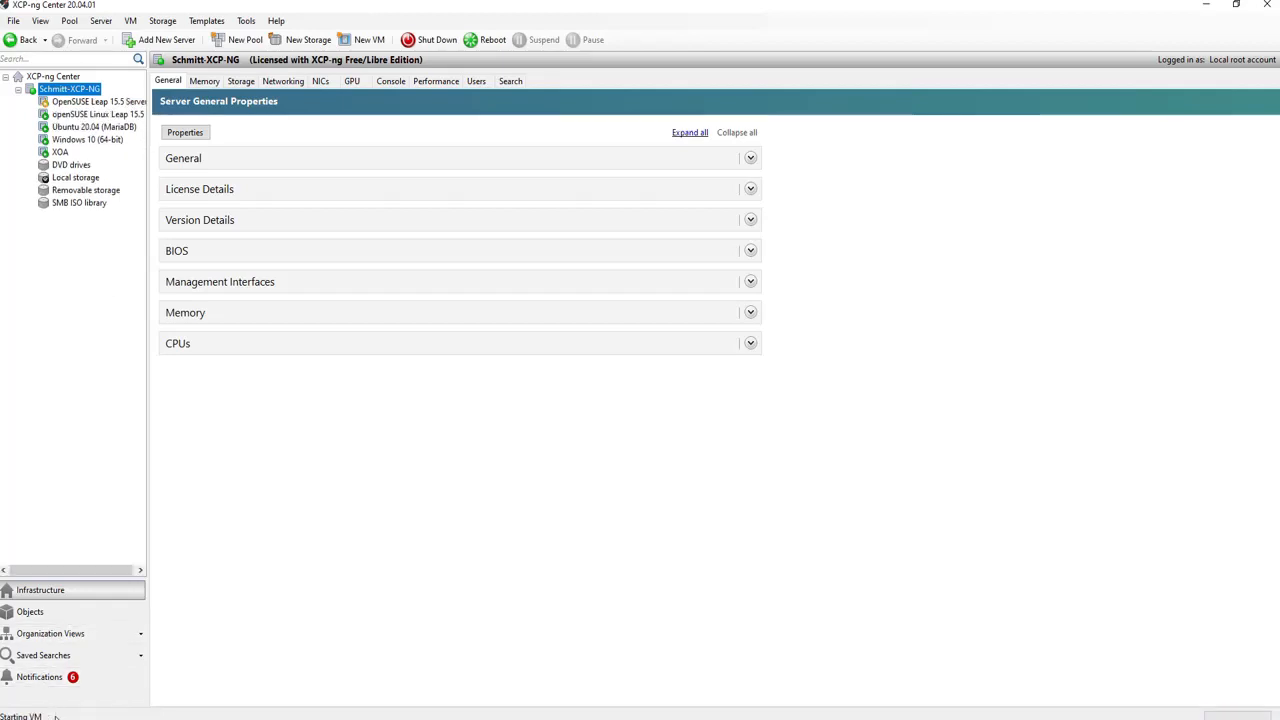
Select the OpenSUSE Leap 15.5 Server VM and show its live console.
{"action": "left_click", "coordinate": [96, 100]}
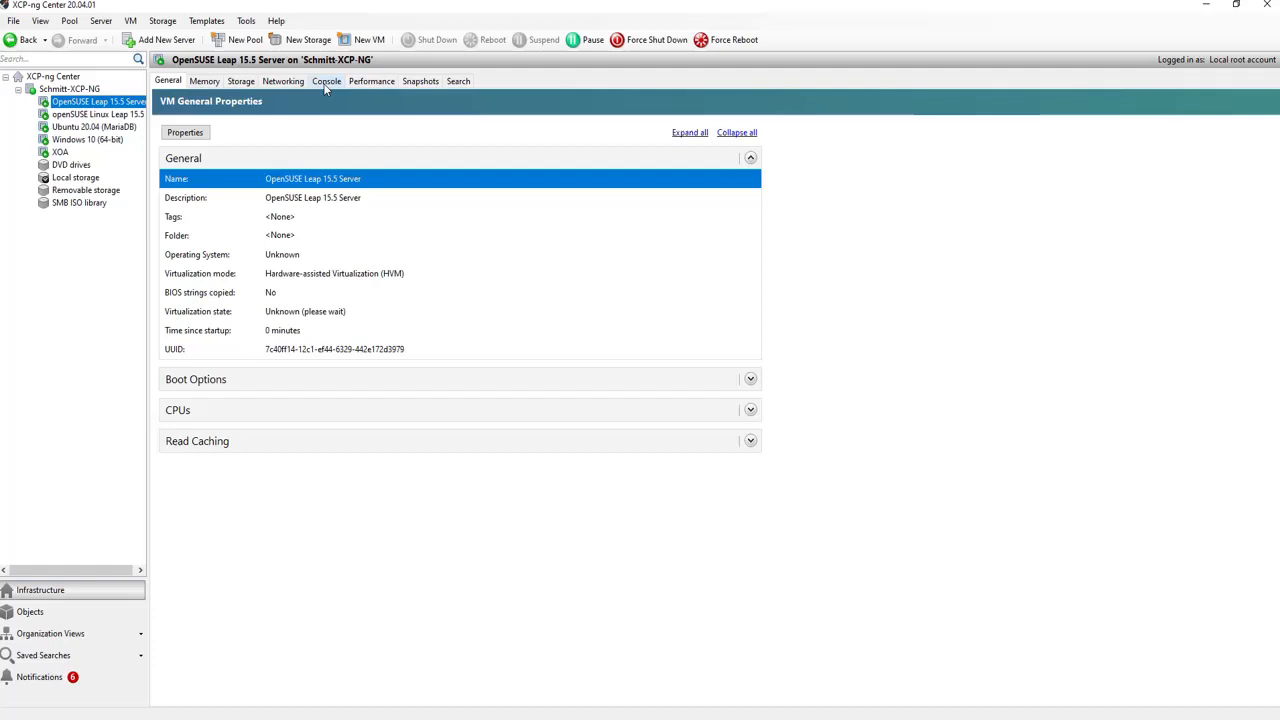
{"action": "left_click", "coordinate": [328, 80]}
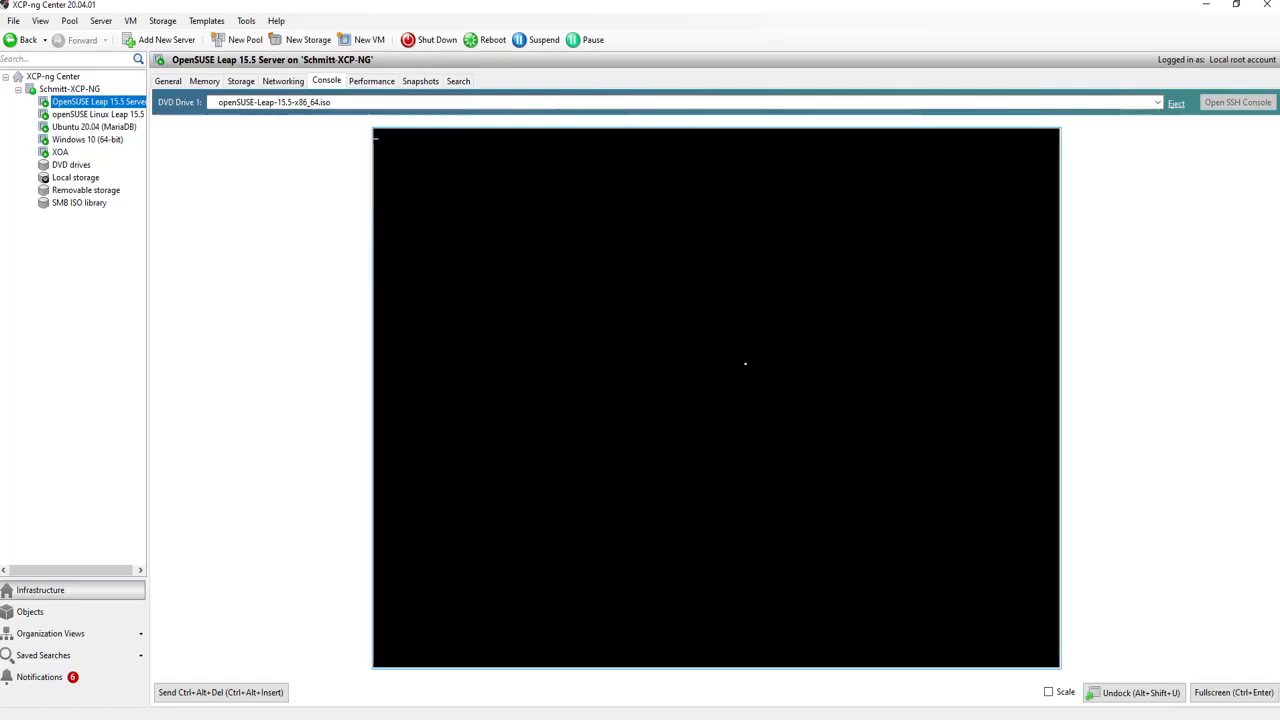
{"action": "mouse_move", "coordinate": [716, 402]}
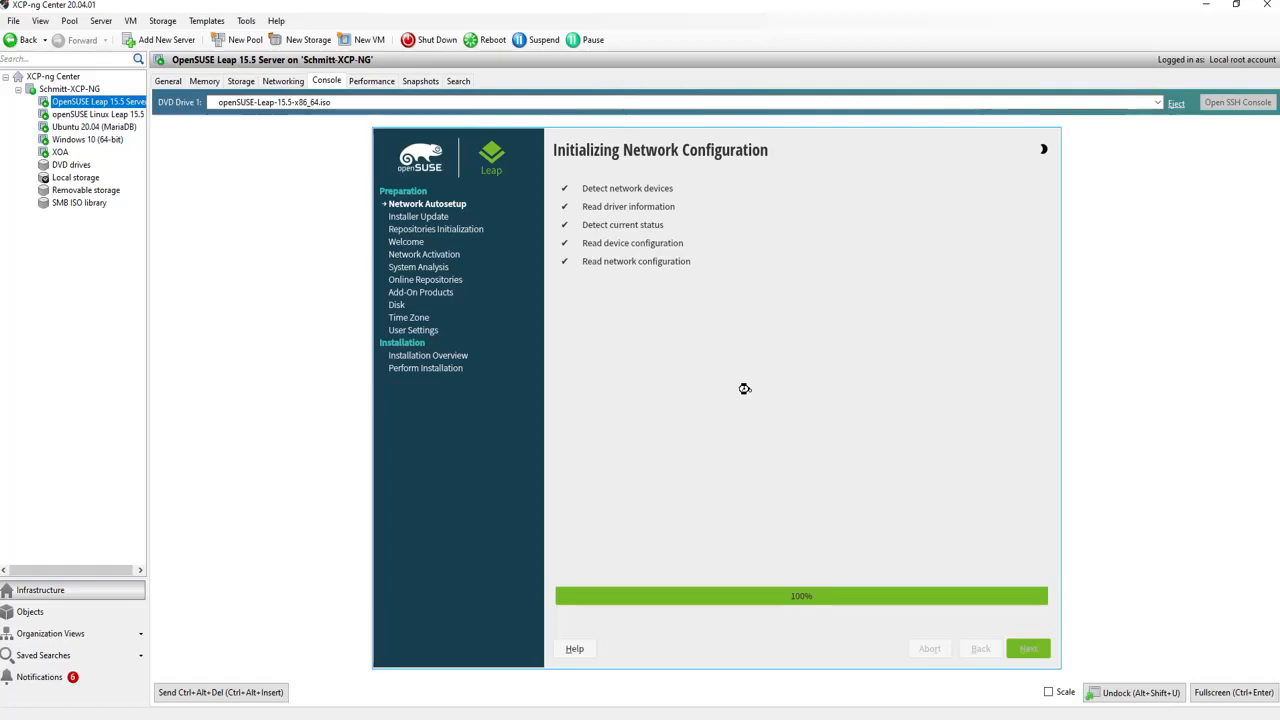
{"action": "mouse_move", "coordinate": [714, 400]}
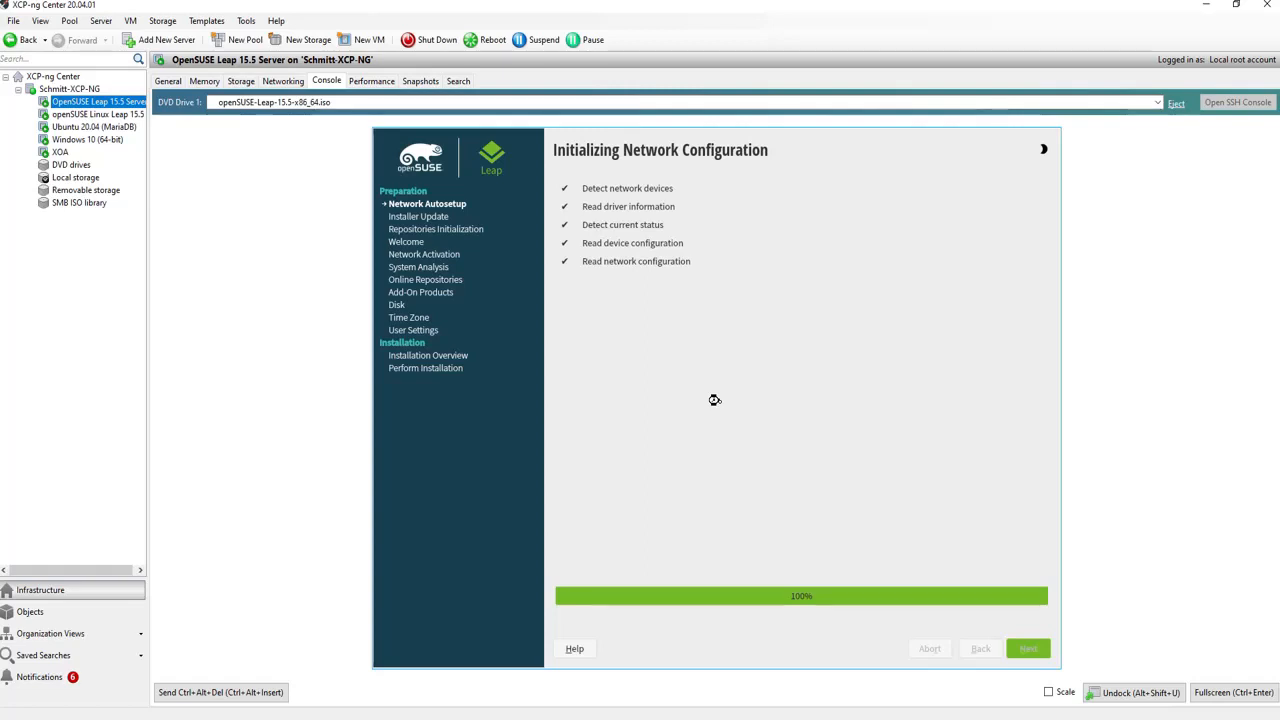
{"action": "mouse_move", "coordinate": [688, 364]}
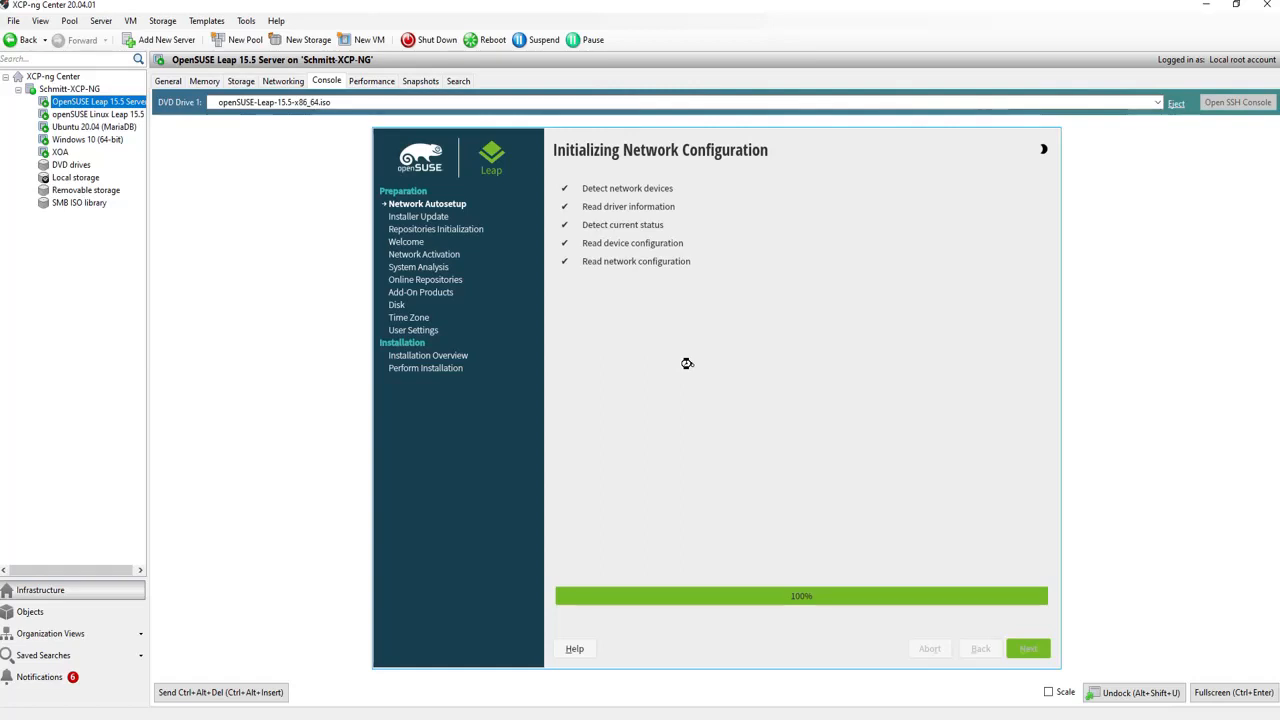
{"action": "mouse_move", "coordinate": [636, 380]}
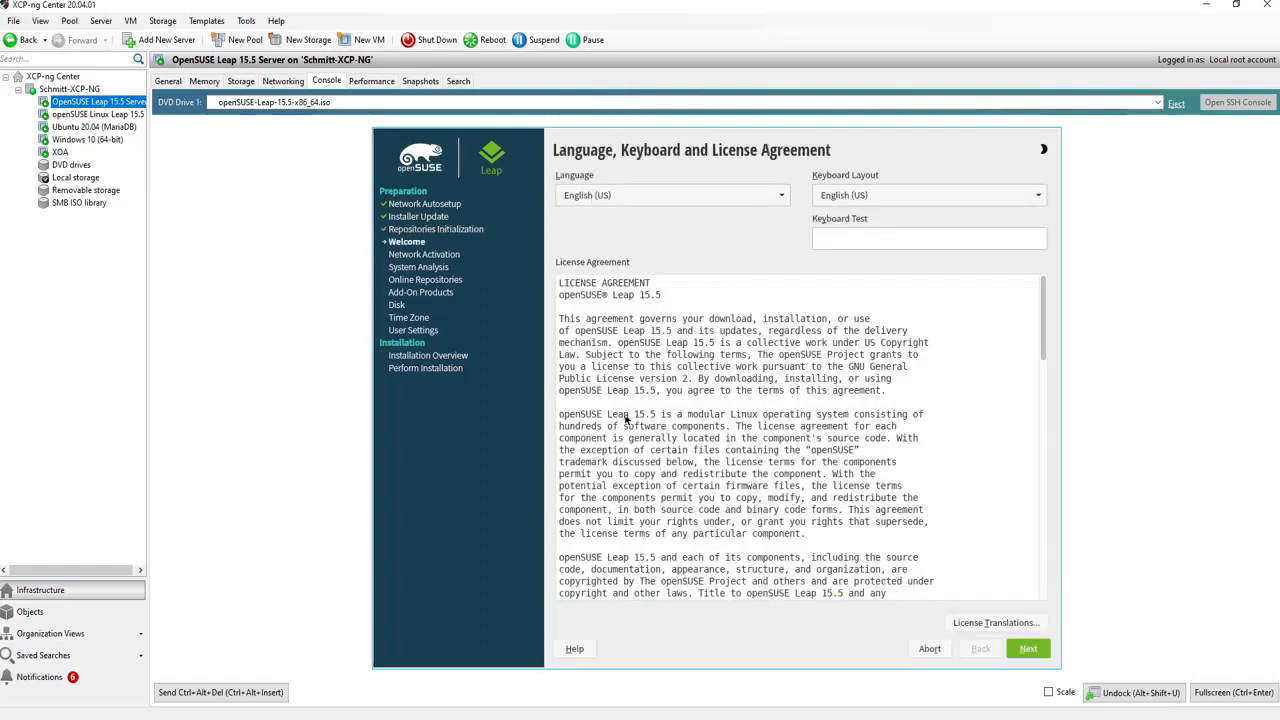
{"action": "mouse_move", "coordinate": [1028, 648]}
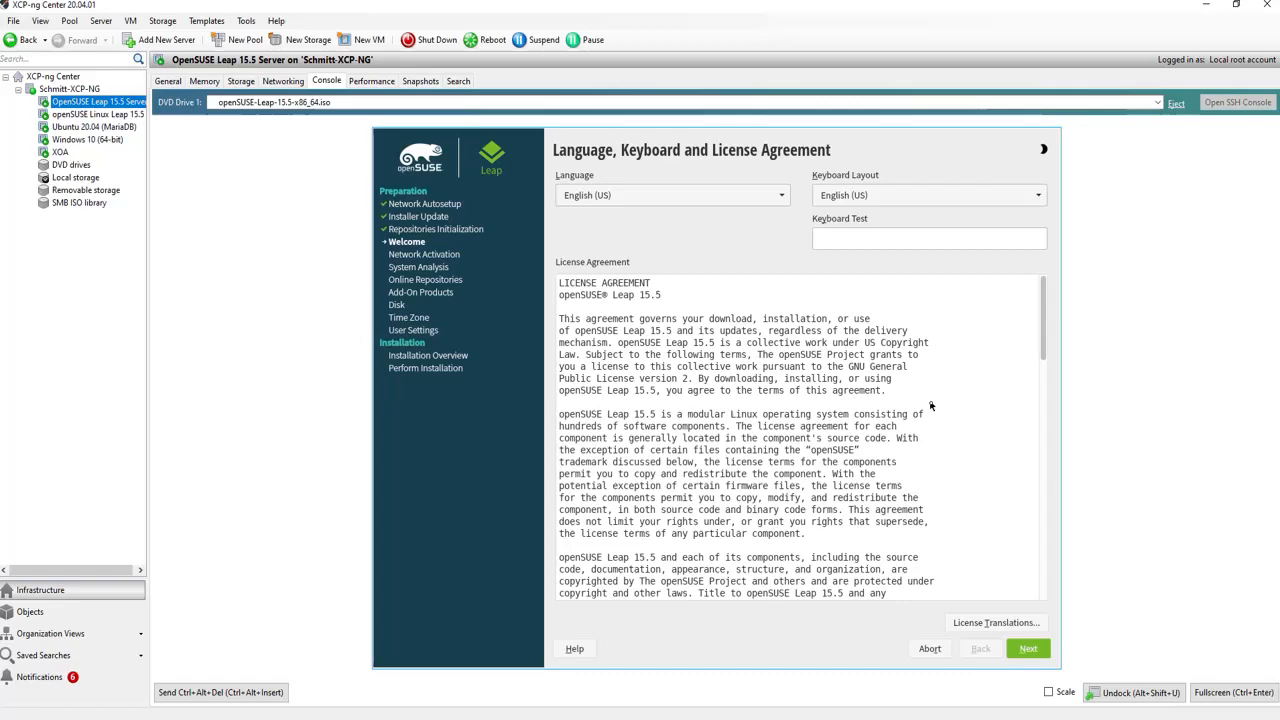
Accept English (US) language and the license, advancing the installer to the online repositories prompt.
{"action": "scroll", "scroll_direction": "down", "scroll_amount": 3}
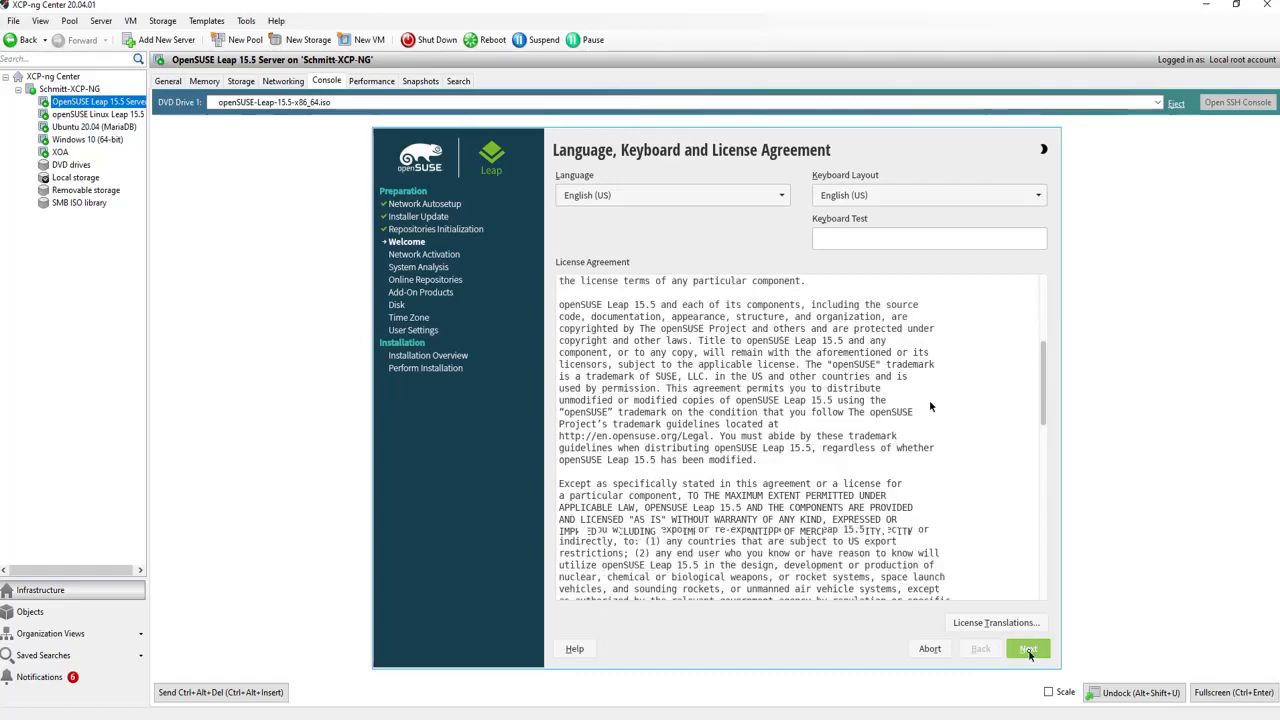
{"action": "left_click", "coordinate": [1028, 648]}
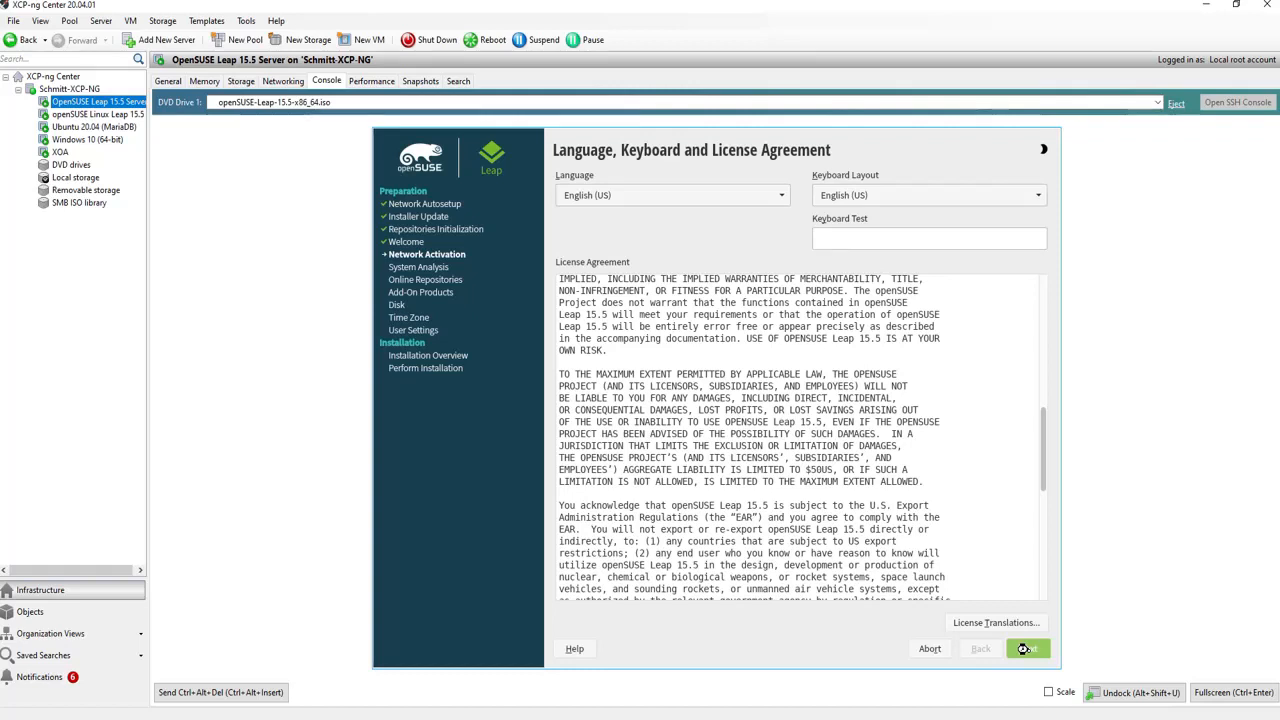
{"action": "left_click", "coordinate": [1028, 648]}
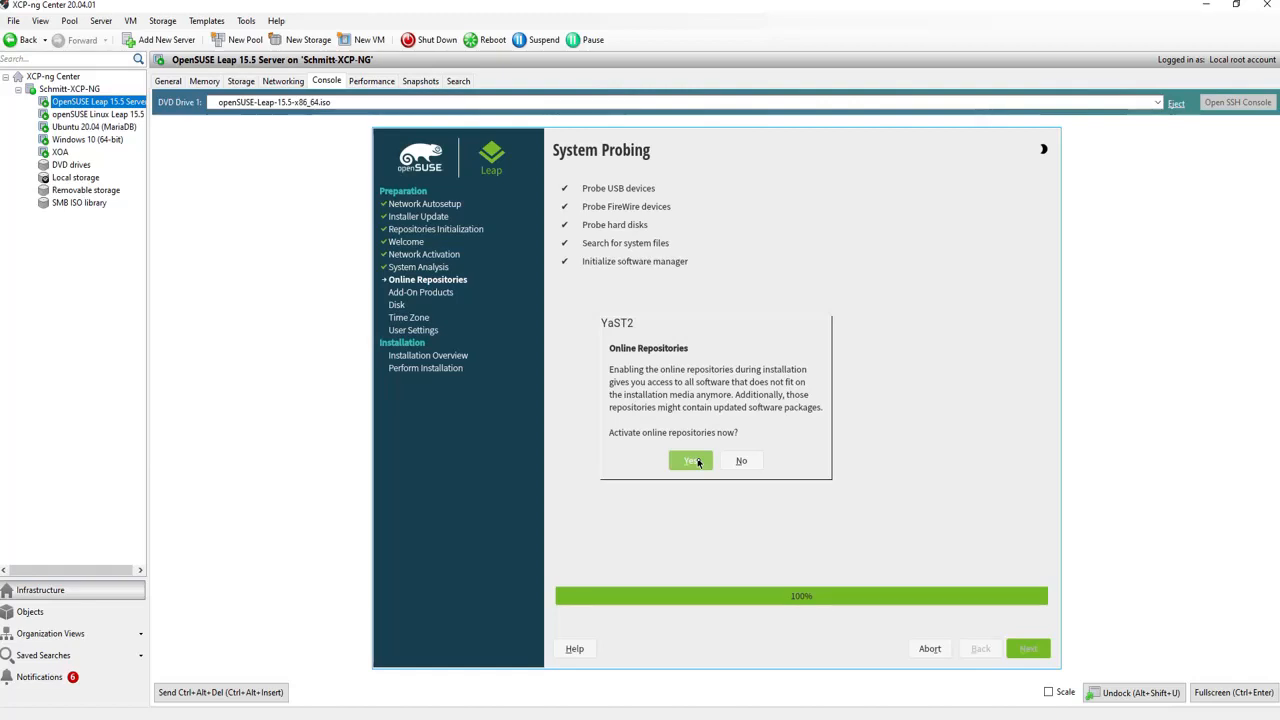
Activate online repositories and keep the default repository list to reach System Role.
{"action": "left_click", "coordinate": [690, 460]}
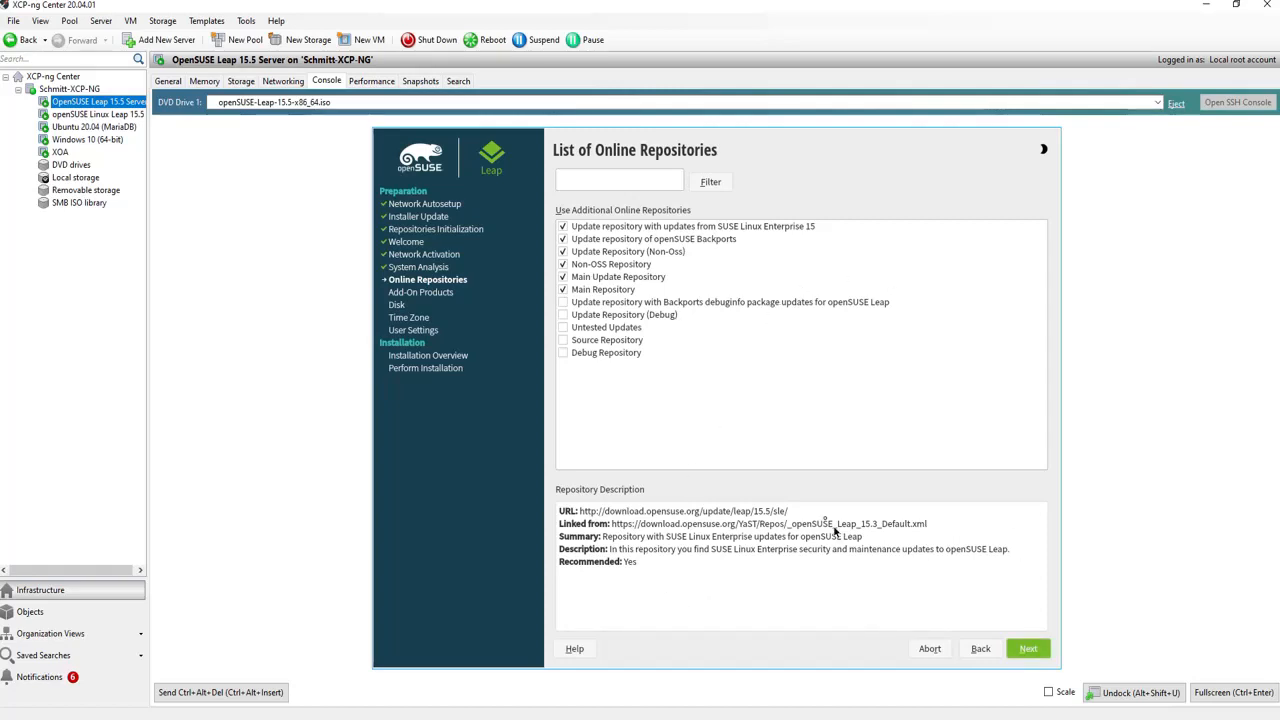
{"action": "mouse_move", "coordinate": [660, 580]}
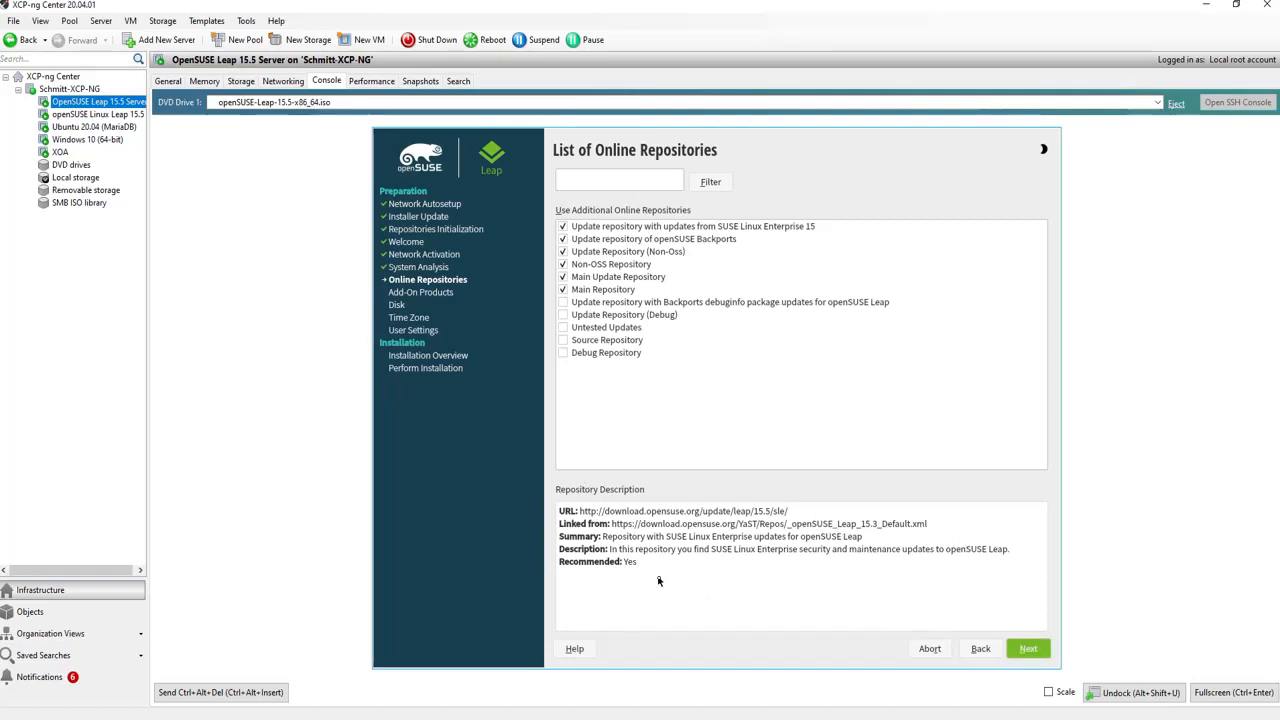
{"action": "mouse_move", "coordinate": [656, 206]}
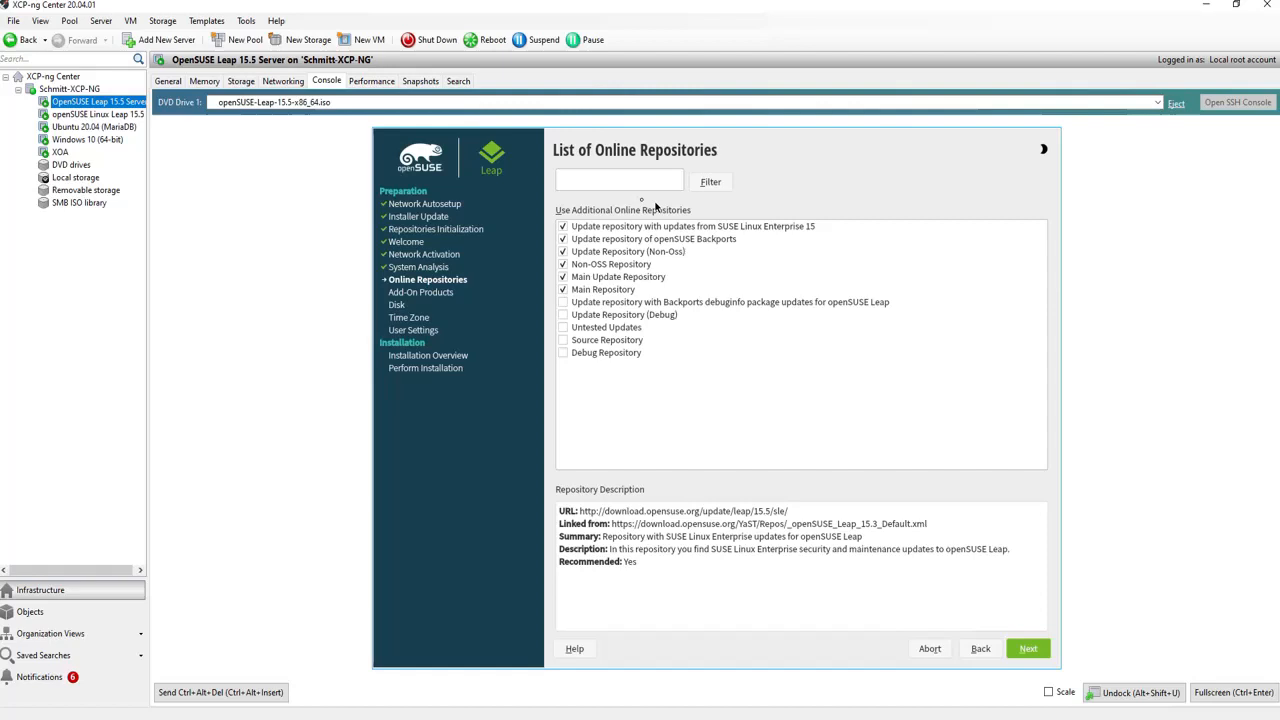
{"action": "mouse_move", "coordinate": [658, 380]}
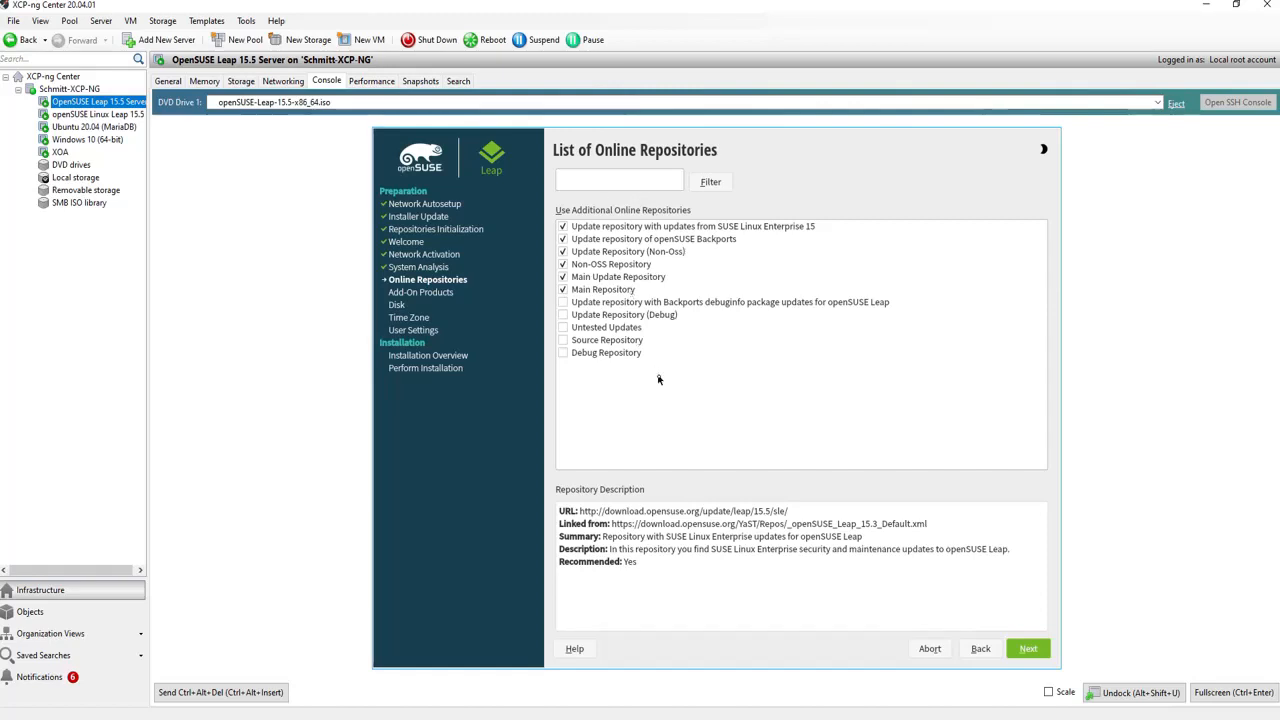
{"action": "mouse_move", "coordinate": [1028, 648]}
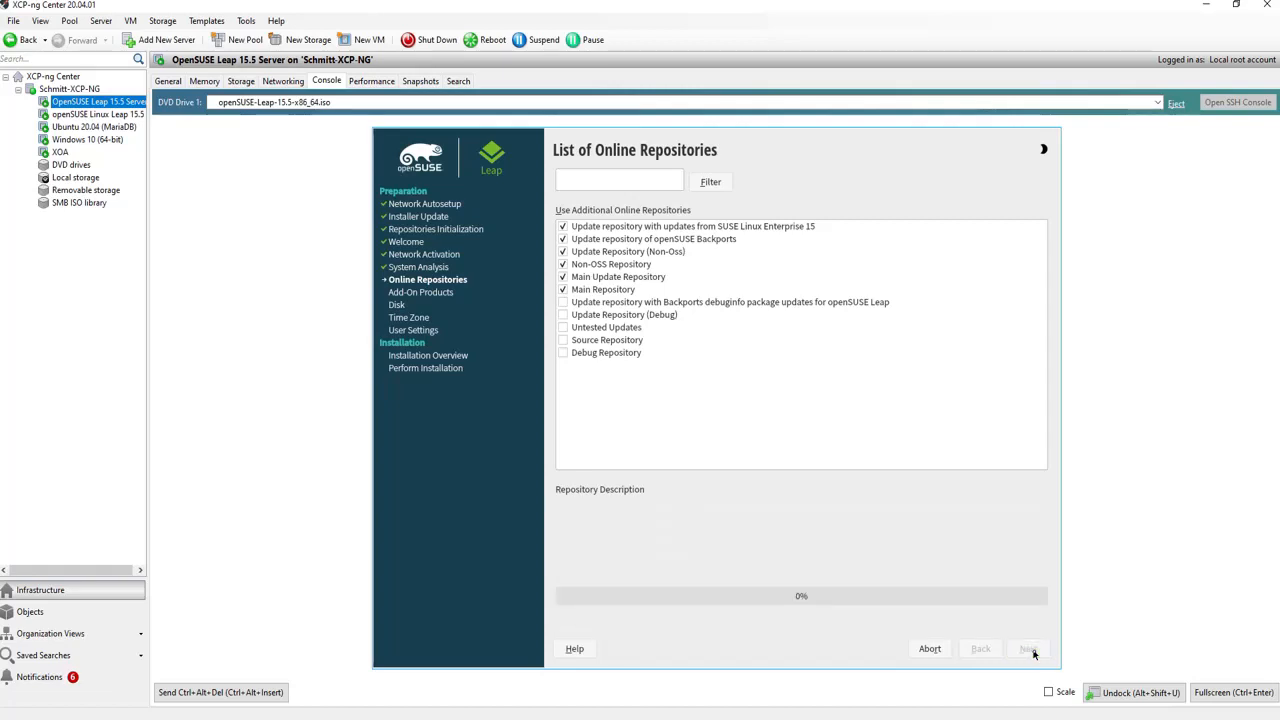
{"action": "left_click", "coordinate": [1028, 648]}
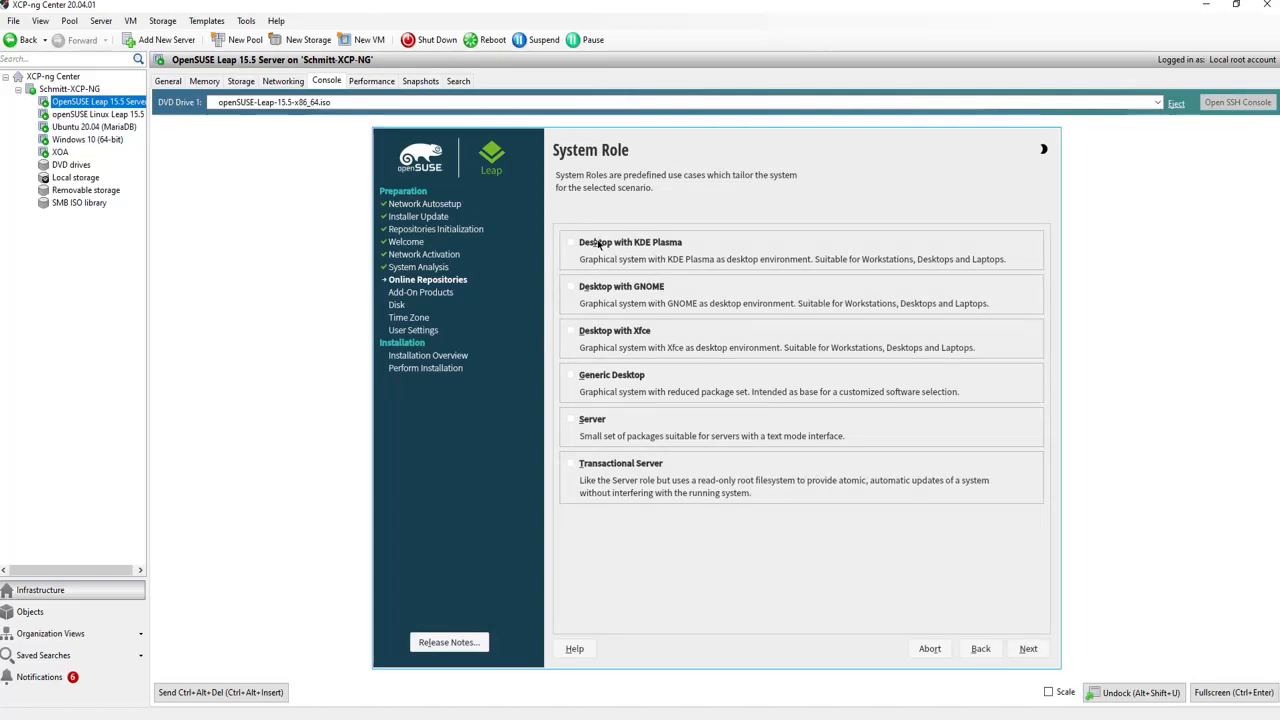
Choose the Desktop with GNOME system role and continue to Suggested Partitioning.
{"action": "left_click", "coordinate": [570, 286]}
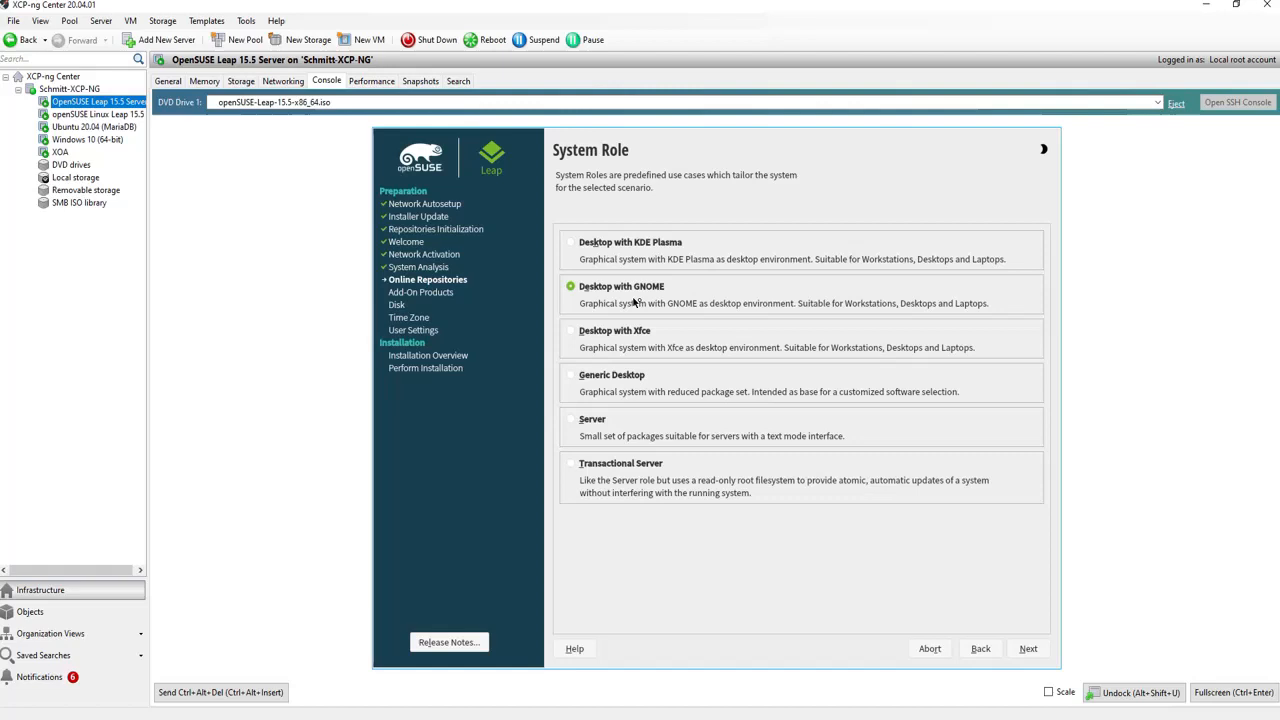
{"action": "mouse_move", "coordinate": [696, 260]}
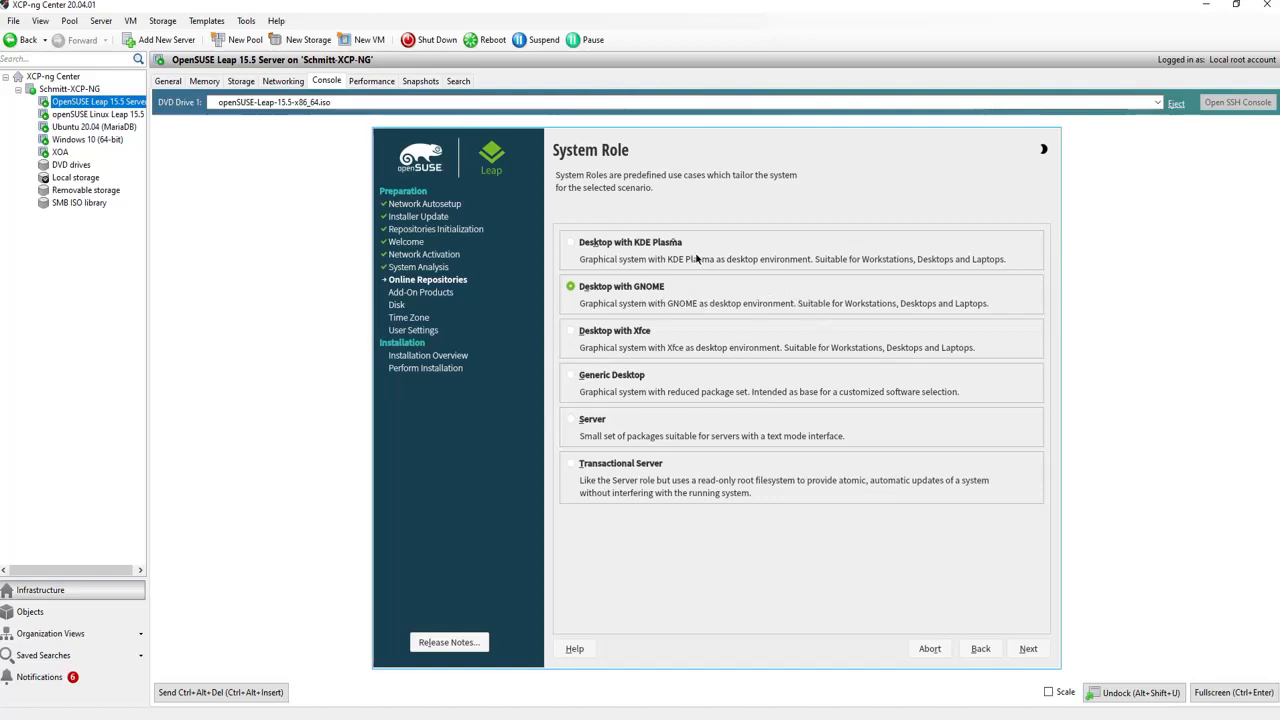
{"action": "mouse_move", "coordinate": [674, 284]}
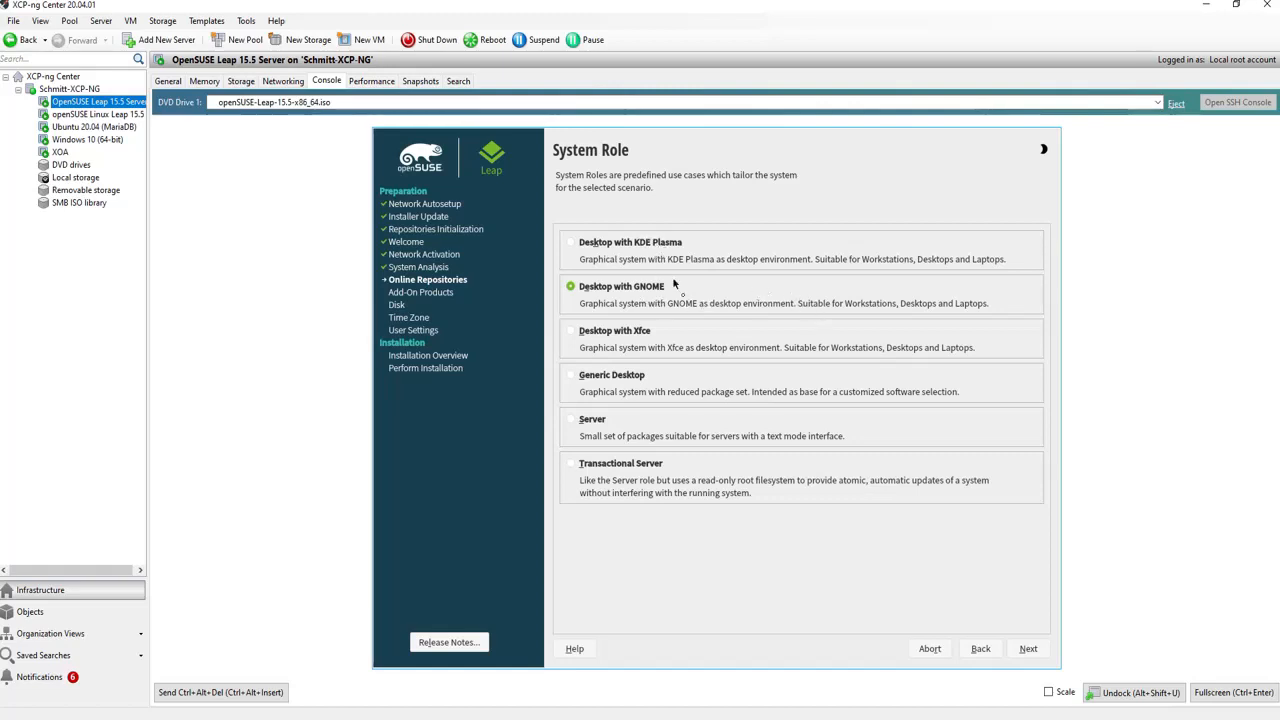
{"action": "mouse_move", "coordinate": [720, 340]}
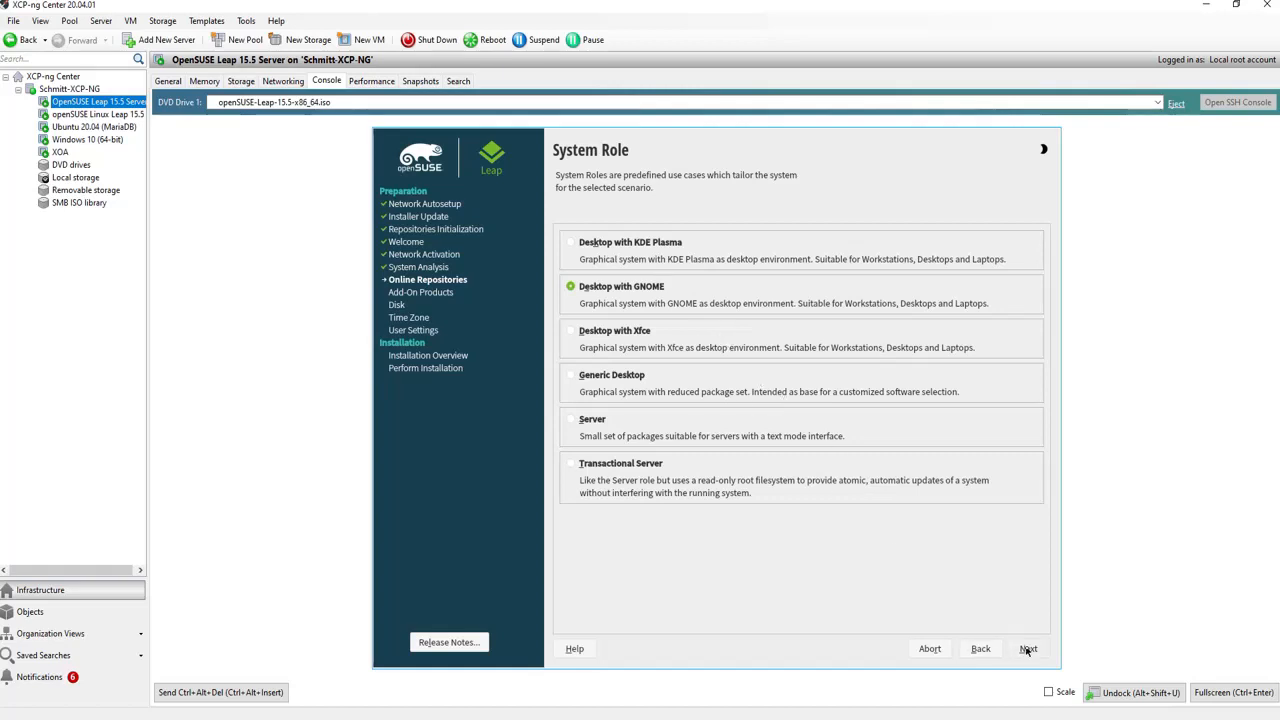
{"action": "left_click", "coordinate": [1028, 648]}
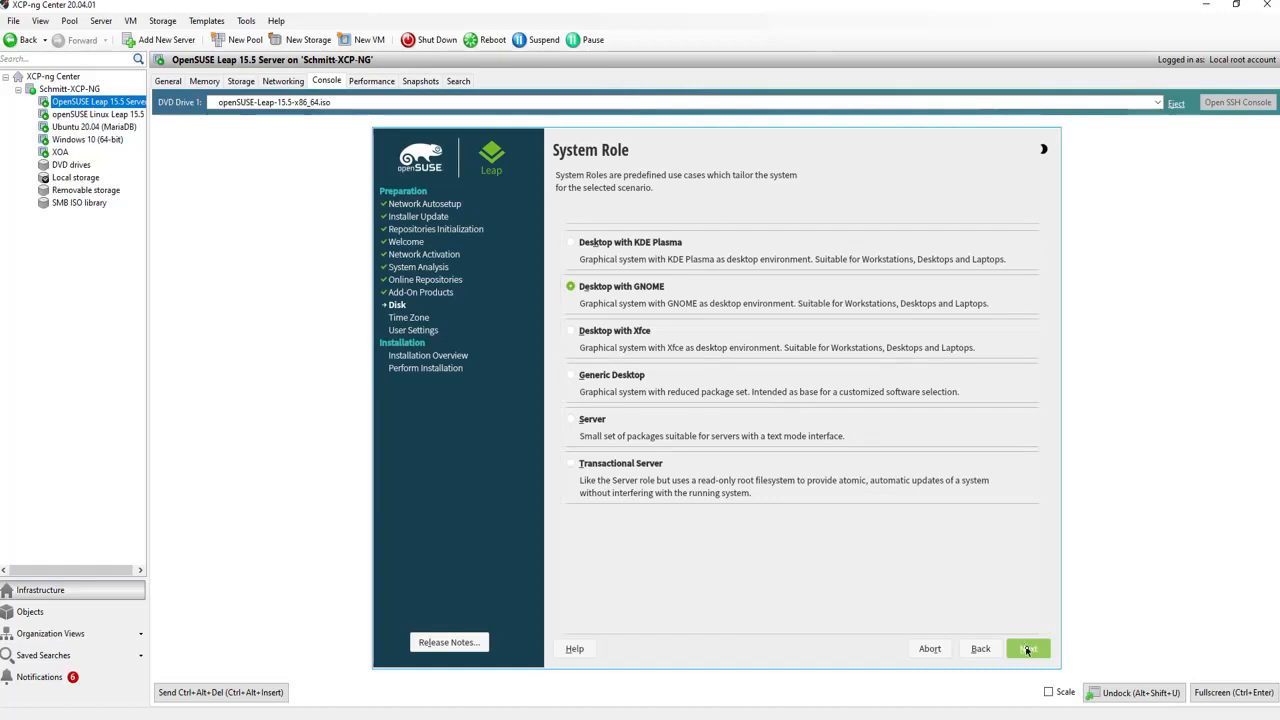
{"action": "left_click", "coordinate": [1028, 648]}
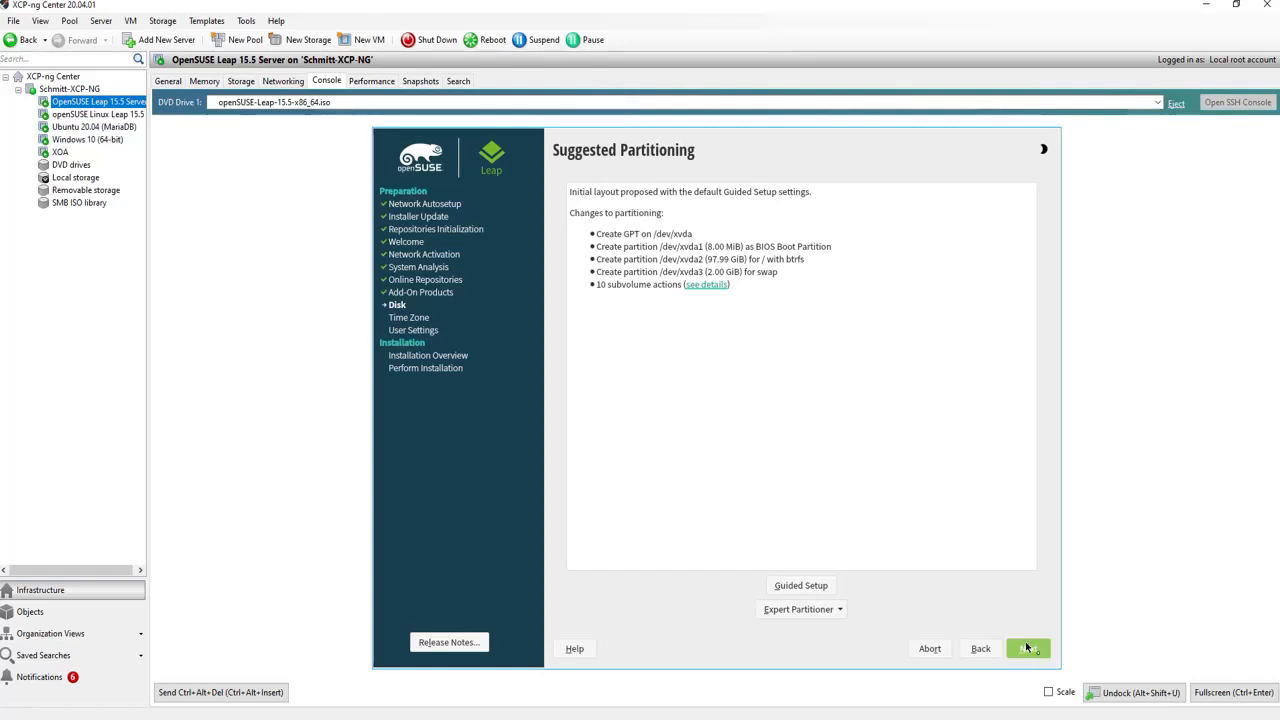
Accept the suggested partitioning and move on to Clock and Time Zone.
{"action": "left_click", "coordinate": [1028, 648]}
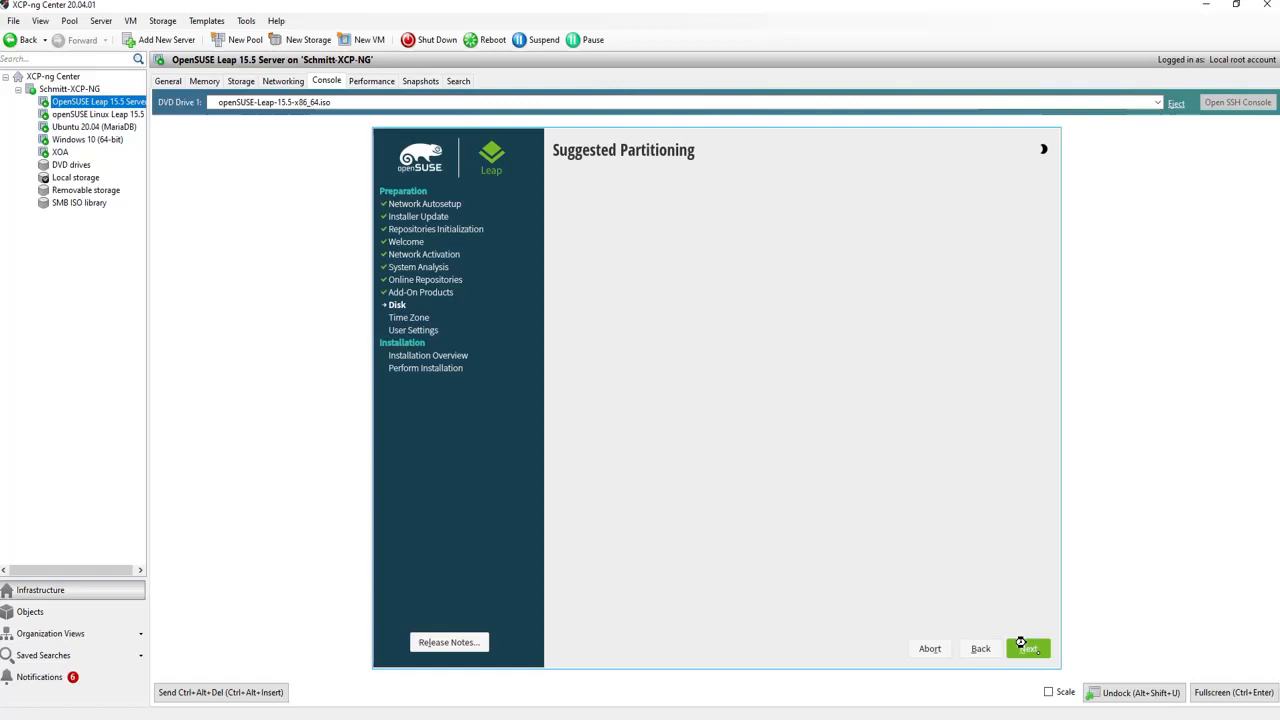
{"action": "left_click", "coordinate": [1028, 648]}
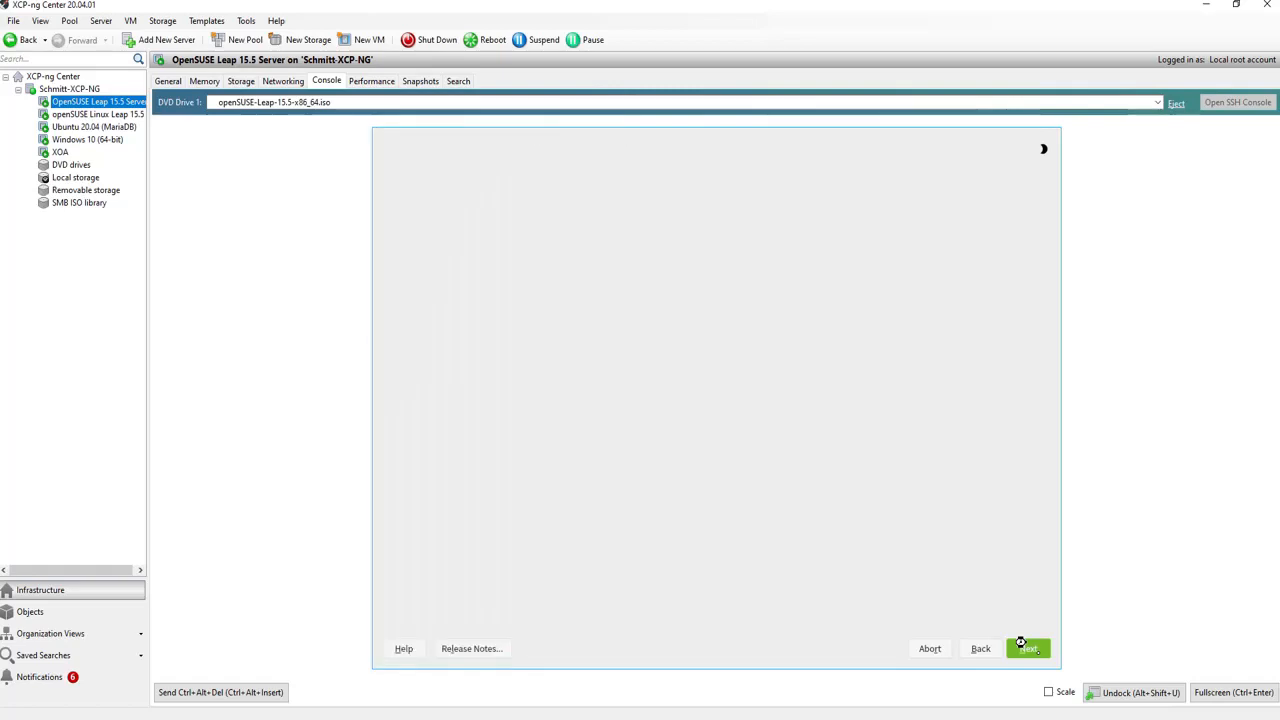
{"action": "left_click", "coordinate": [1028, 648]}
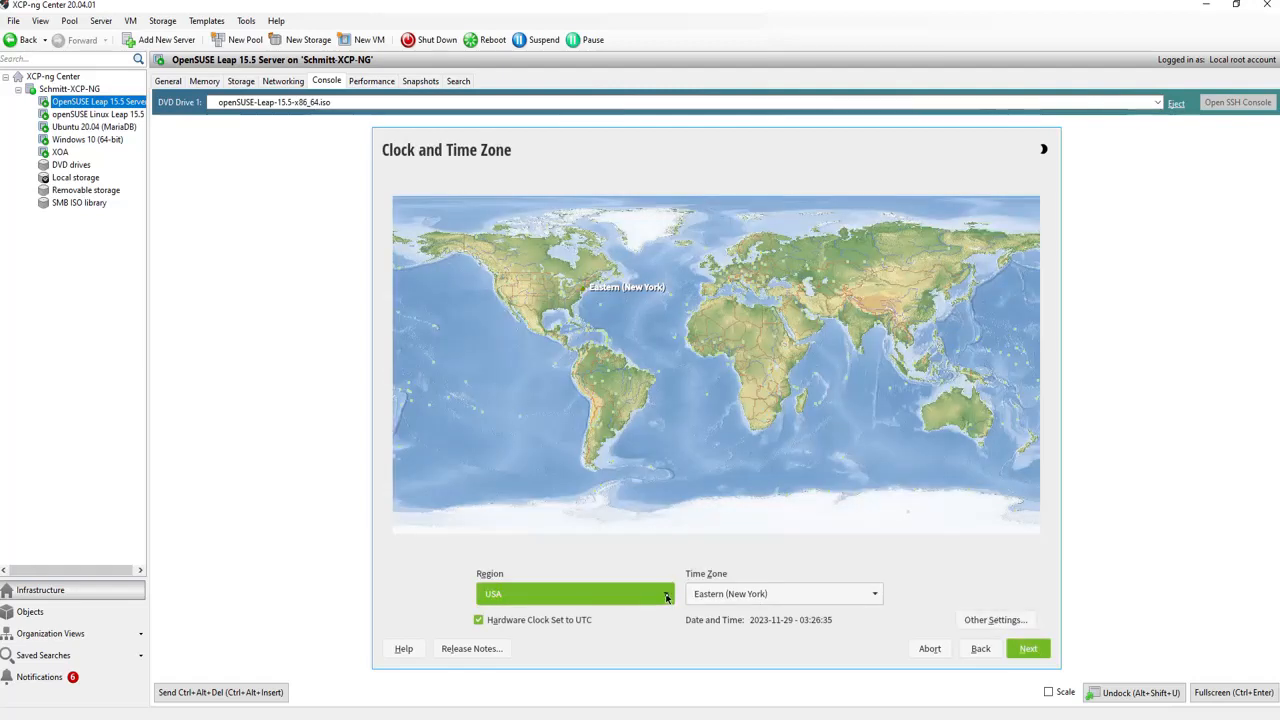
Set the region to Europe and the time zone to Germany, then continue.
{"action": "left_click", "coordinate": [664, 592]}
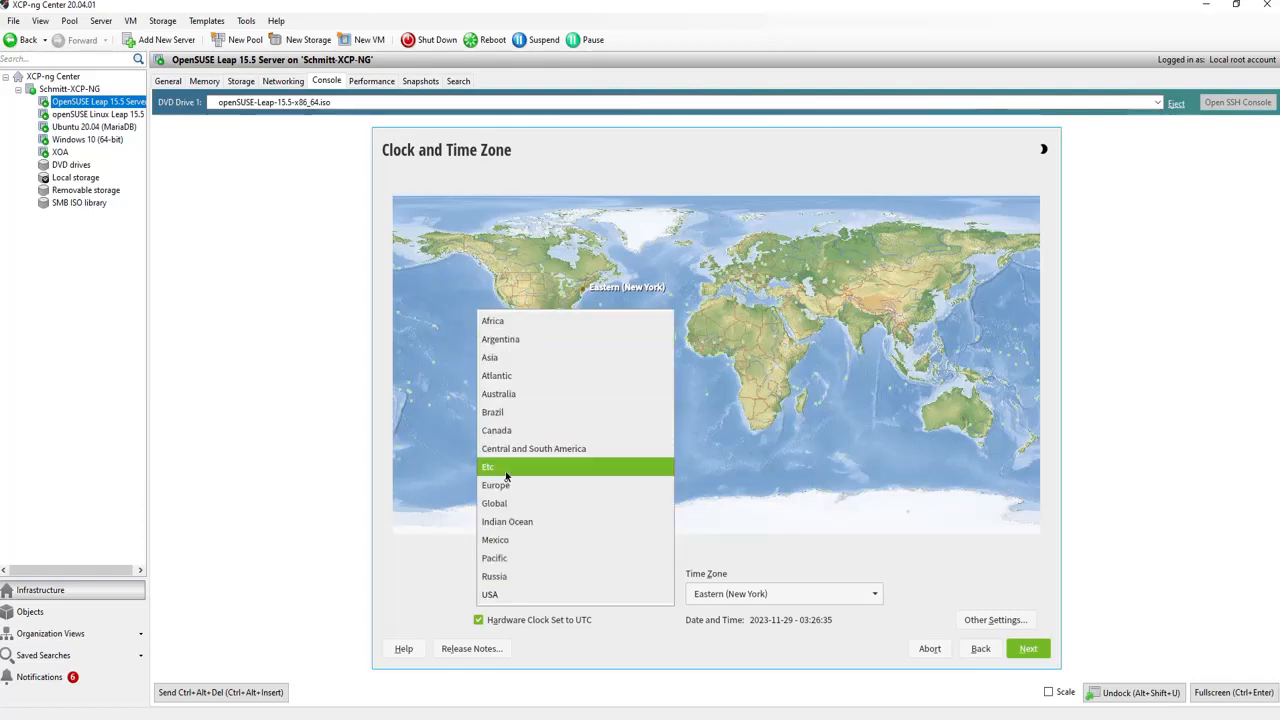
{"action": "mouse_move", "coordinate": [496, 486]}
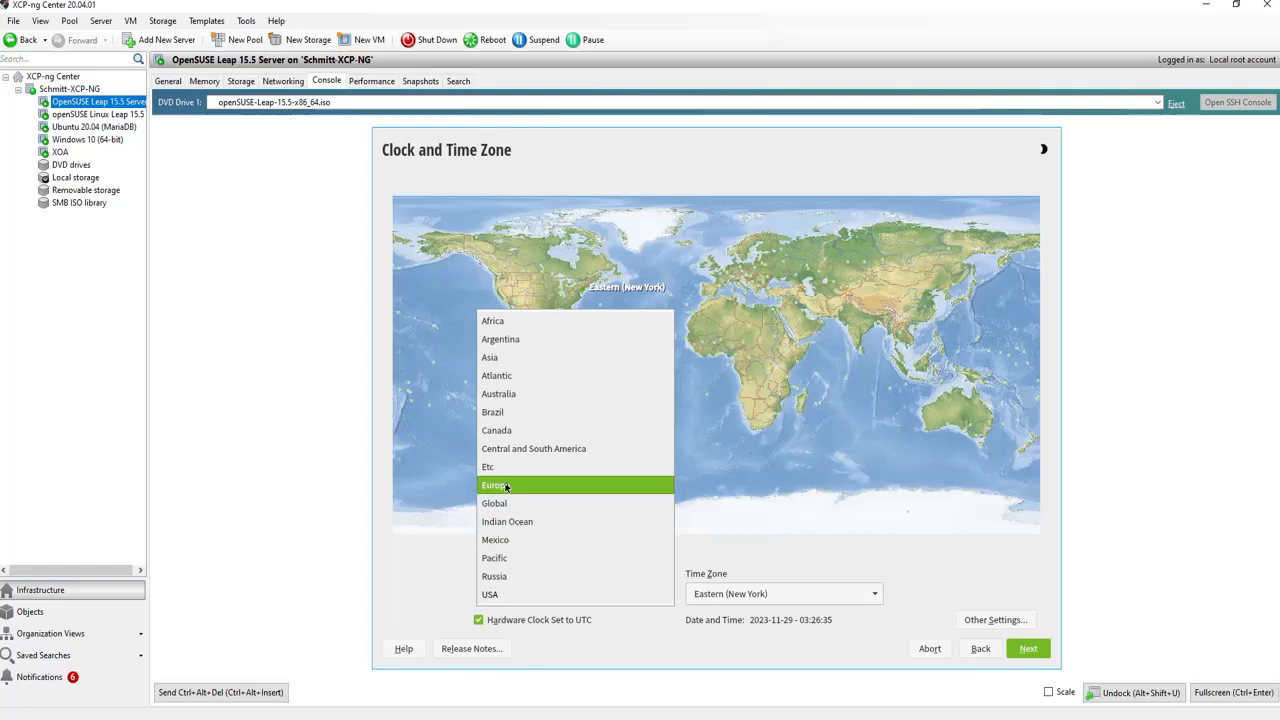
{"action": "left_click", "coordinate": [492, 486]}
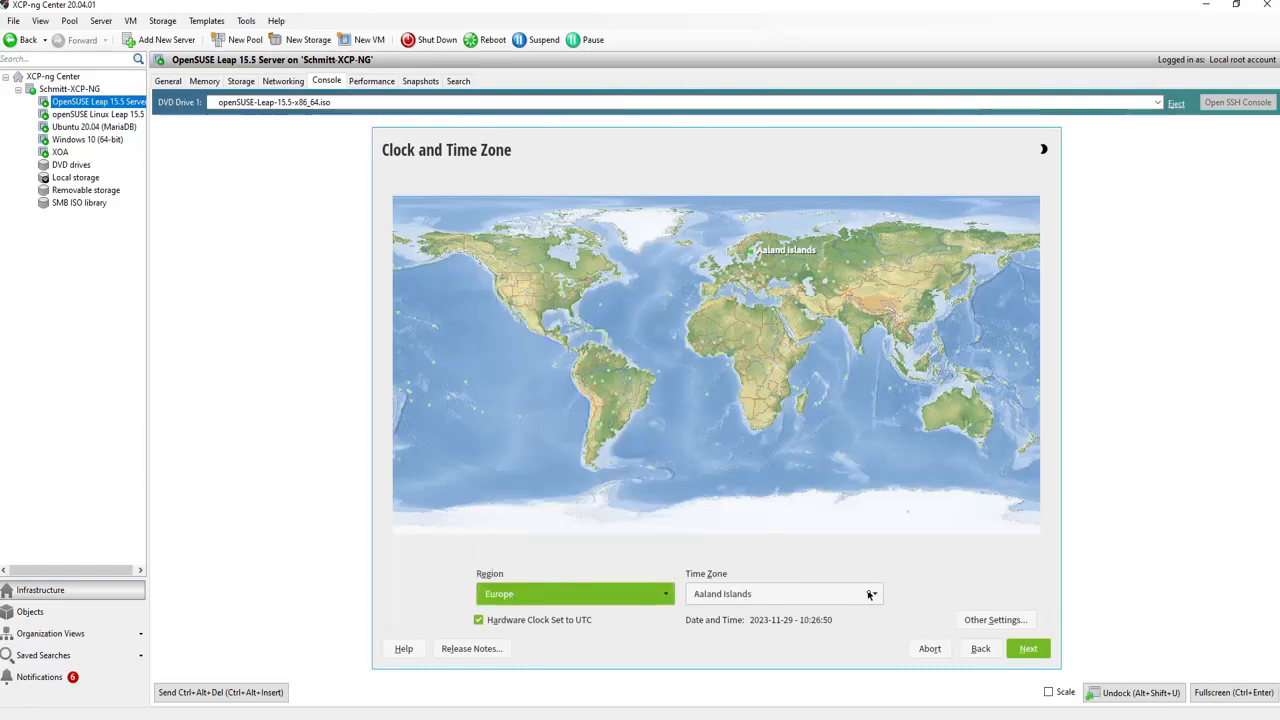
{"action": "left_click", "coordinate": [868, 592]}
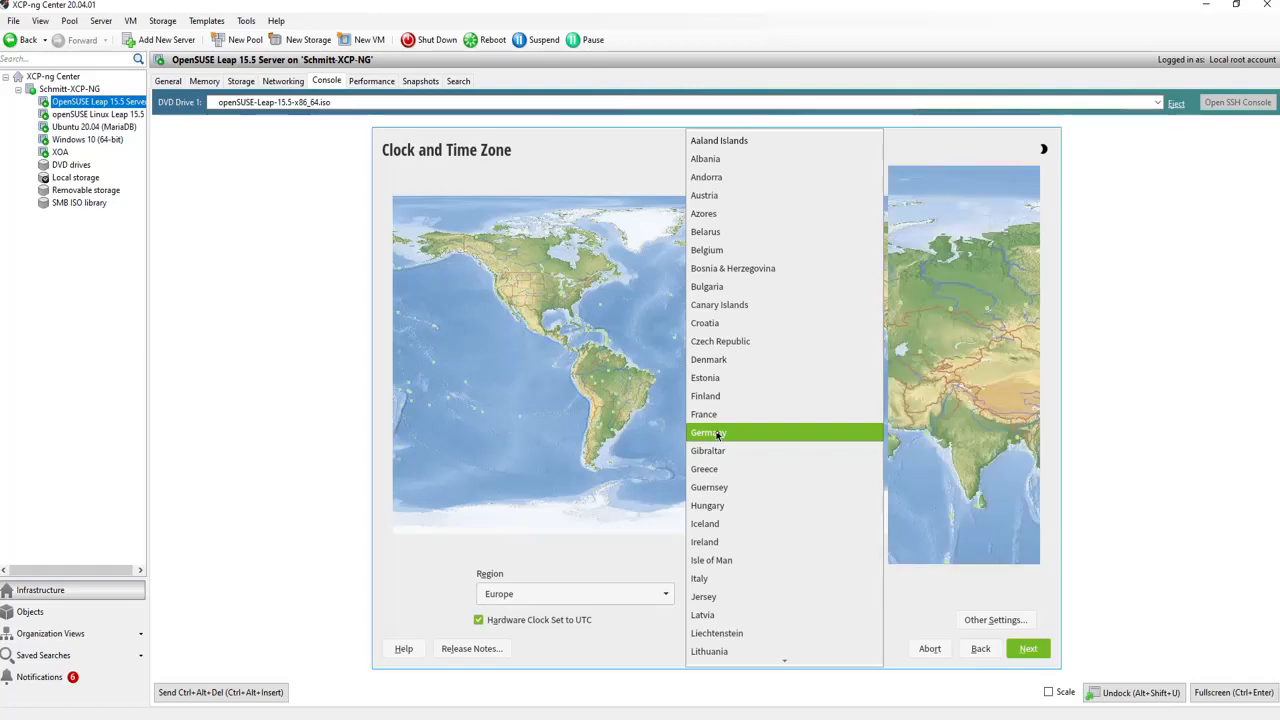
{"action": "left_click", "coordinate": [708, 432]}
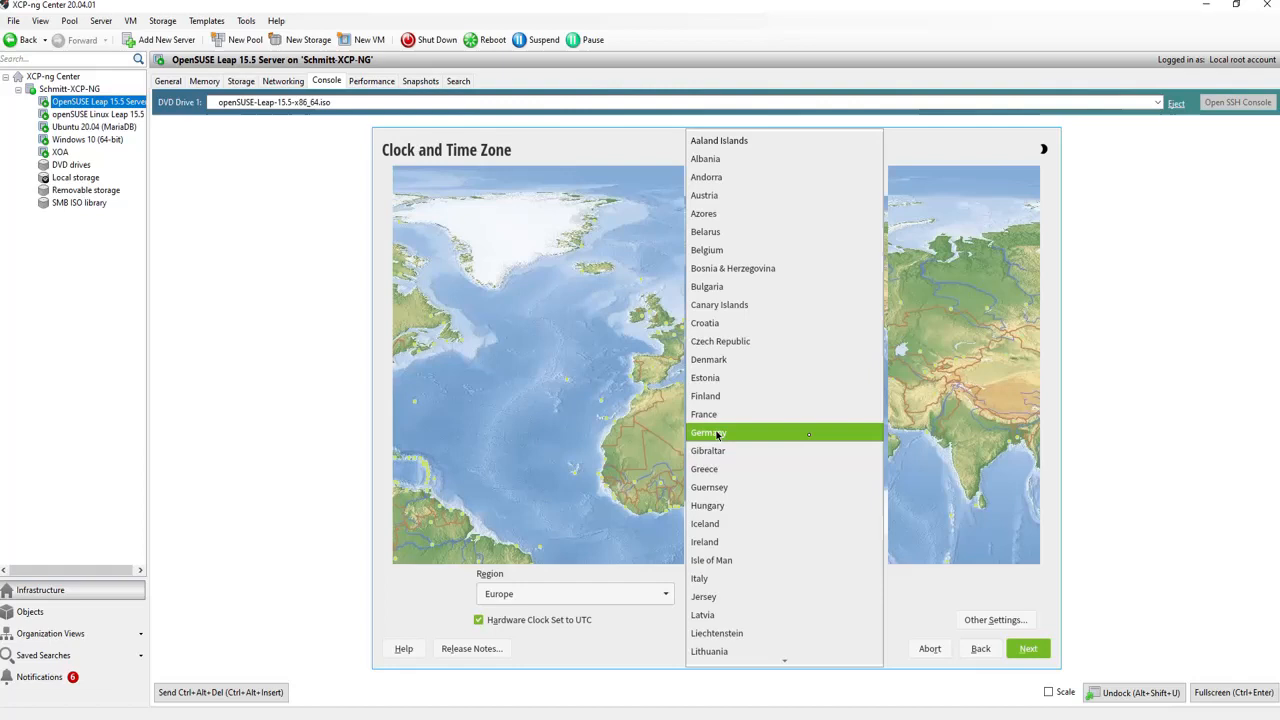
{"action": "left_click", "coordinate": [708, 432]}
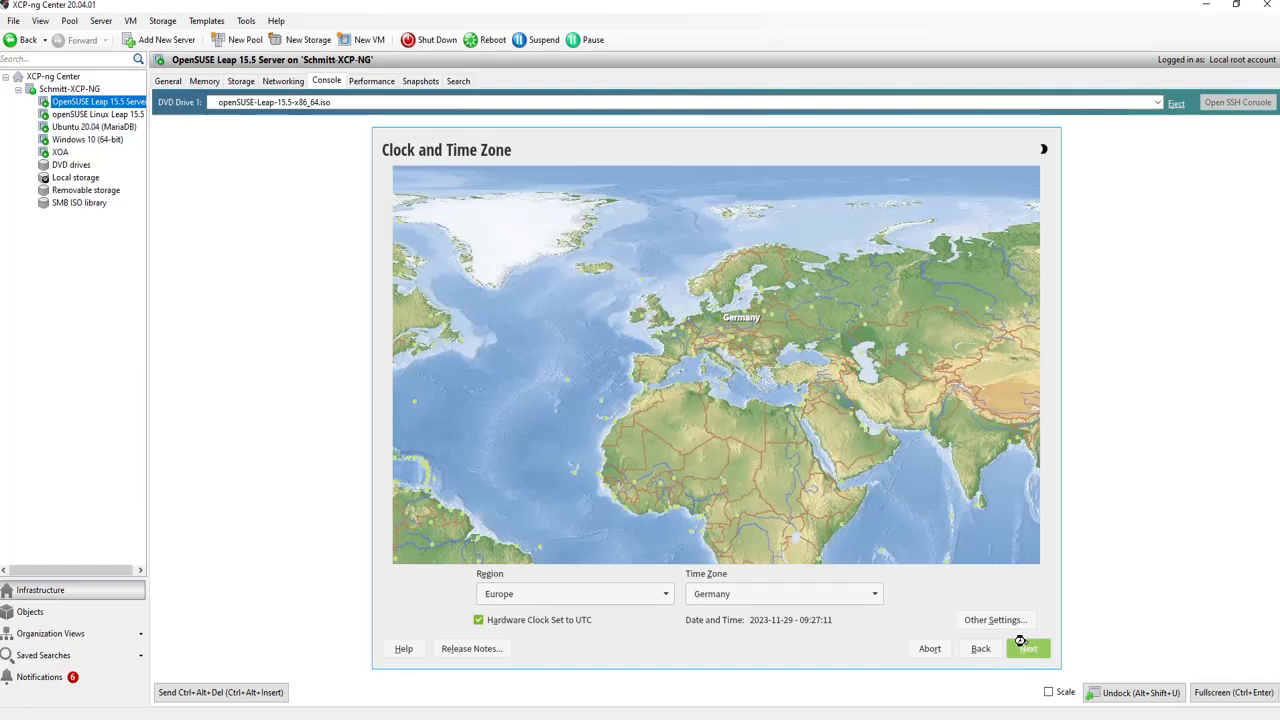
{"action": "left_click", "coordinate": [1028, 648]}
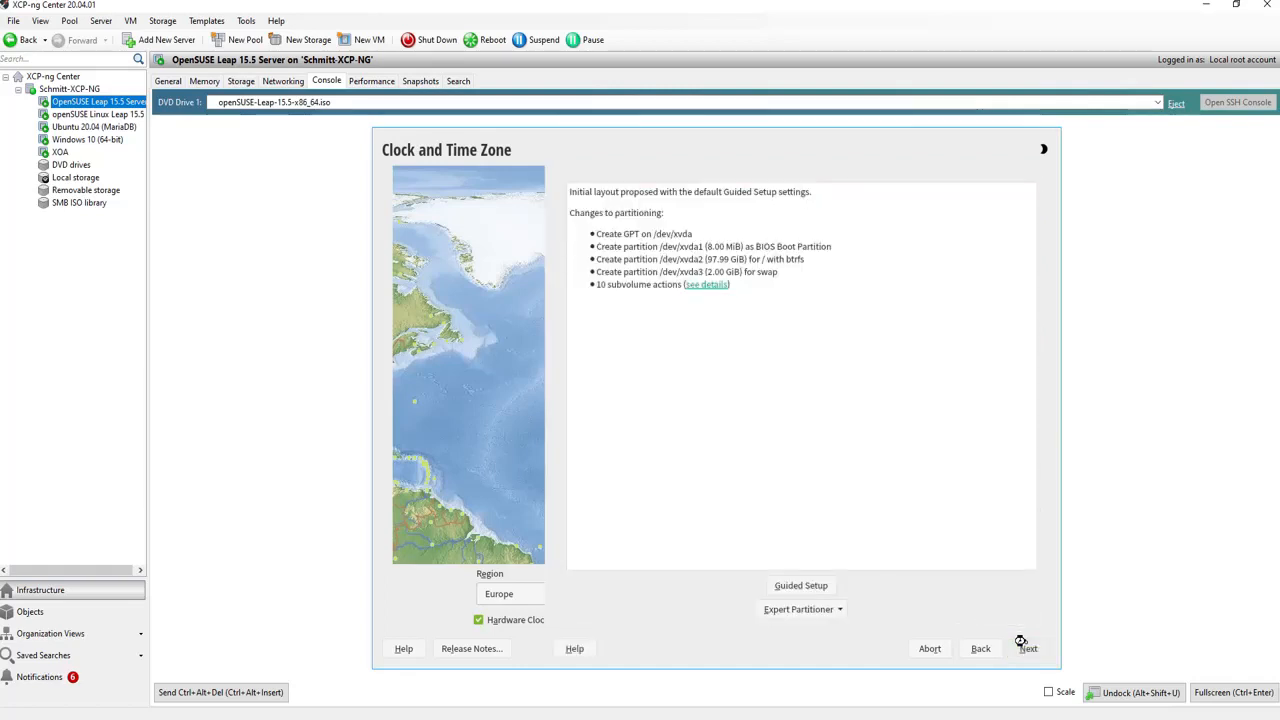
Continue to the Local User page, where the blank-username error appears.
{"action": "left_click", "coordinate": [1028, 648]}
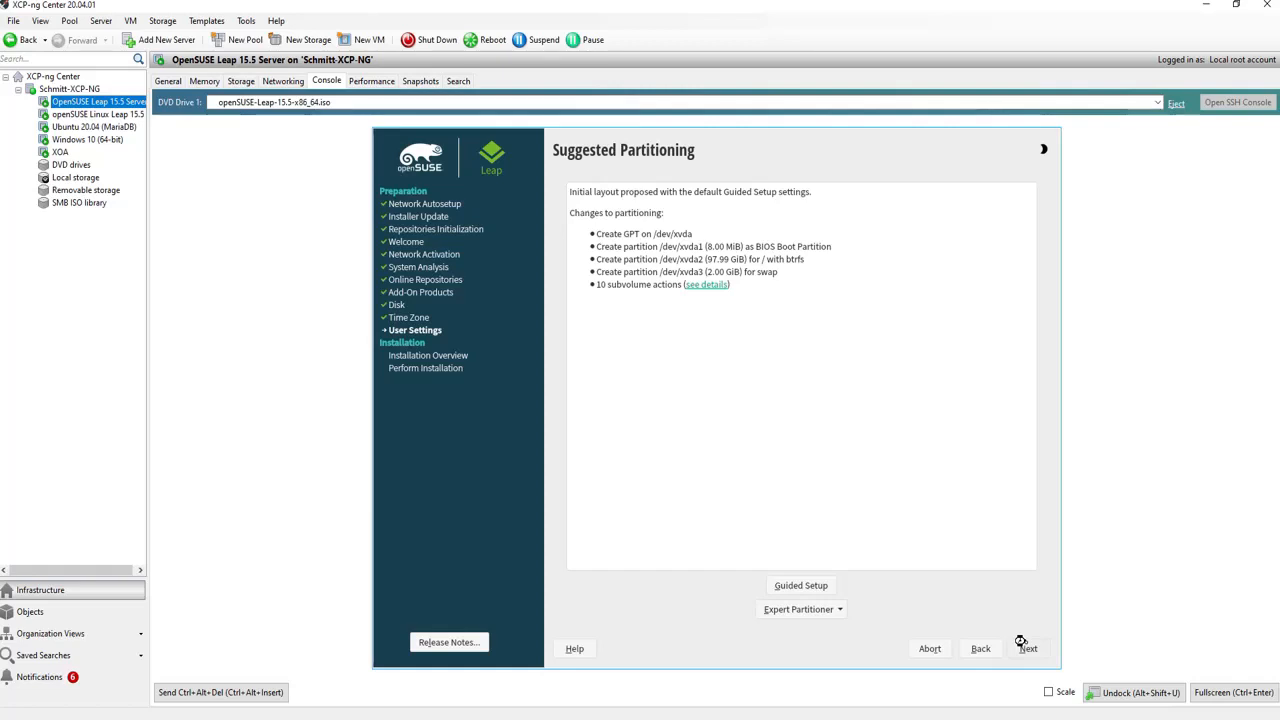
{"action": "left_click", "coordinate": [1028, 648]}
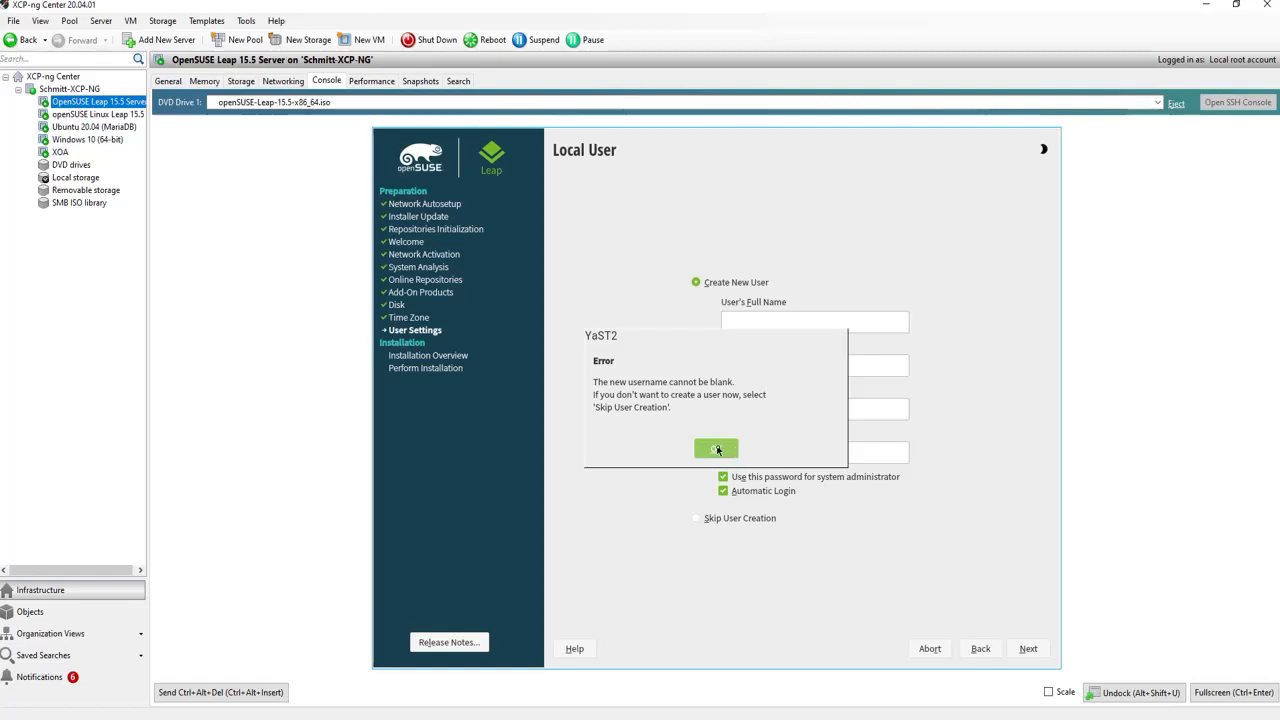
Create local user Schmitt with a password, automatic login off, and continue to Installation Settings.
{"action": "left_click", "coordinate": [716, 448]}
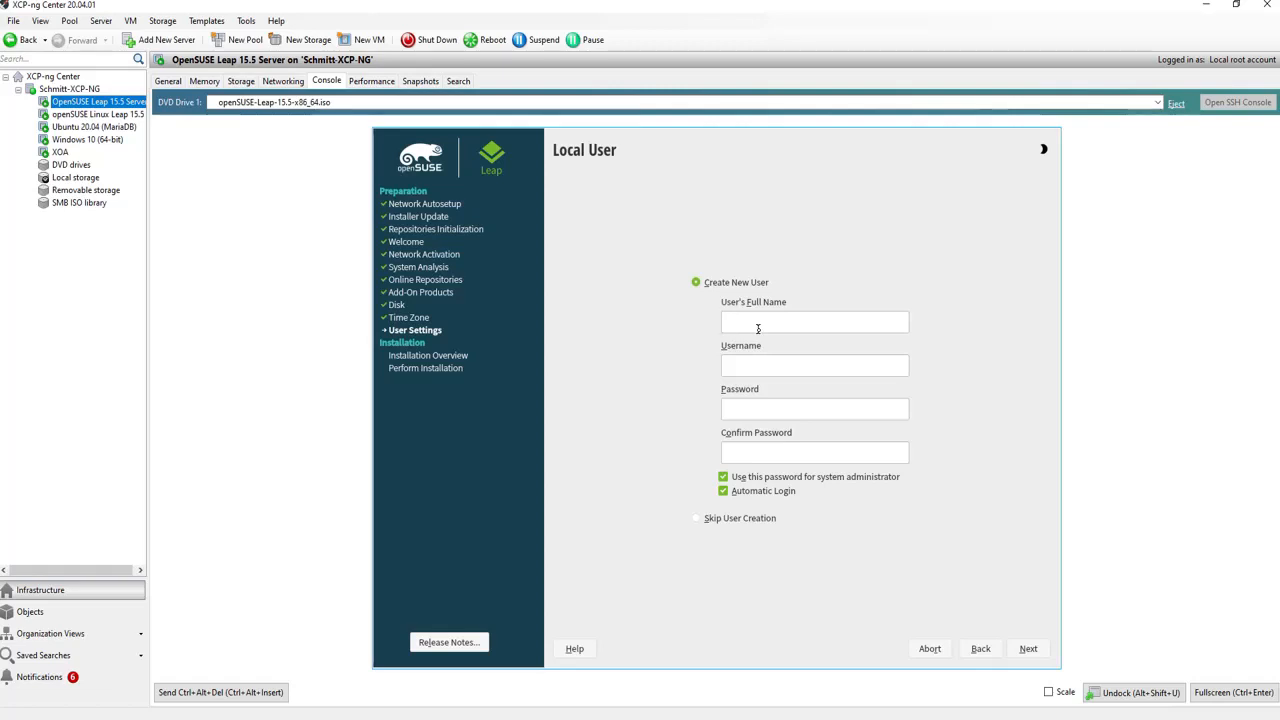
{"action": "type", "text": "Schmitt"}
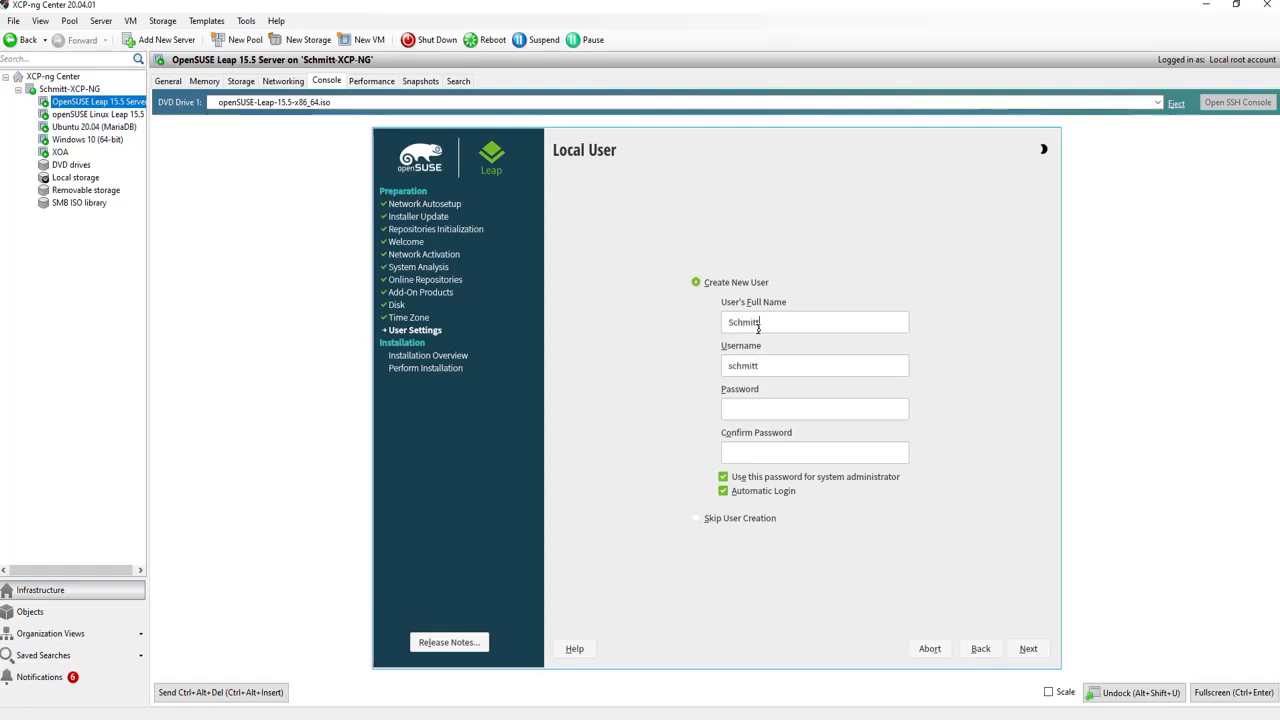
{"action": "left_click", "coordinate": [814, 408]}
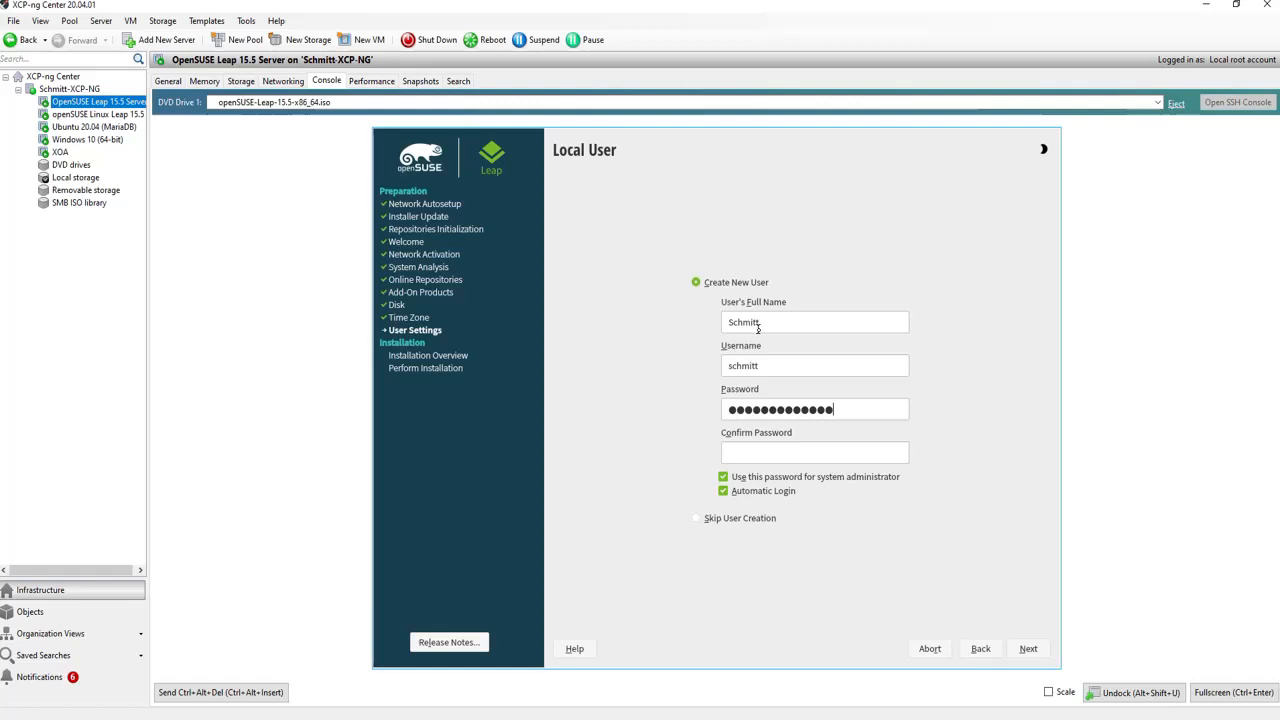
{"action": "type", "text": "••••"}
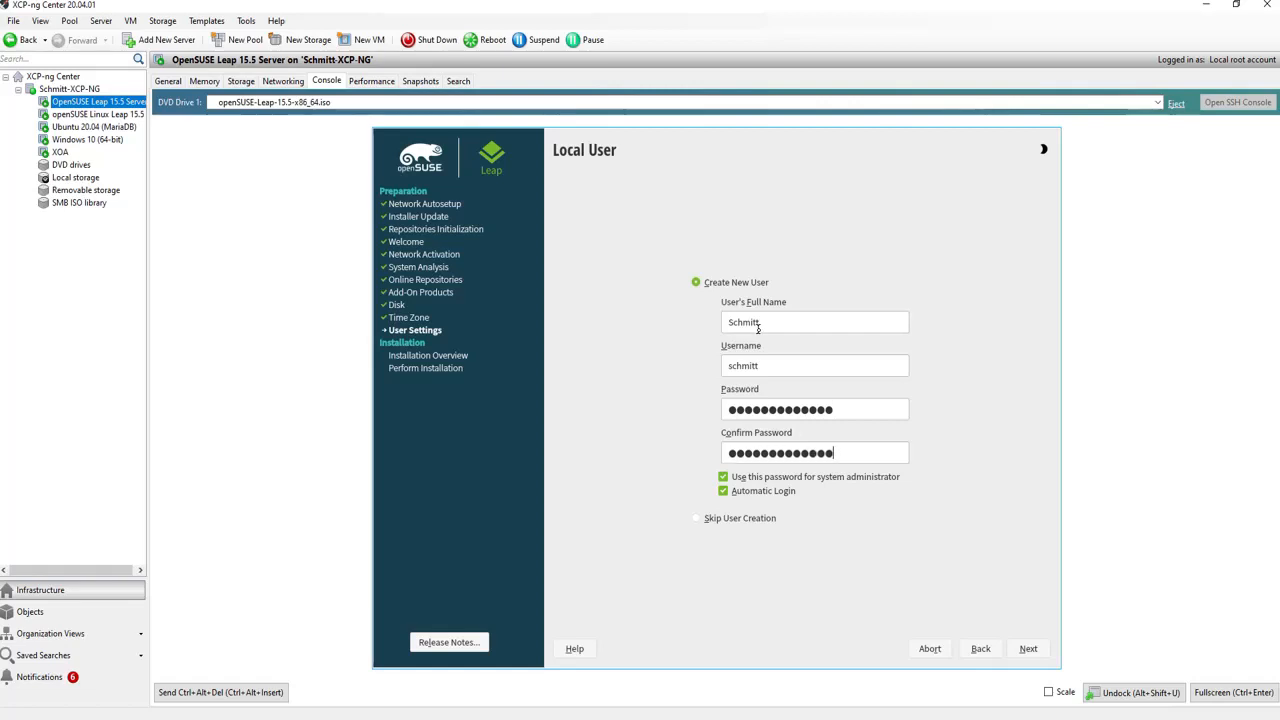
{"action": "left_click", "coordinate": [724, 492]}
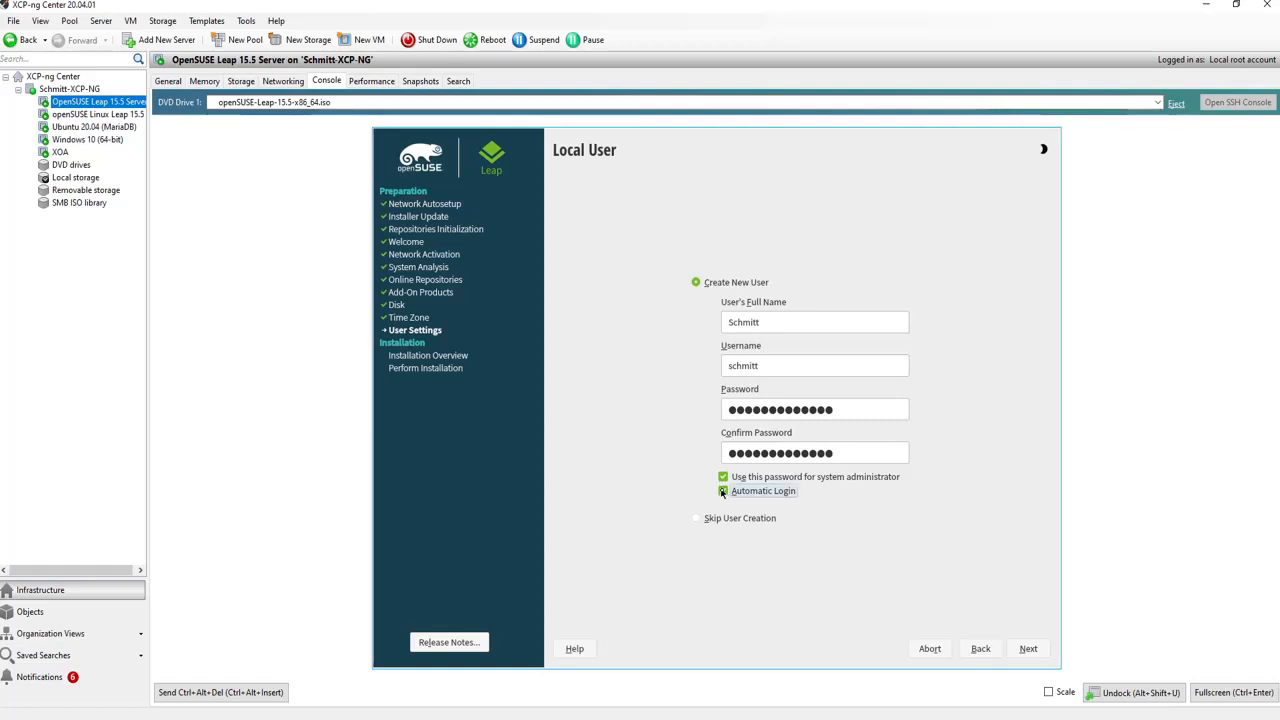
{"action": "left_click", "coordinate": [724, 492]}
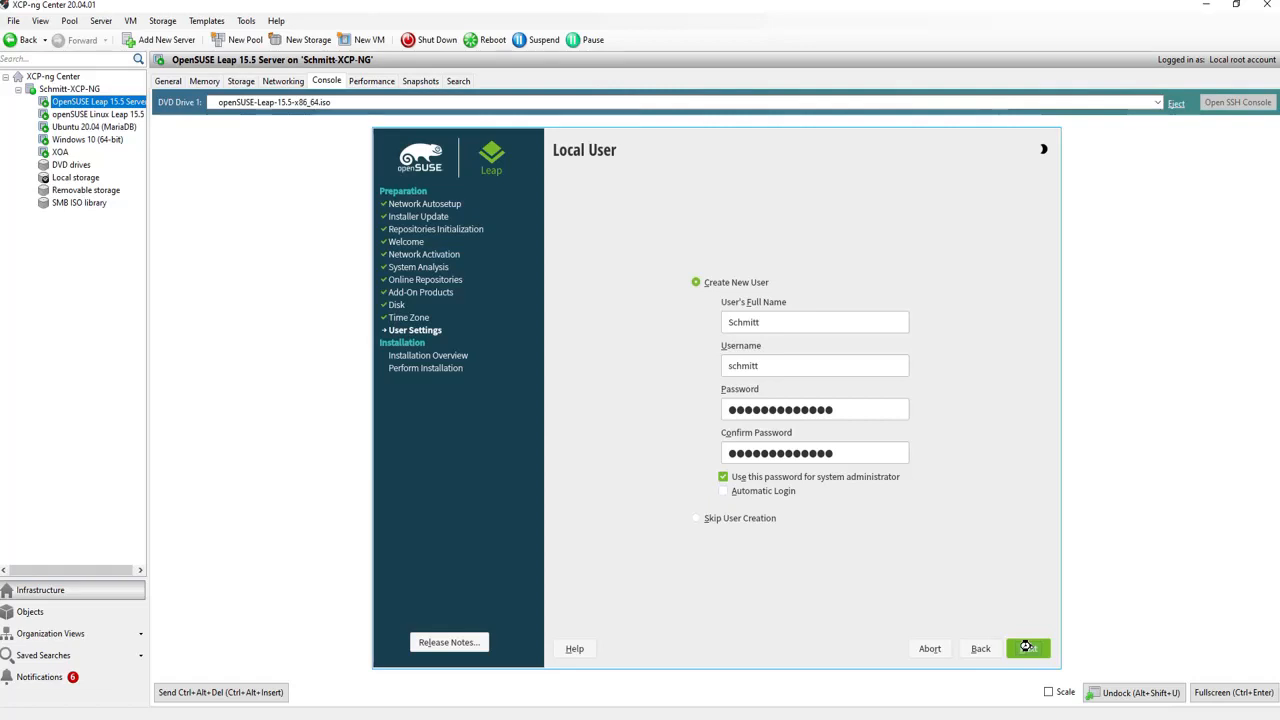
{"action": "left_click", "coordinate": [1028, 648]}
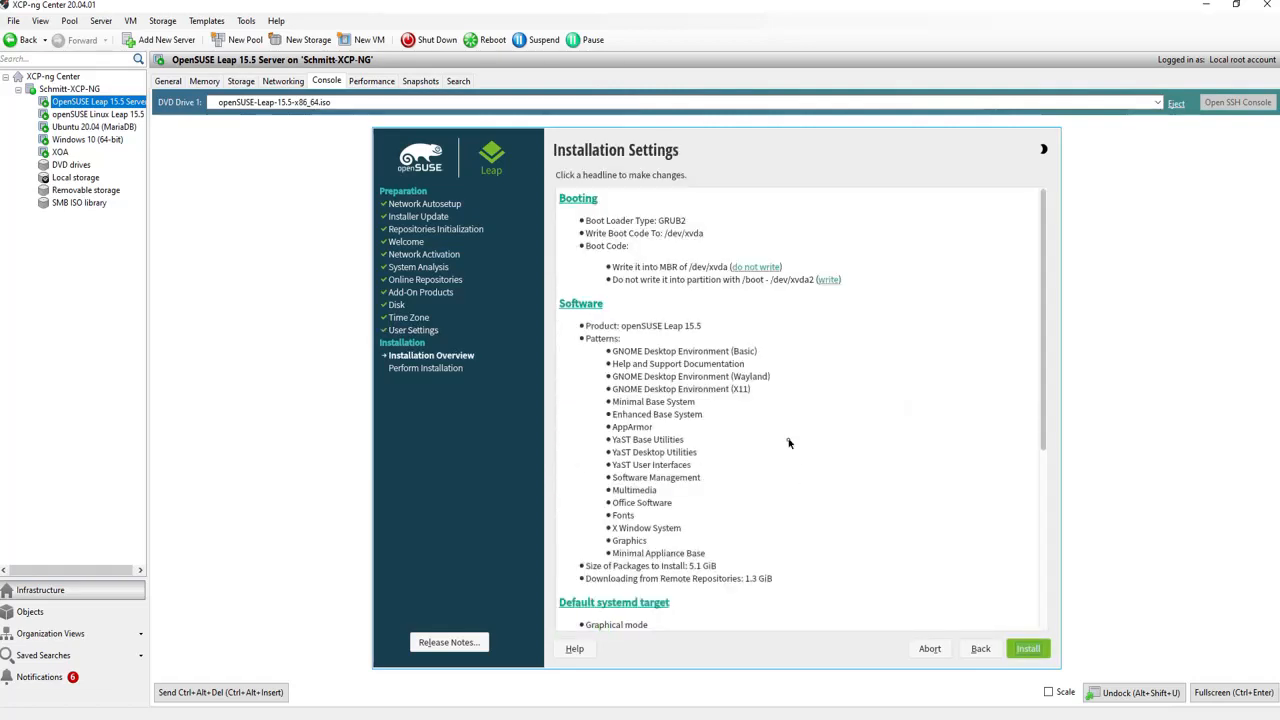
Disable the firewall in Installation Settings, leaving the SSH service enabled.
{"action": "scroll", "scroll_direction": "down", "scroll_amount": 3}
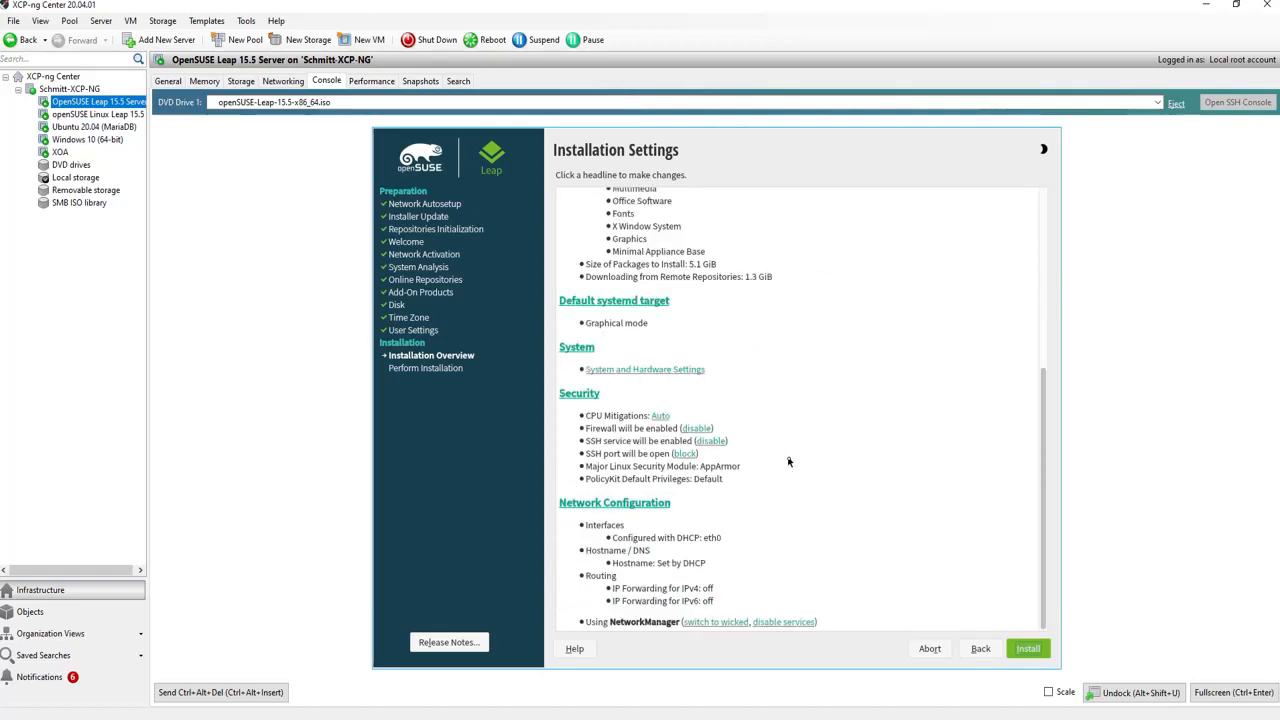
{"action": "mouse_move", "coordinate": [672, 444]}
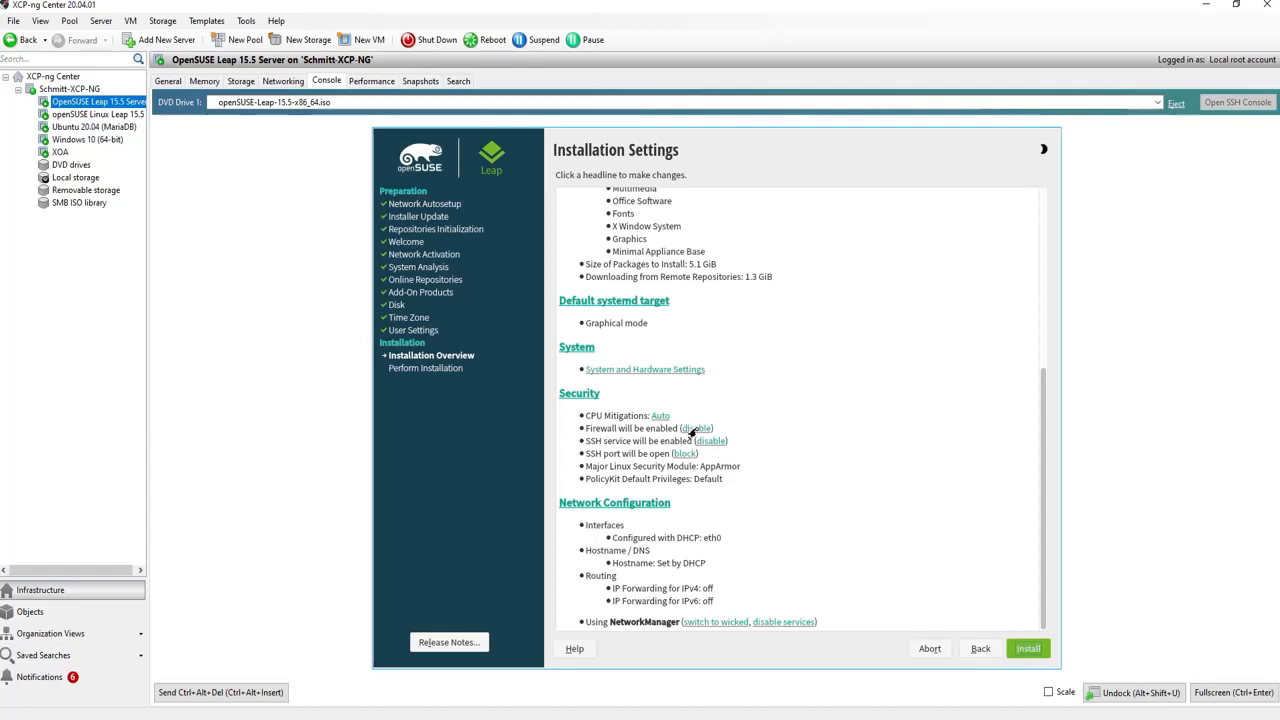
{"action": "left_click", "coordinate": [696, 428]}
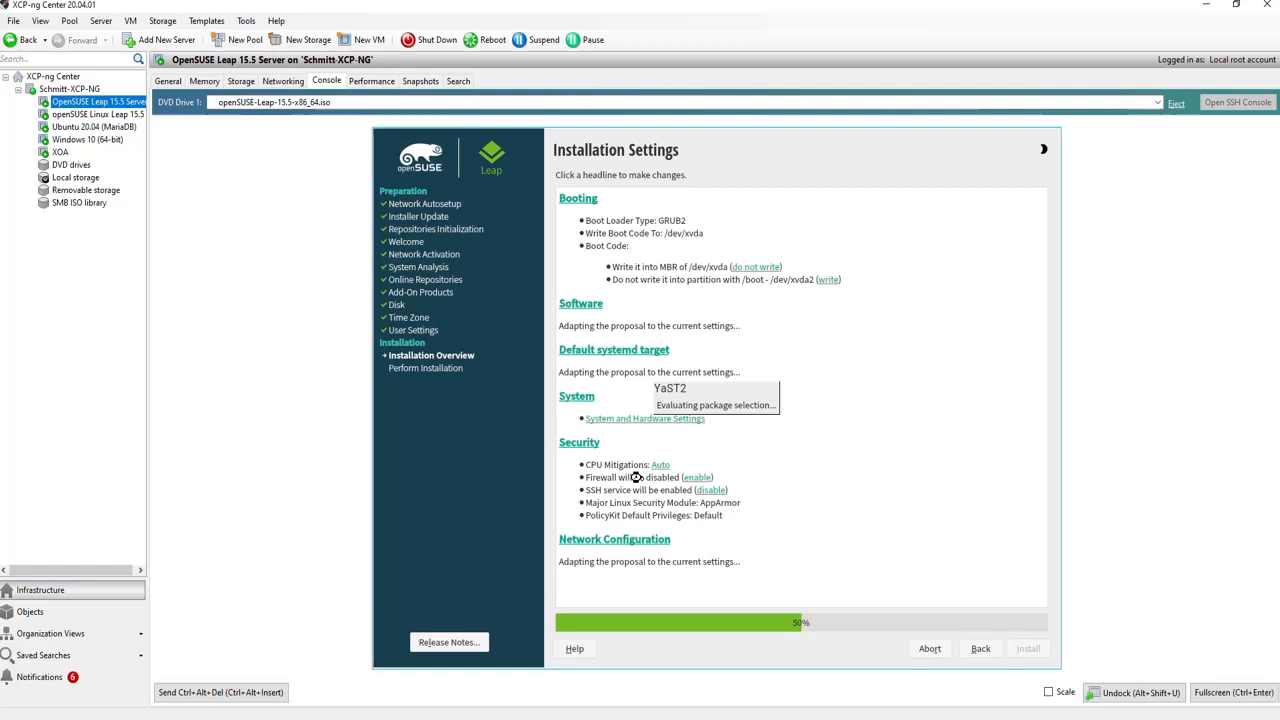
{"action": "scroll", "scroll_direction": "down", "scroll_amount": 3}
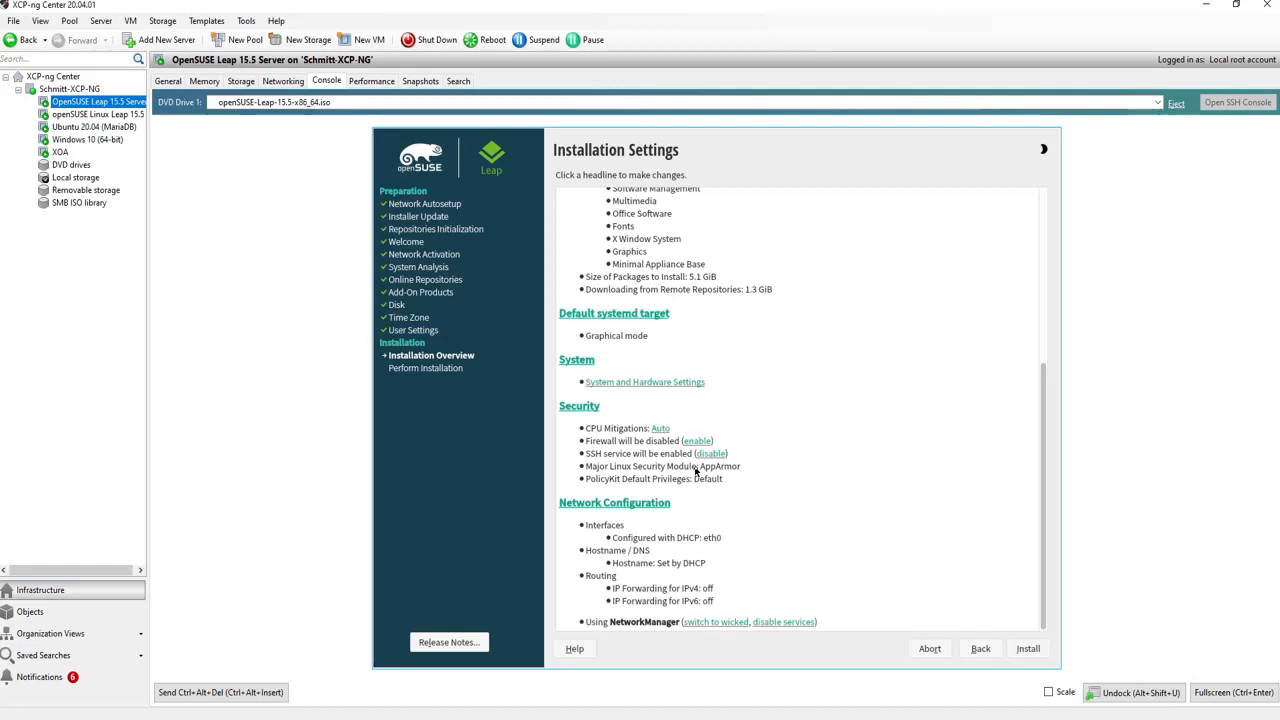
{"action": "mouse_move", "coordinate": [744, 476]}
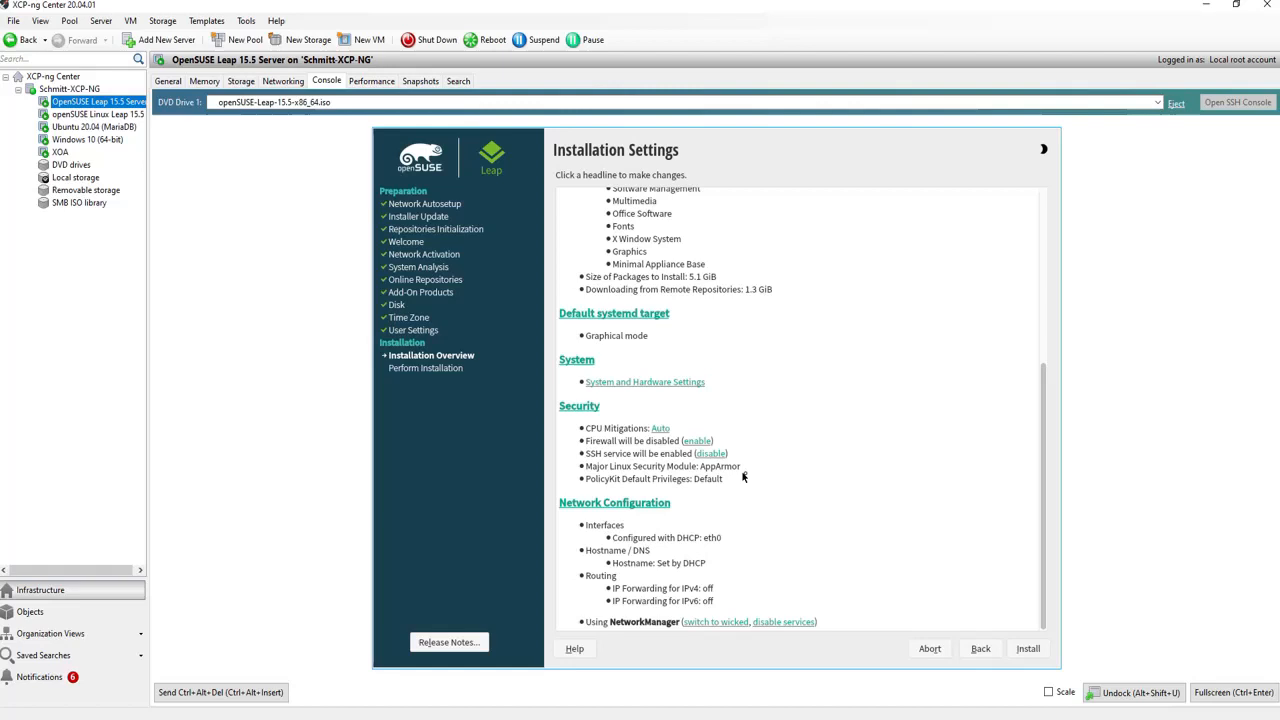
{"action": "mouse_move", "coordinate": [712, 412]}
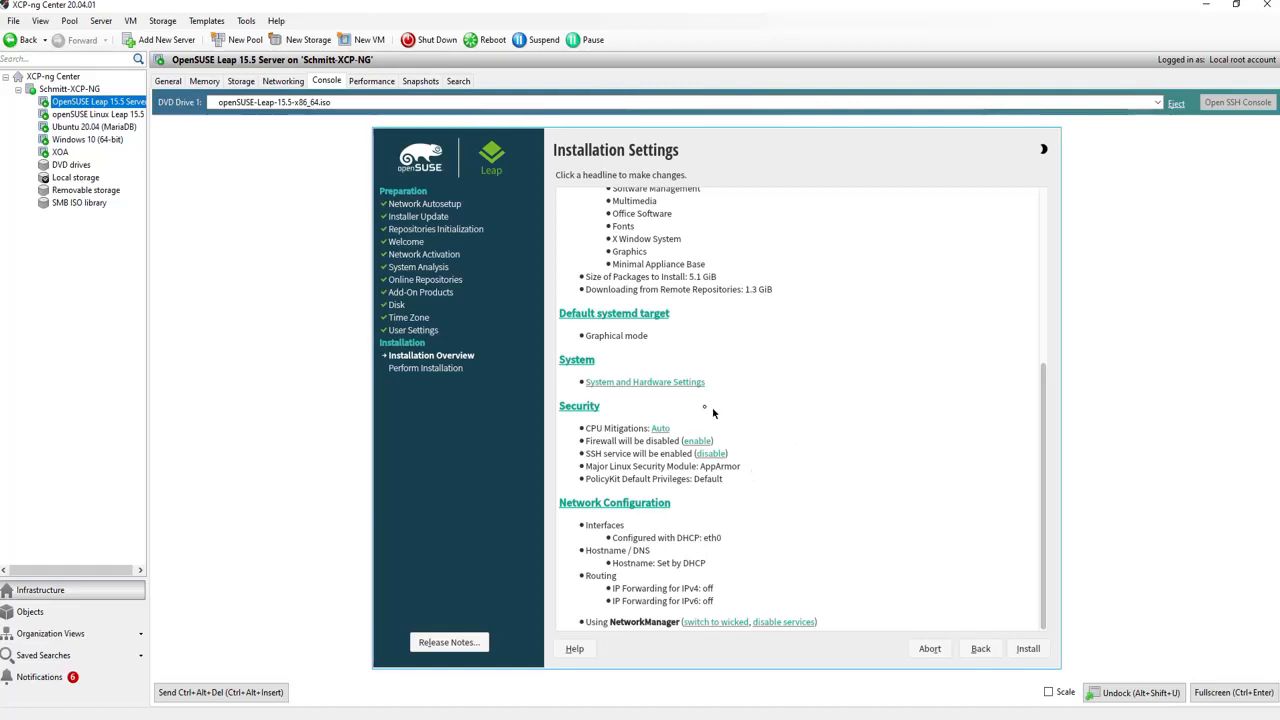
{"action": "mouse_move", "coordinate": [620, 476]}
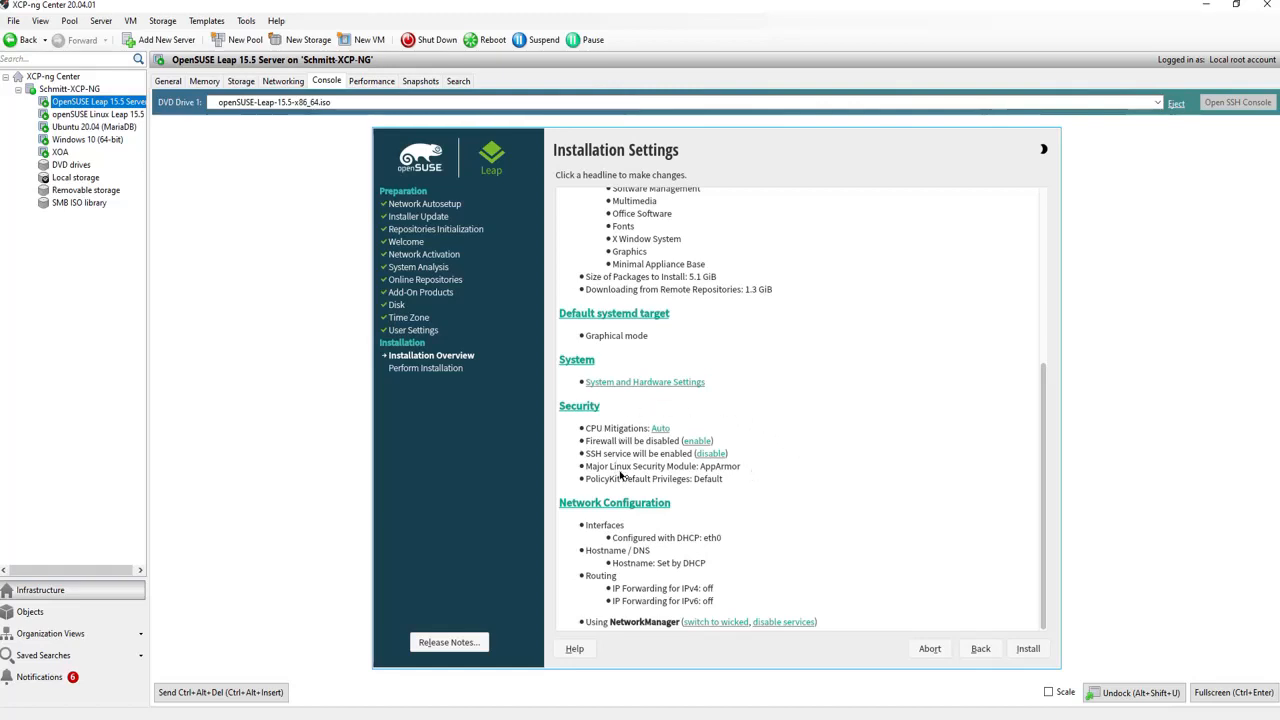
{"action": "mouse_move", "coordinate": [722, 490]}
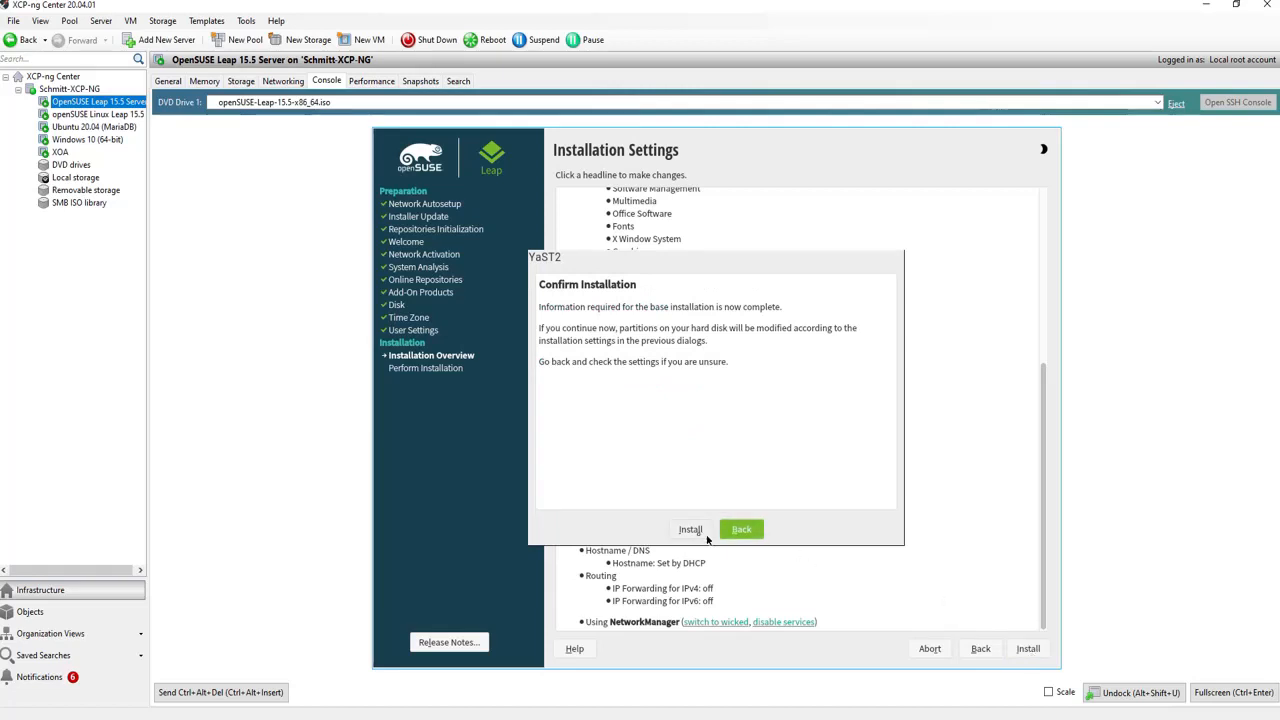
Confirm the installation so openSUSE installs and reboots to the GNOME login screen.
{"action": "left_click", "coordinate": [690, 528]}
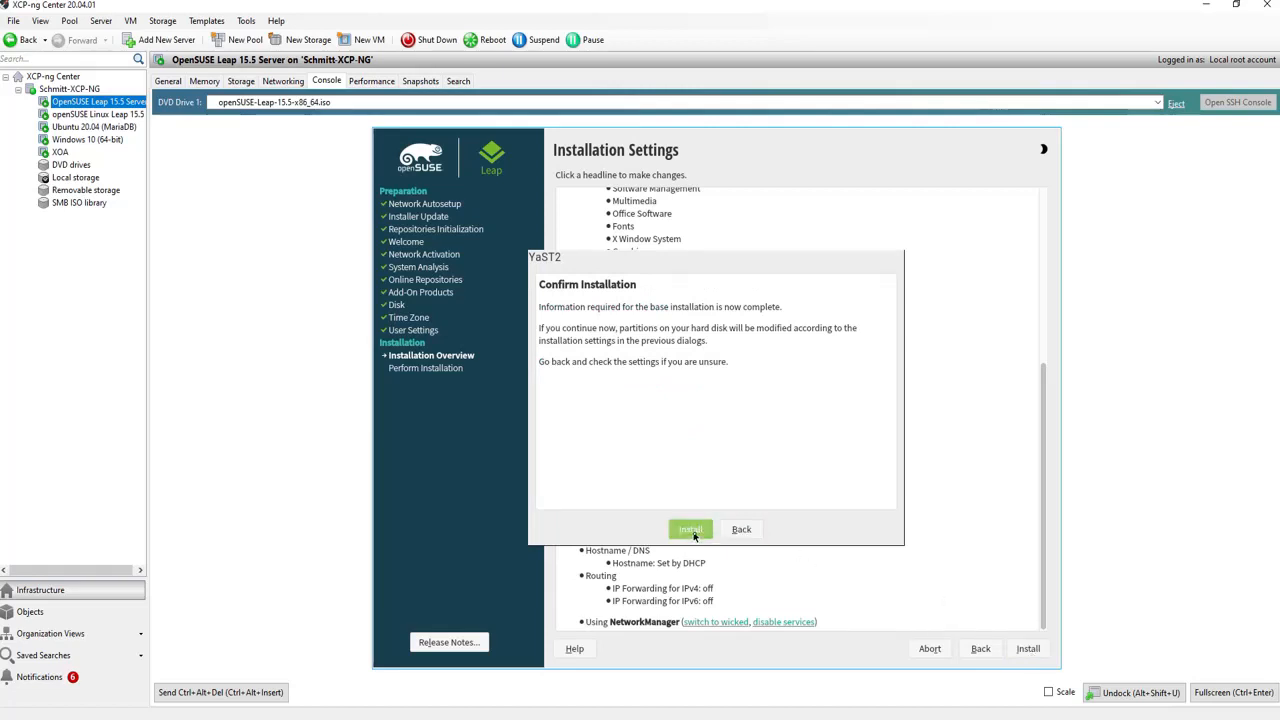
{"action": "left_click", "coordinate": [690, 528]}
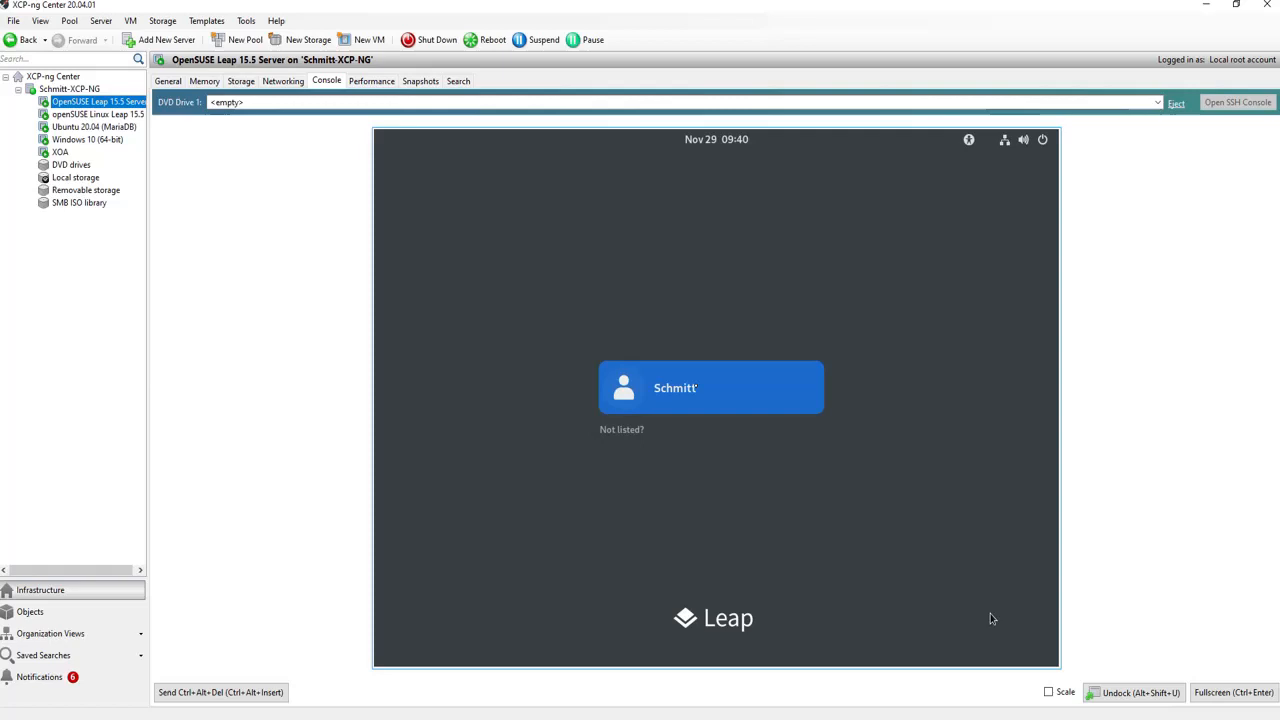
Log in to the GNOME desktop as Schmitt with the password.
{"action": "left_click", "coordinate": [712, 388]}
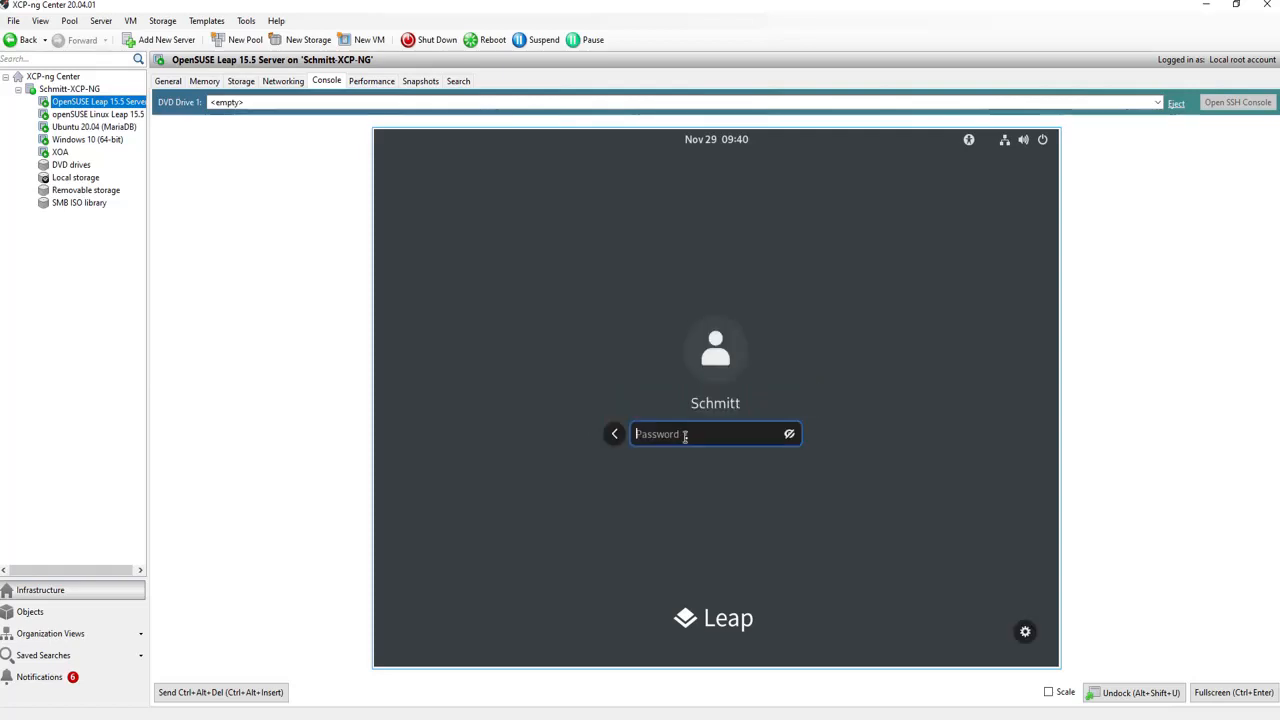
{"action": "type", "text": "••••"}
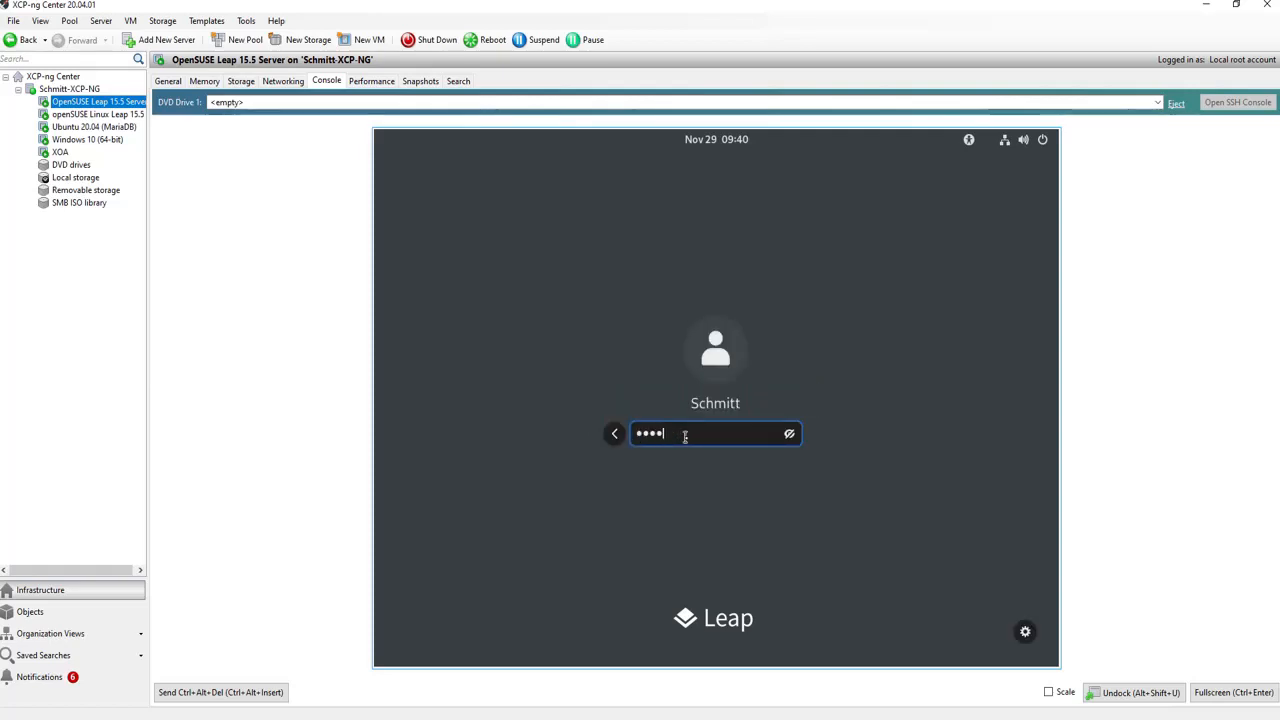
{"action": "type", "text": "password"}
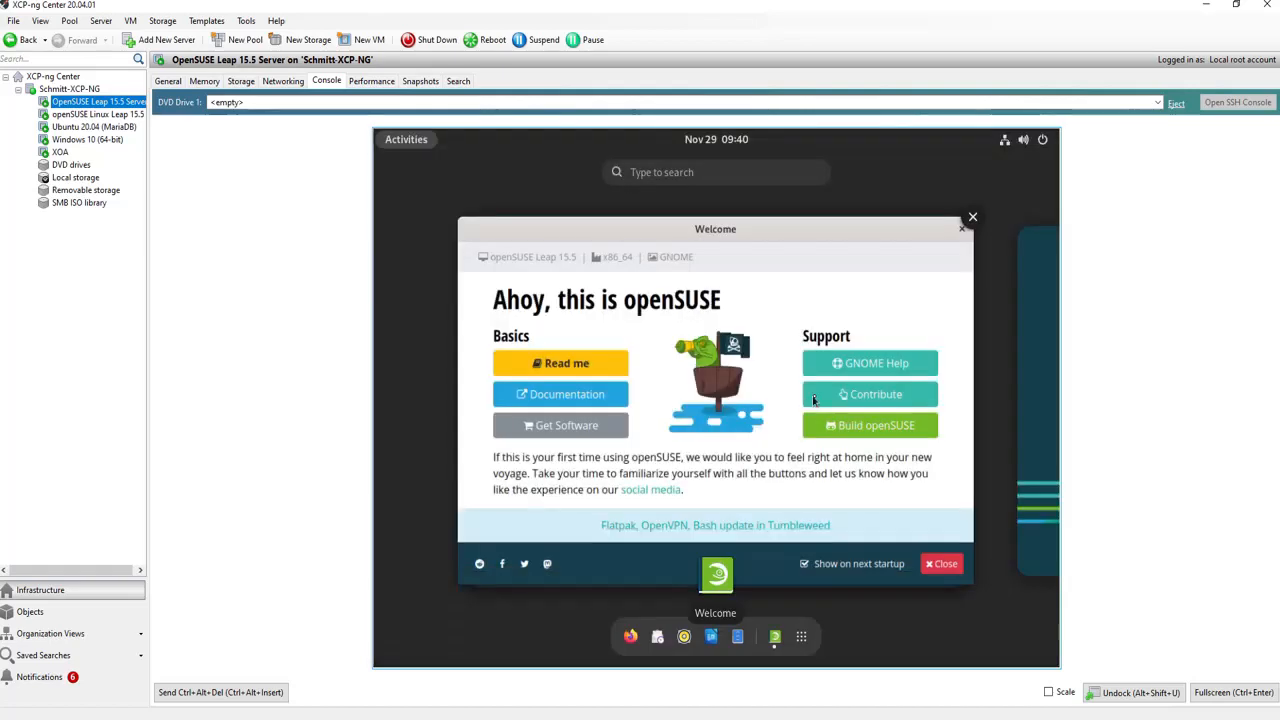
{"action": "mouse_move", "coordinate": [480, 176]}
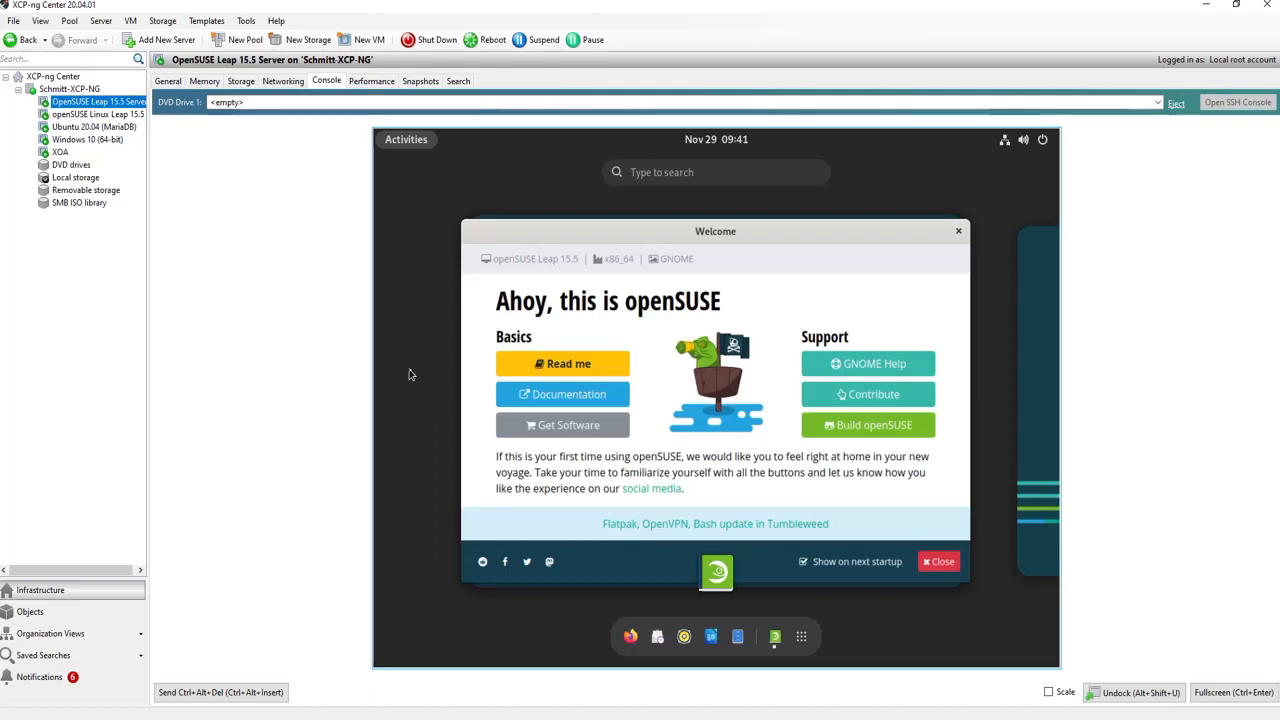
{"action": "mouse_move", "coordinate": [378, 356]}
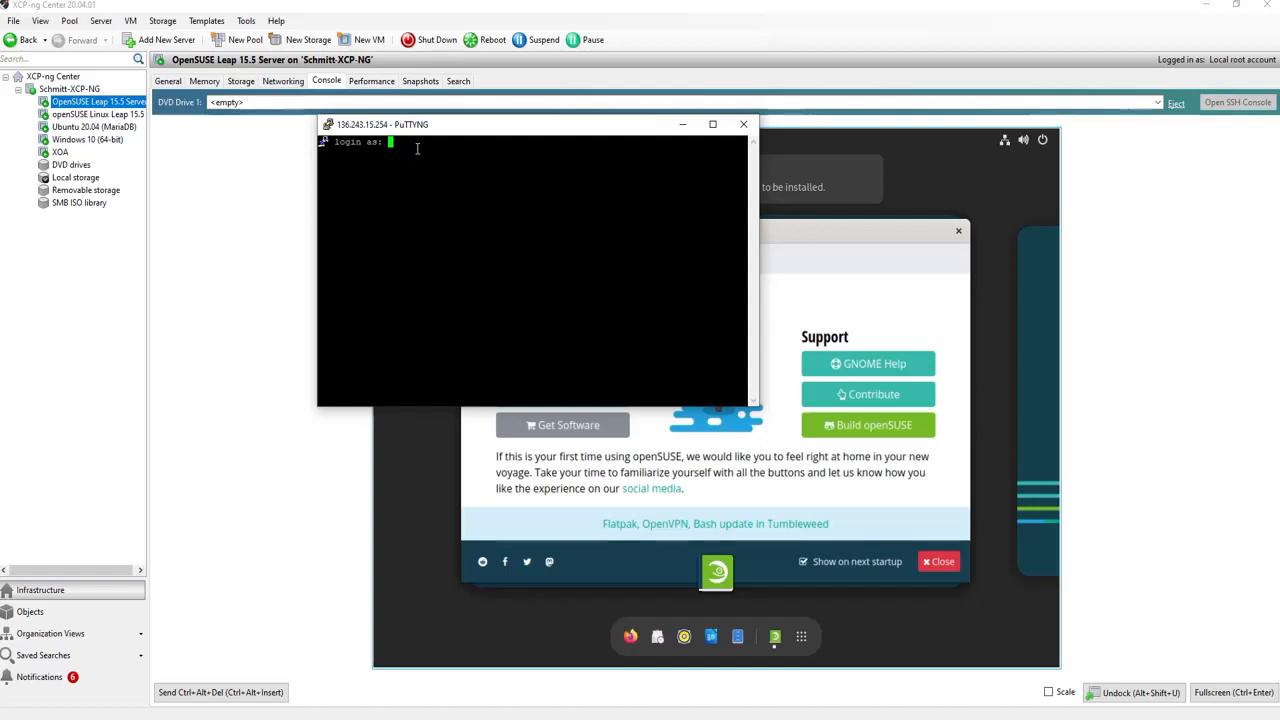
Log in to the SSH session as root.
{"action": "type", "text": "root"}
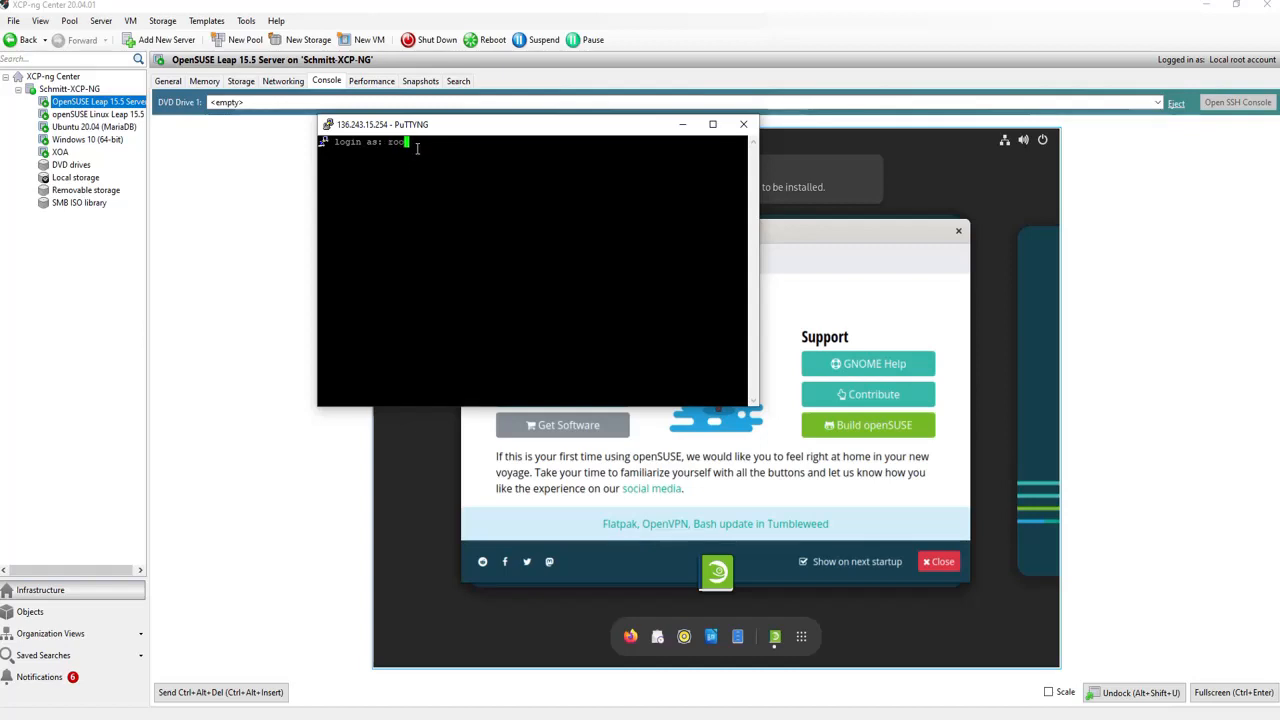
{"action": "key", "text": "Return"}
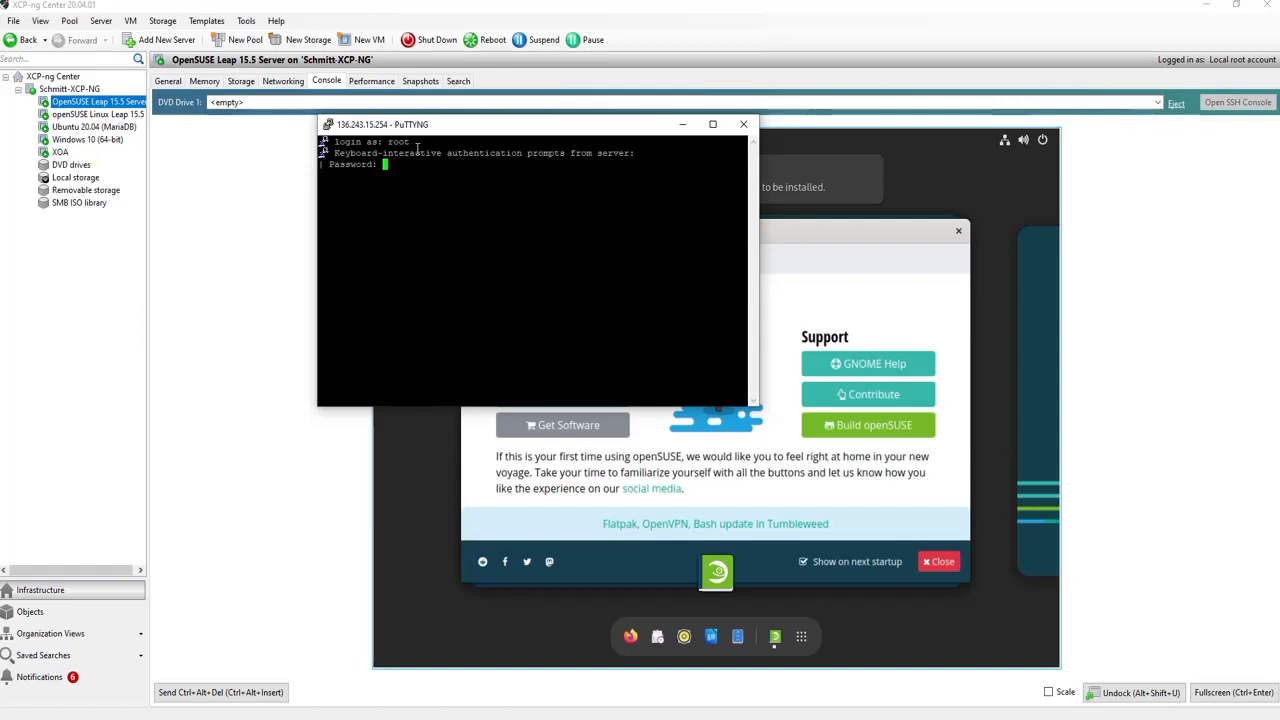
{"action": "key", "text": "Return"}
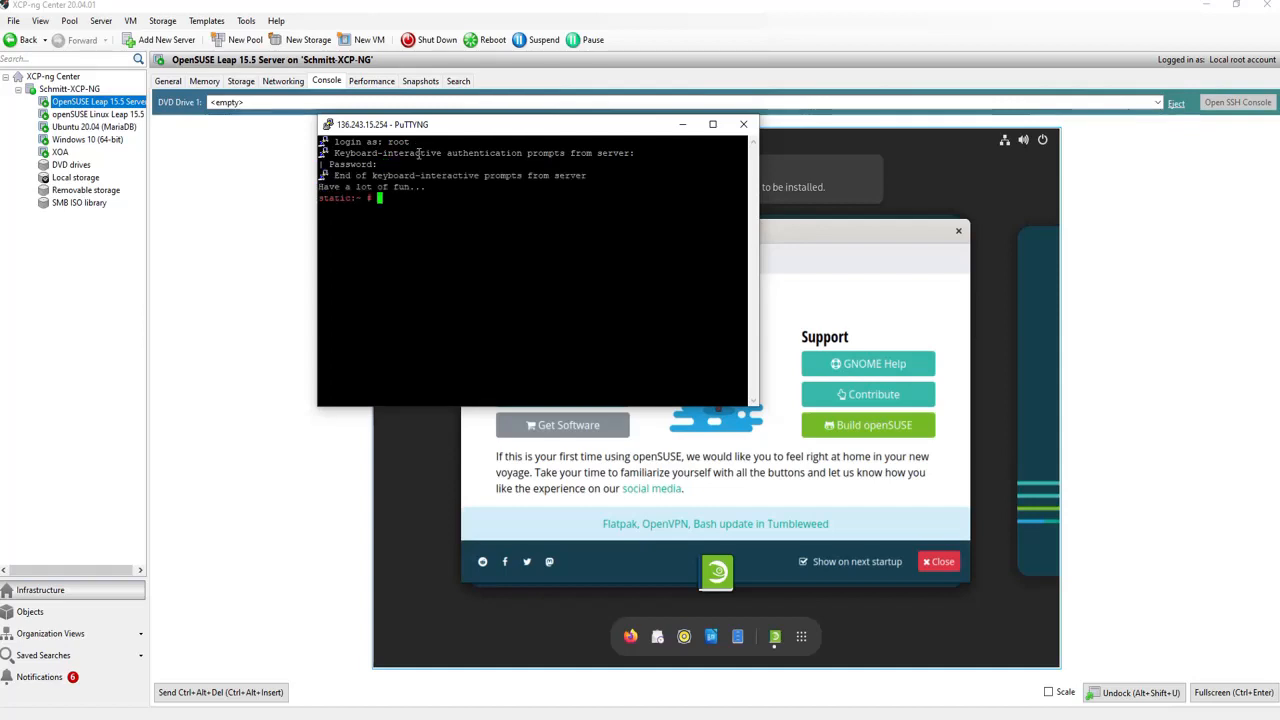
{"action": "mouse_move", "coordinate": [484, 234]}
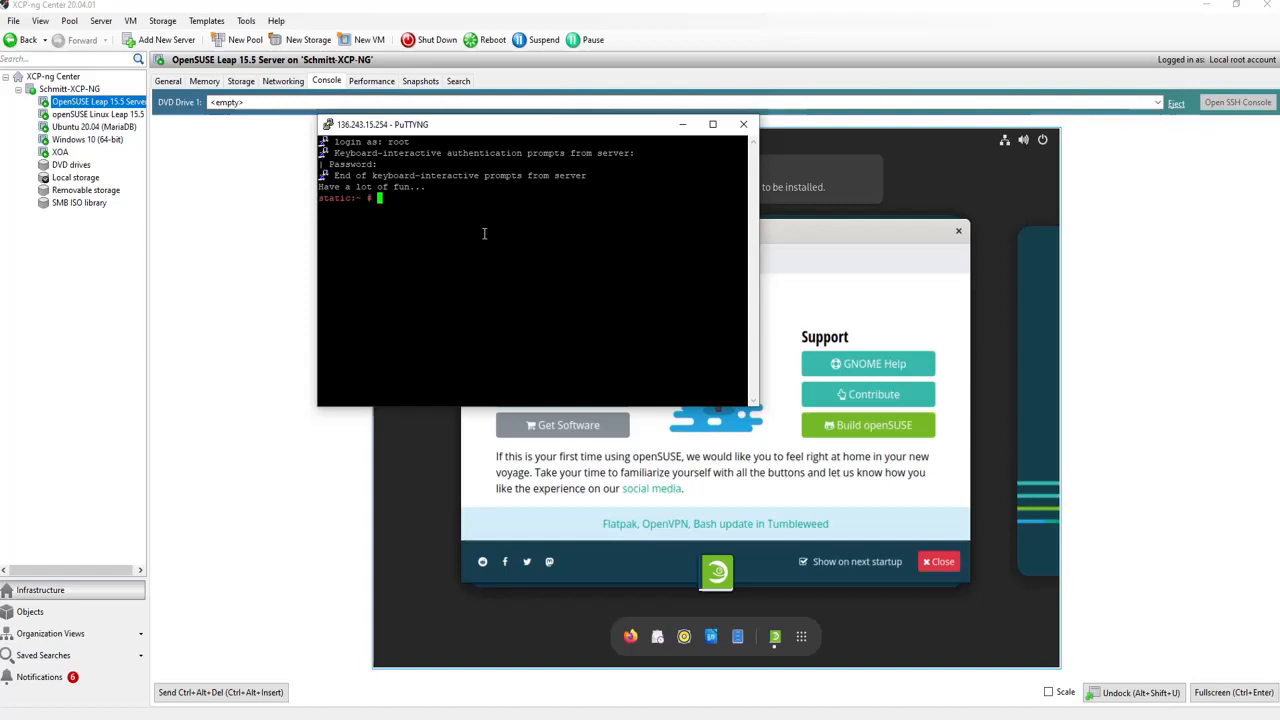
{"action": "mouse_move", "coordinate": [862, 388]}
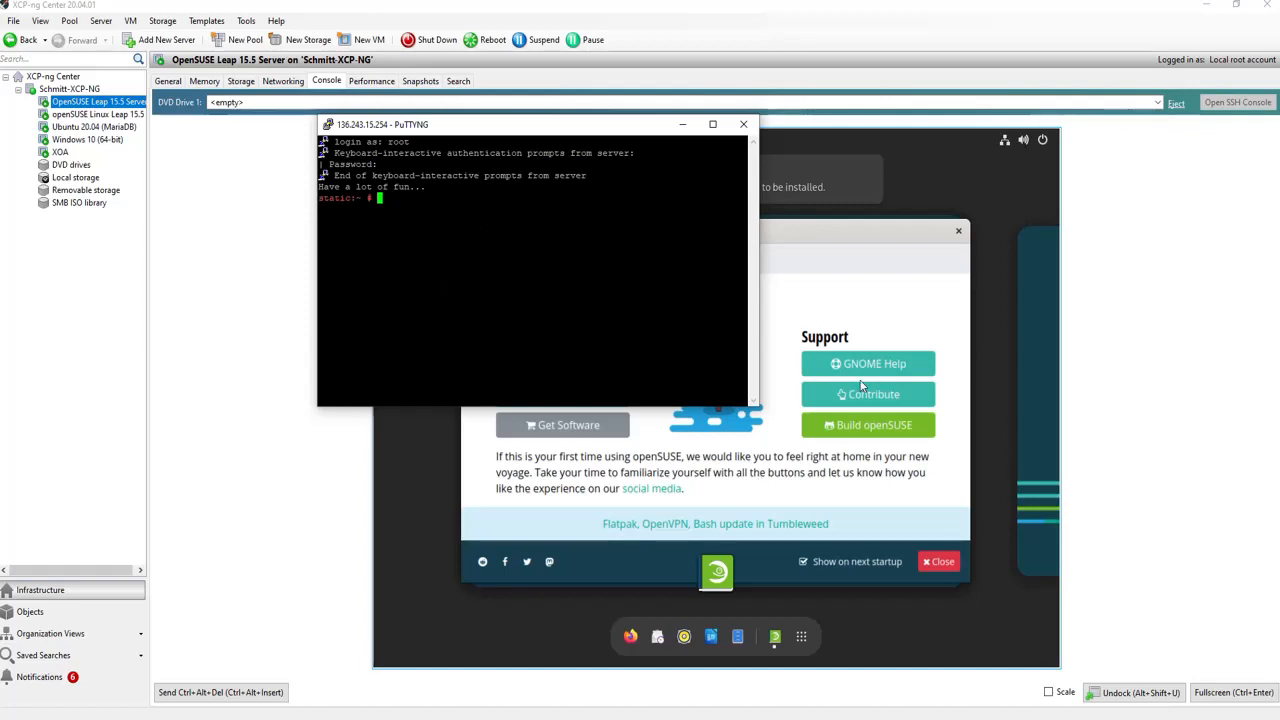
{"action": "mouse_move", "coordinate": [862, 386]}
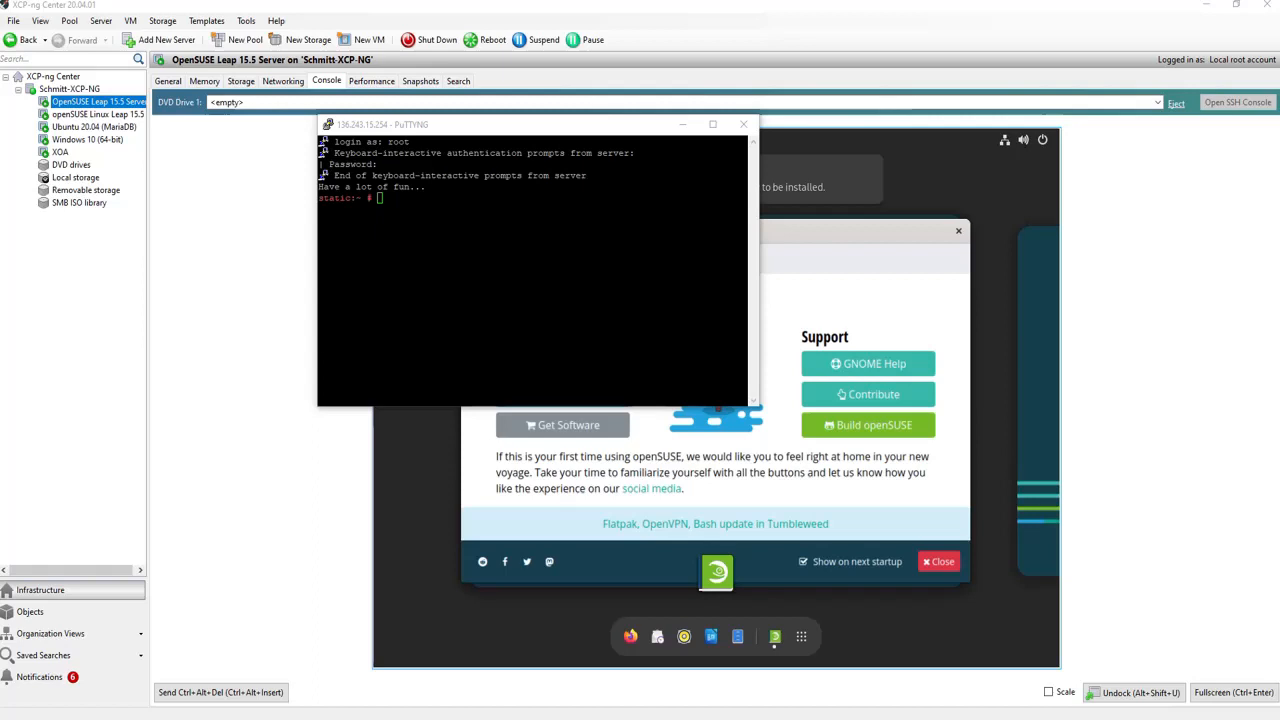
Refresh repositories with zypper, install pending updates, and begin searching for an OpenJDK runtime.
{"action": "type", "text": "sudo zypper refresh"}
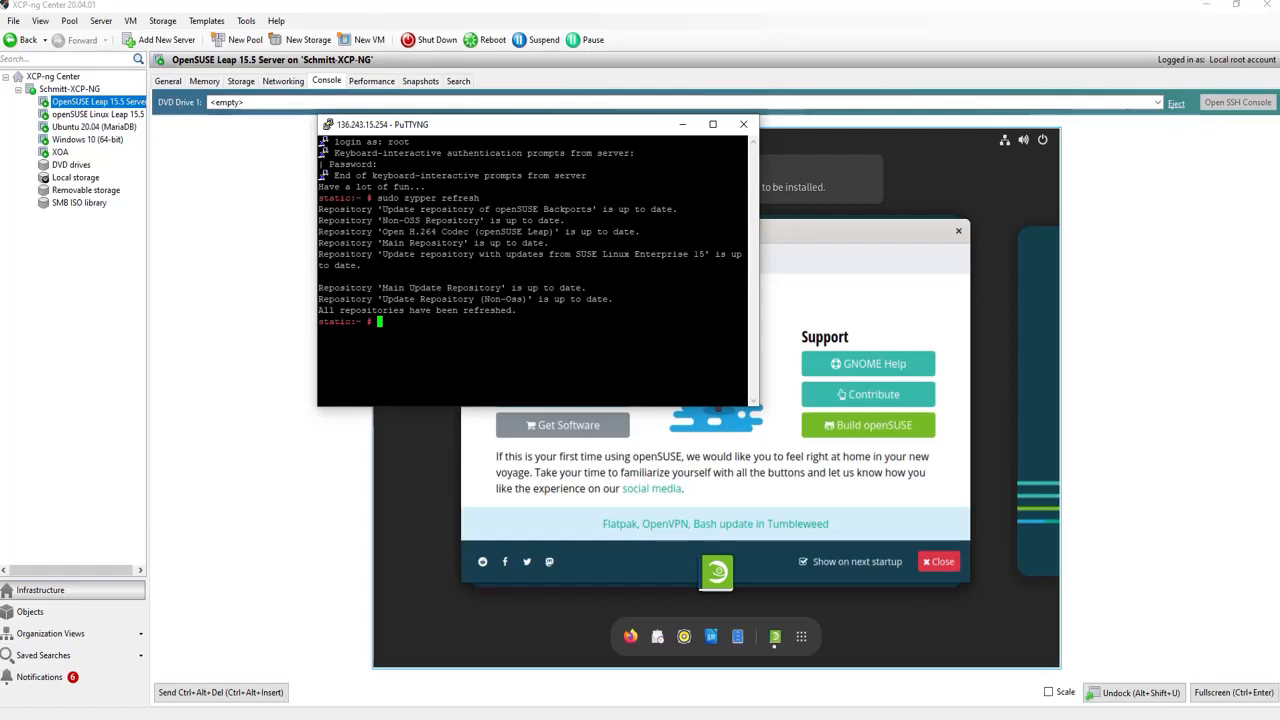
{"action": "mouse_move", "coordinate": [584, 276]}
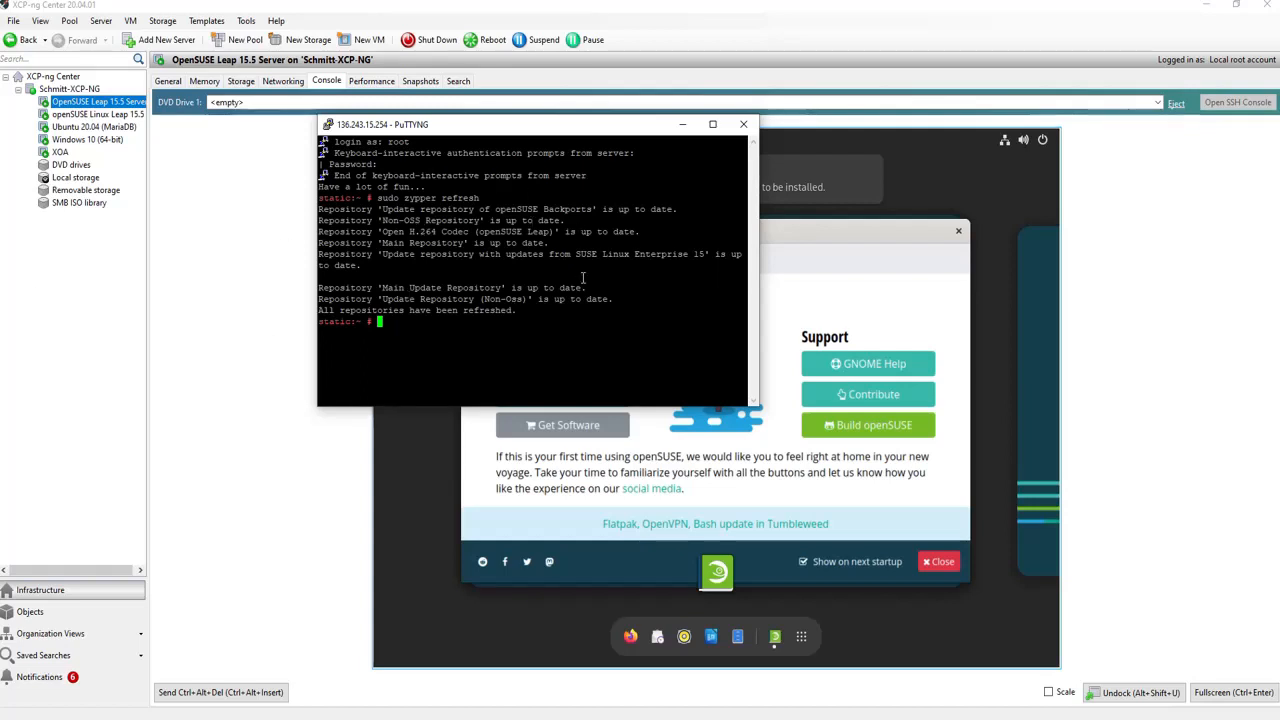
{"action": "mouse_move", "coordinate": [764, 268]}
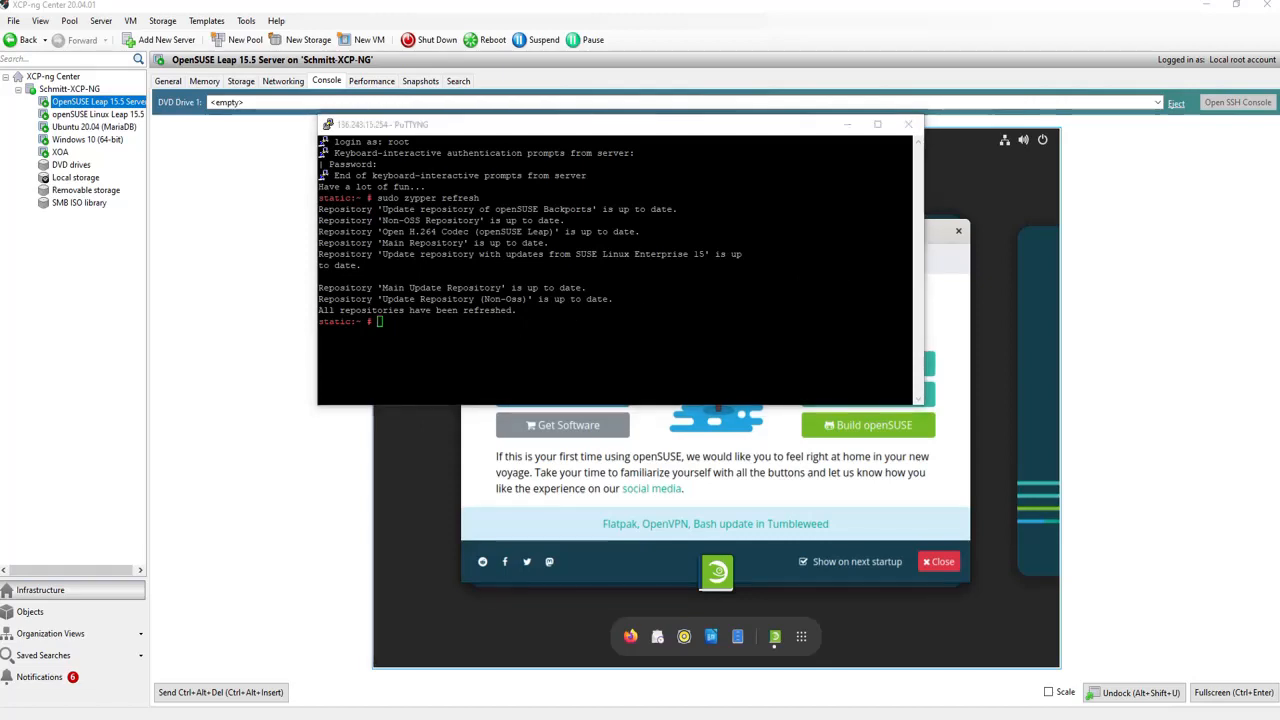
{"action": "type", "text": "sudo zypper update"}
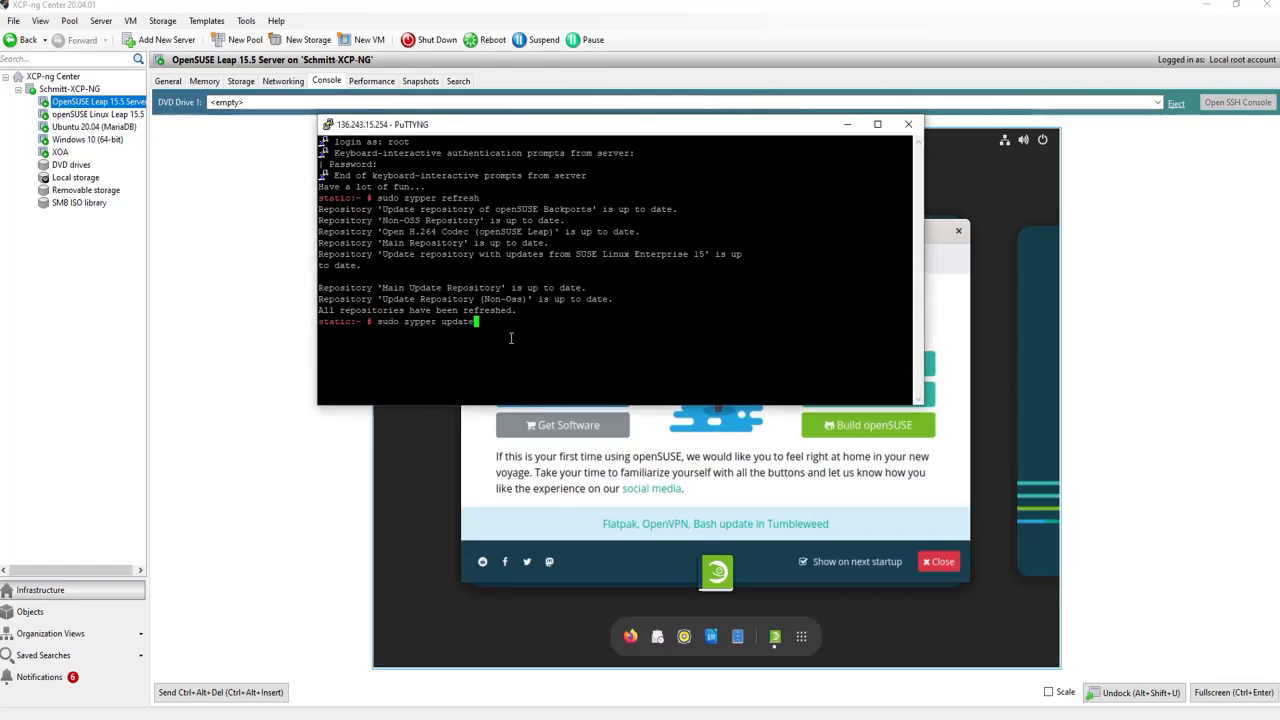
{"action": "key", "text": "Return"}
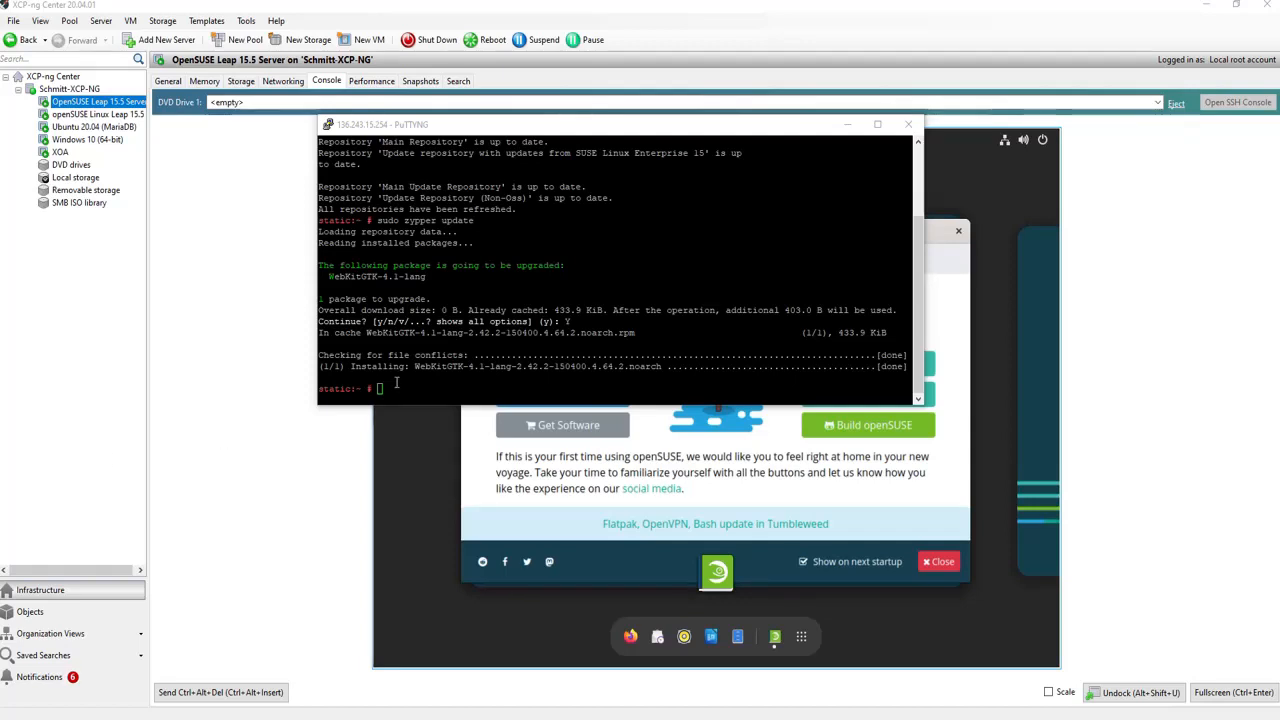
{"action": "type", "text": "sudo zypper search openjdk | grep Runtime"}
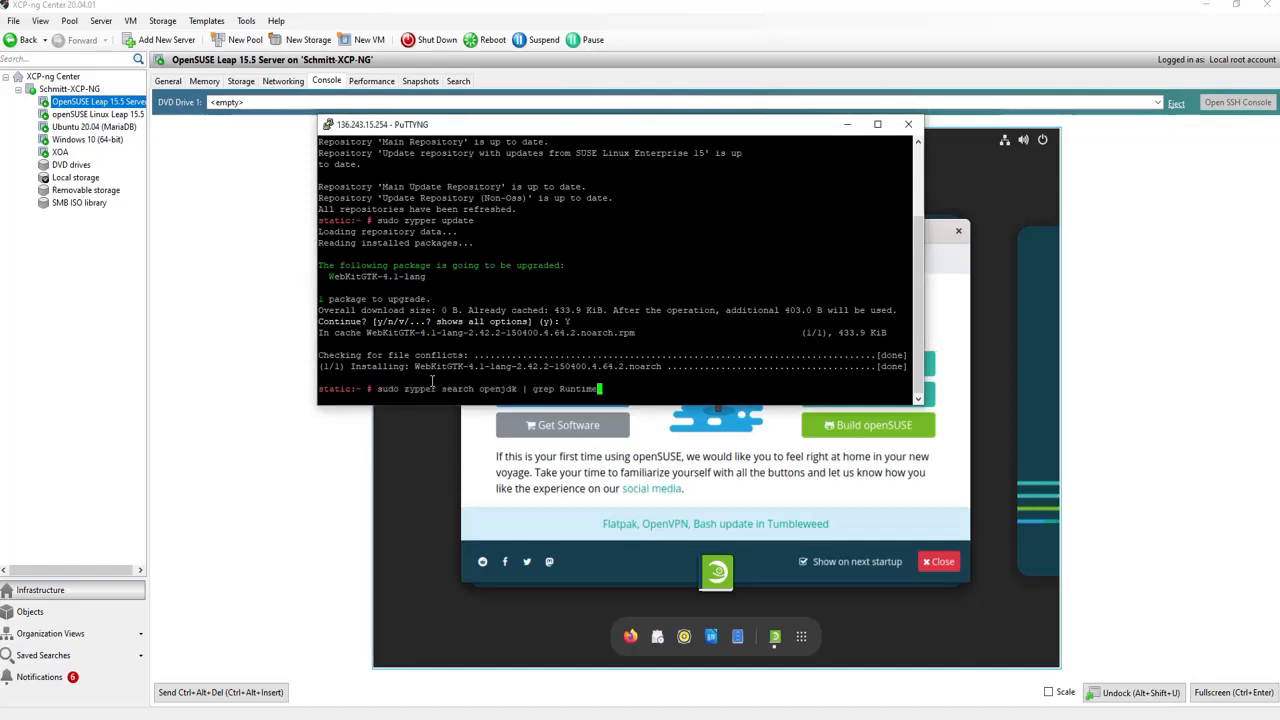
List the OpenJDK runtime packages, then enter 'zypper install libgcc_s1 libstdc++6'.
{"action": "key", "text": "Return"}
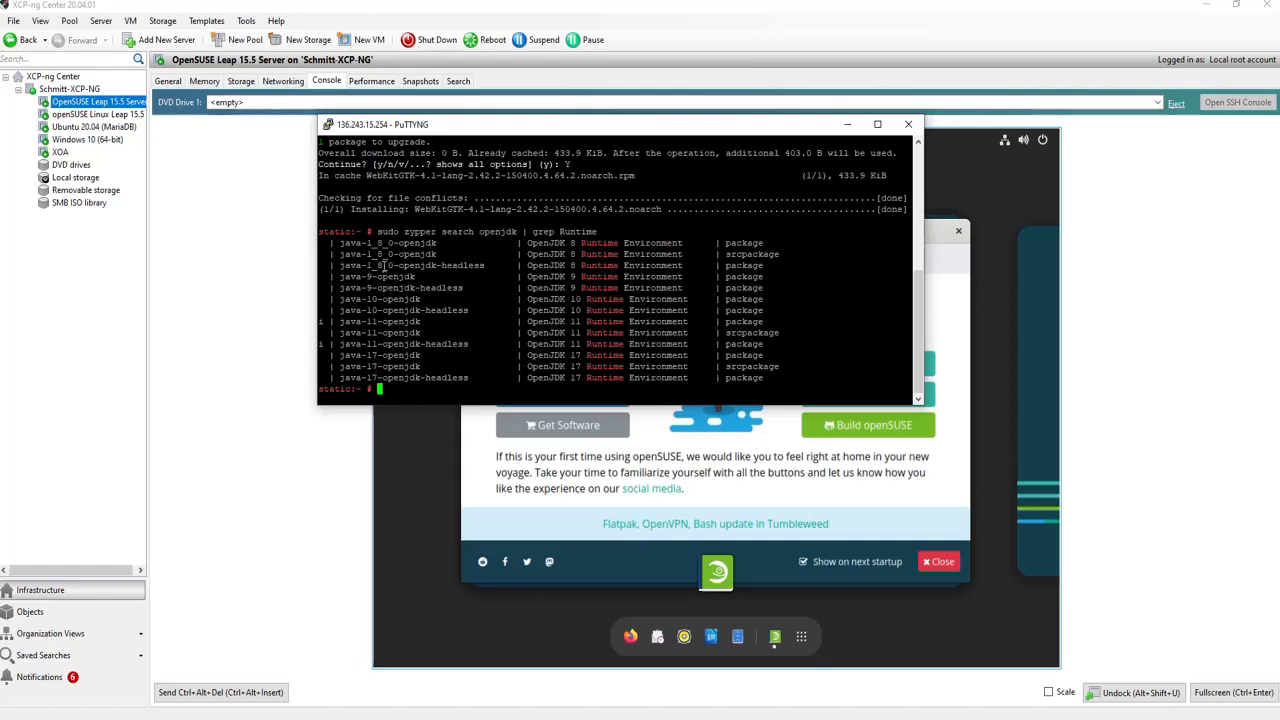
{"action": "mouse_move", "coordinate": [472, 340]}
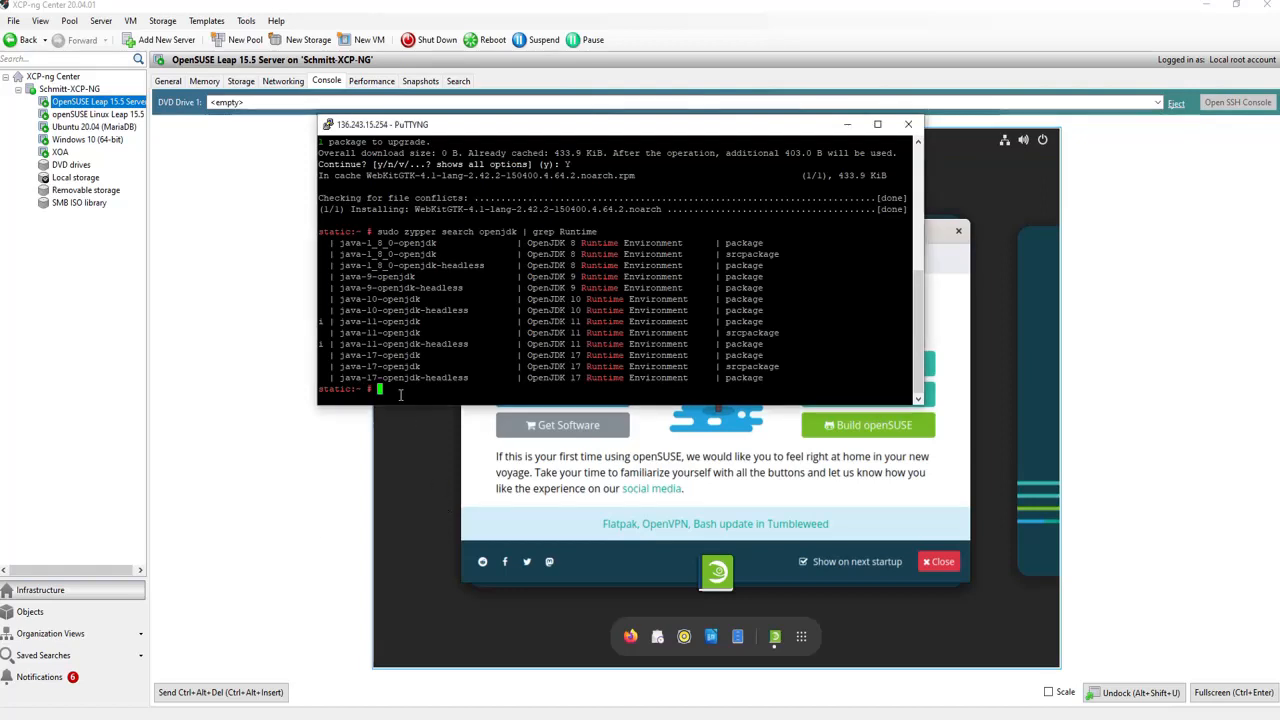
{"action": "type", "text": "zypper install libgcc_s1 libstdc++6"}
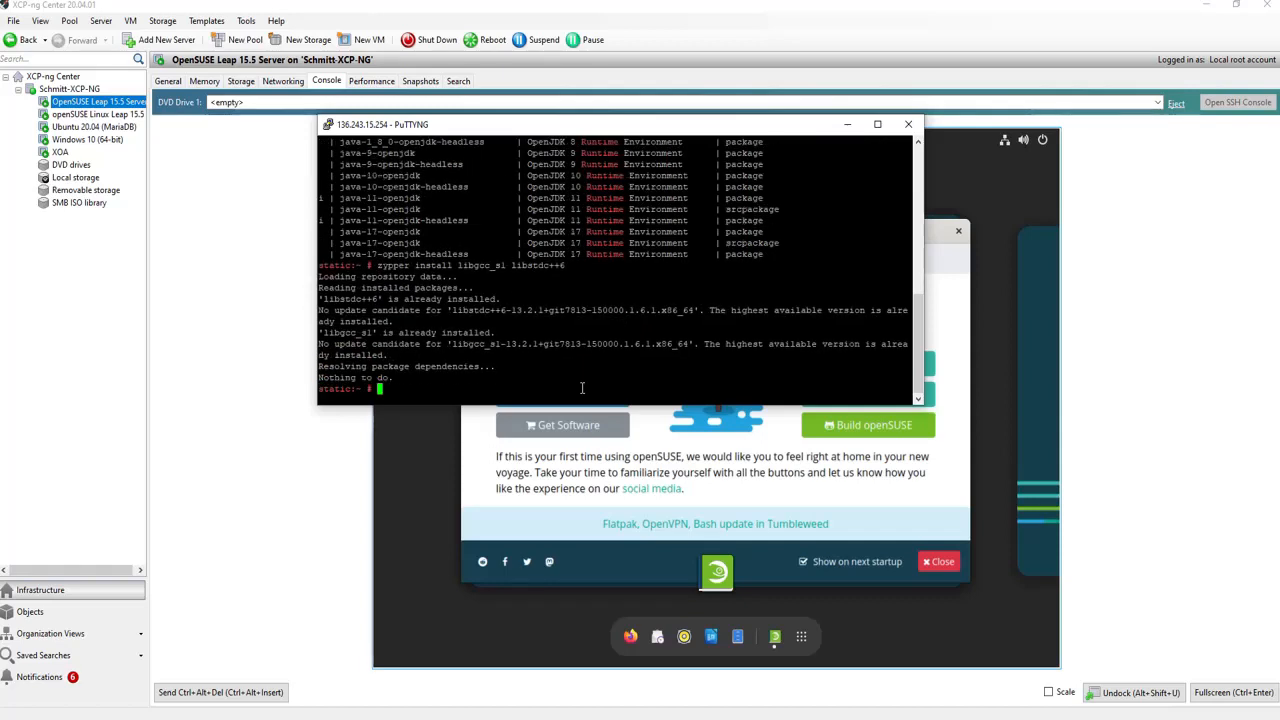
{"action": "mouse_move", "coordinate": [468, 380]}
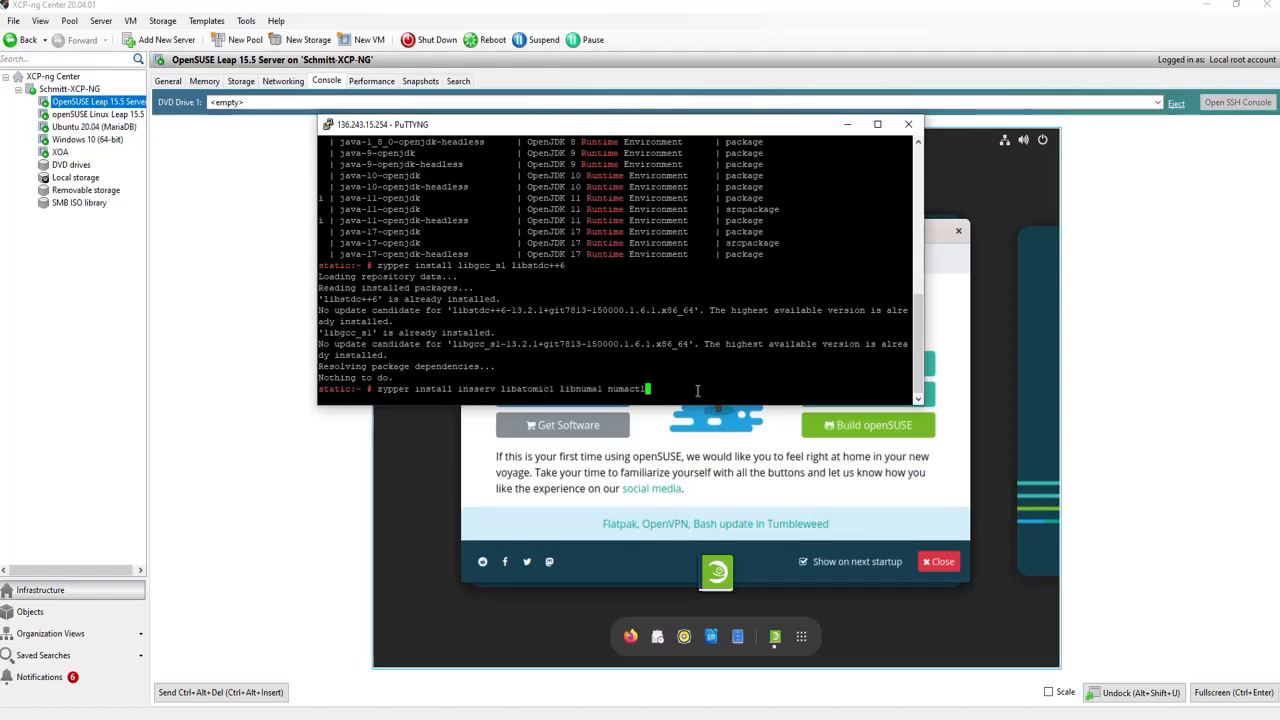
{"action": "mouse_move", "coordinate": [676, 388]}
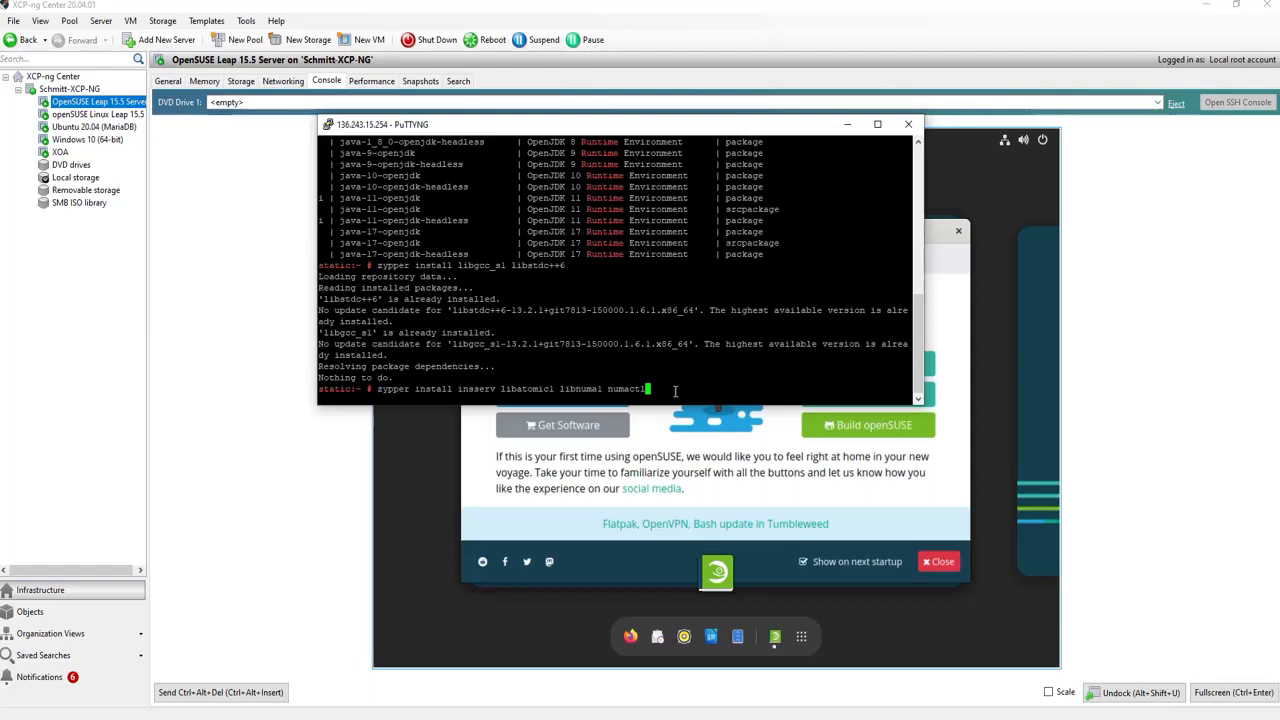
{"action": "mouse_move", "coordinate": [936, 416]}
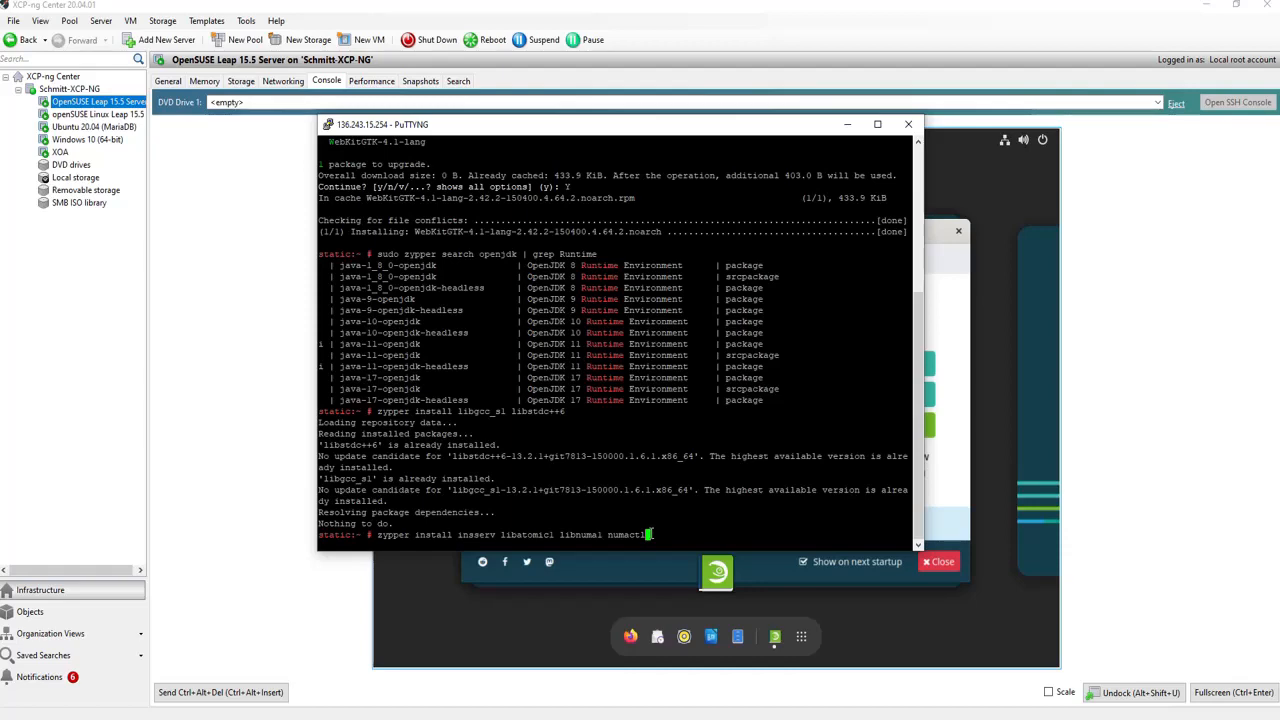
Run the zypper install of insserv, libatomic1, libnuma1 and numactl.
{"action": "key", "text": "Return"}
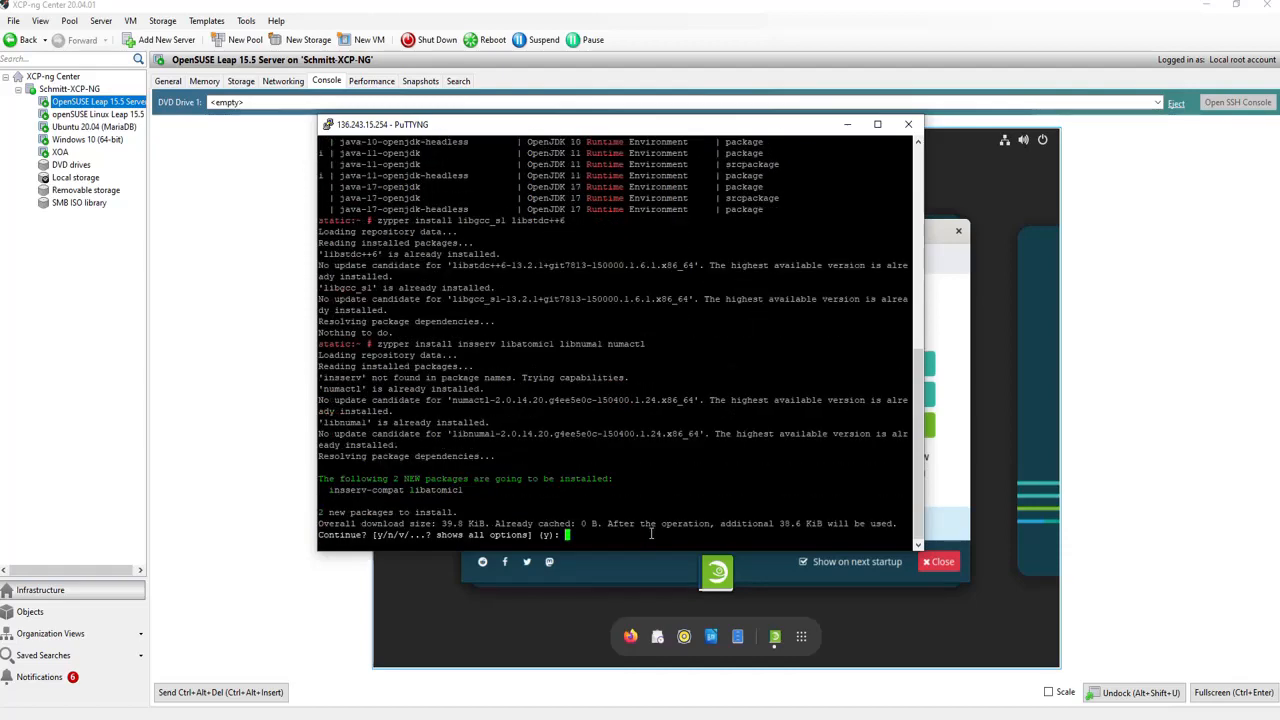
{"action": "mouse_move", "coordinate": [384, 464]}
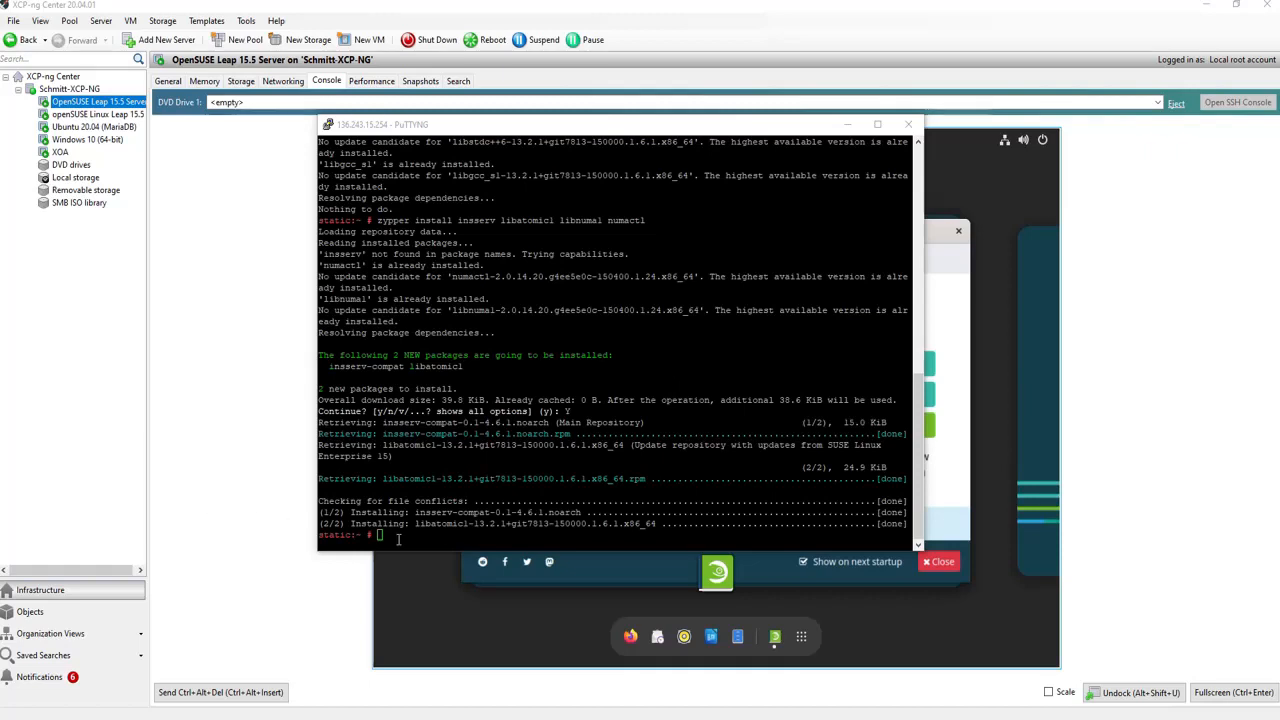
Show the current hostname and edit /etc/hosts in nano.
{"action": "type", "text": "nano /etc/hosts"}
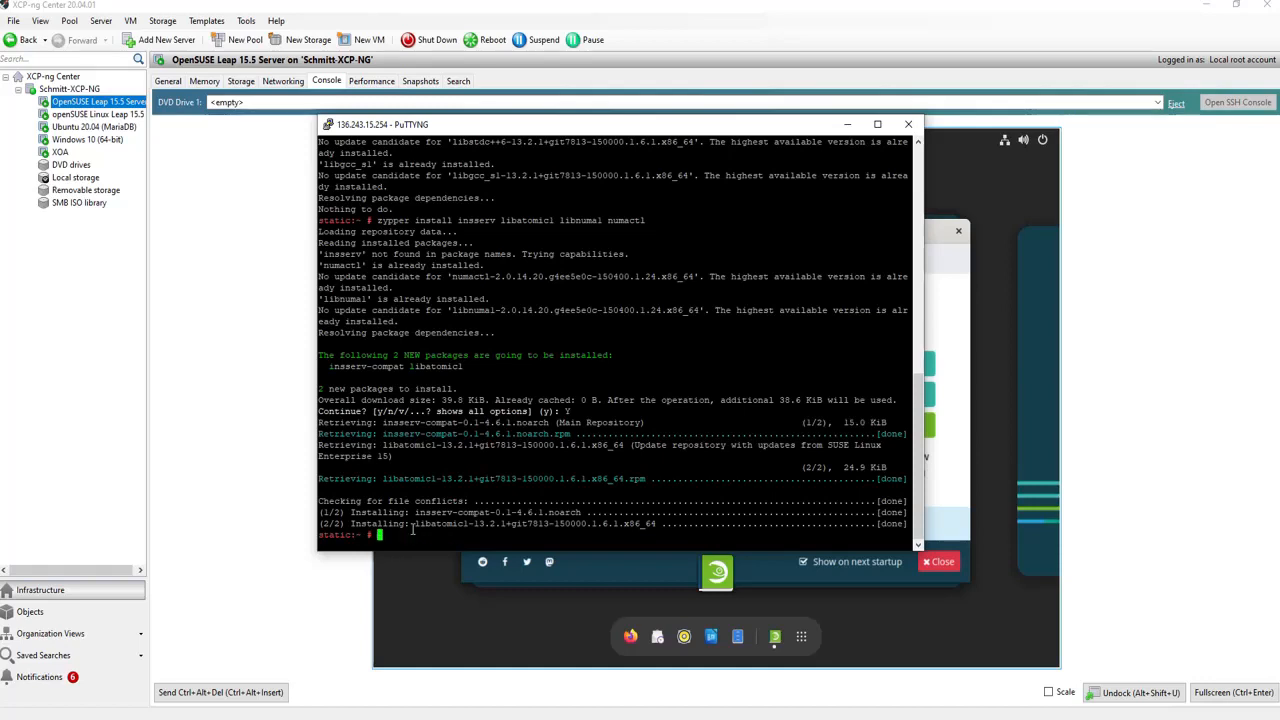
{"action": "type", "text": "hostname"}
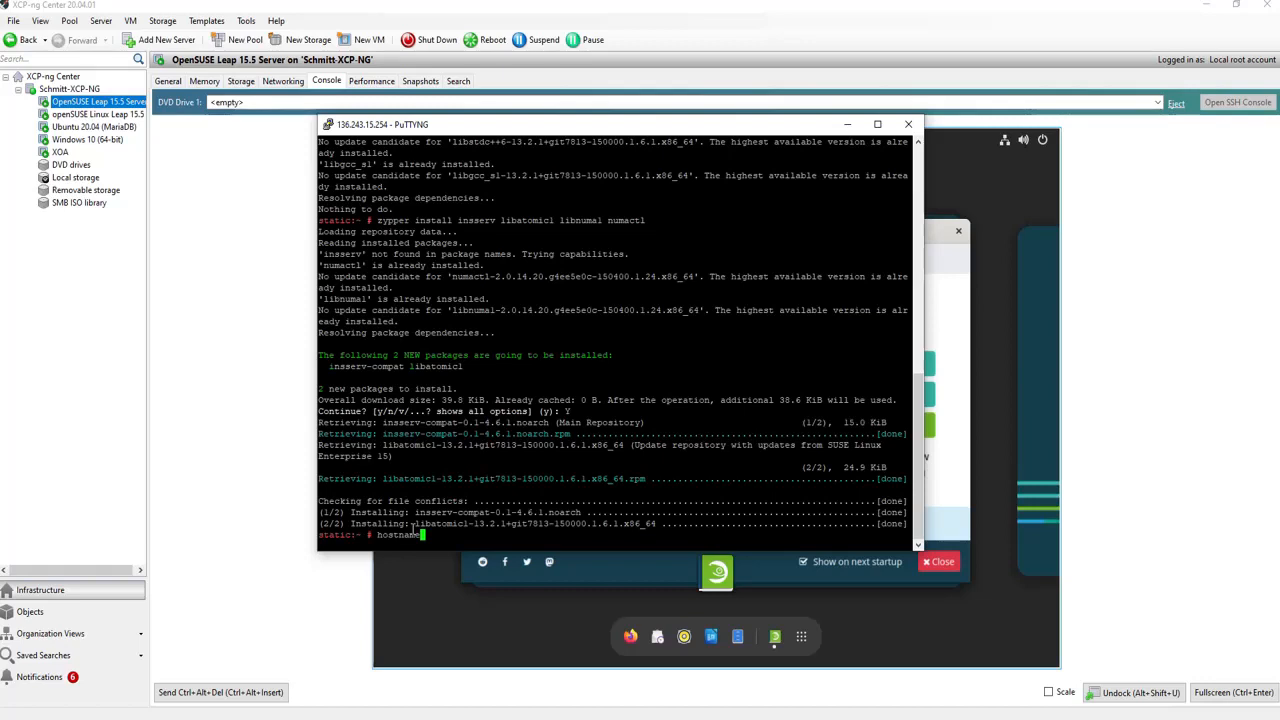
{"action": "key", "text": "Return"}
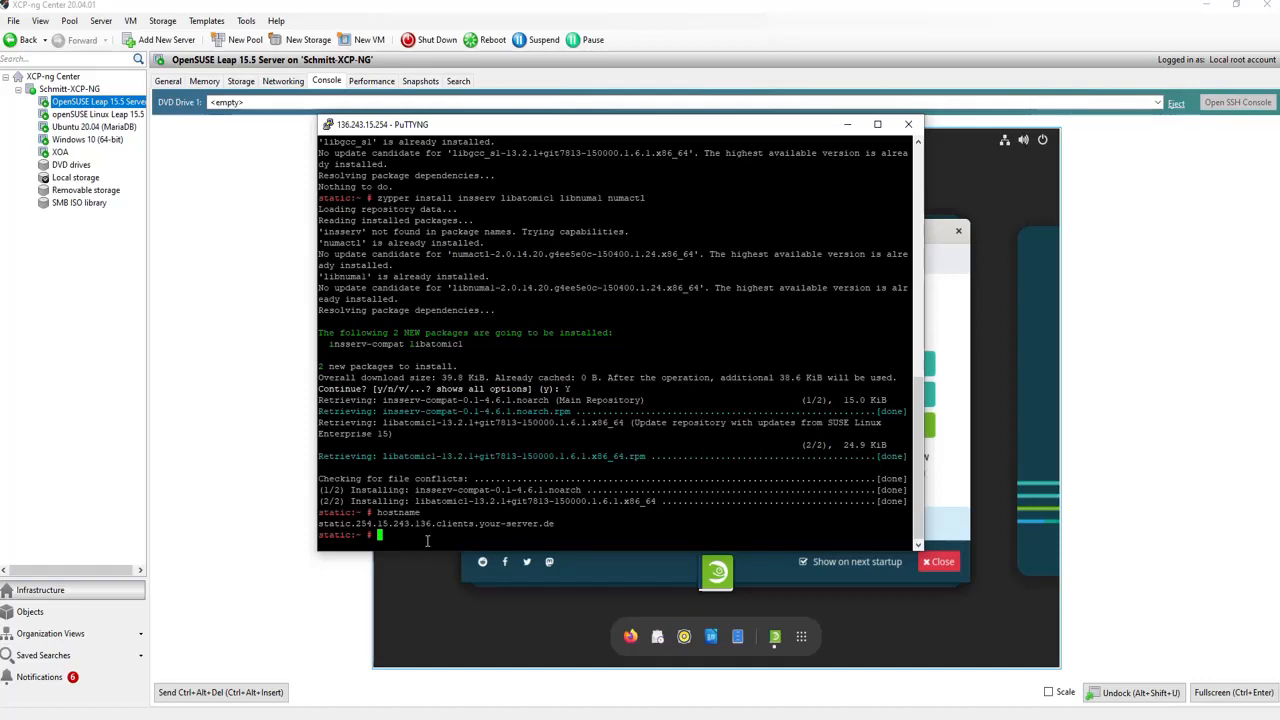
{"action": "type", "text": "nano /etc/hosts"}
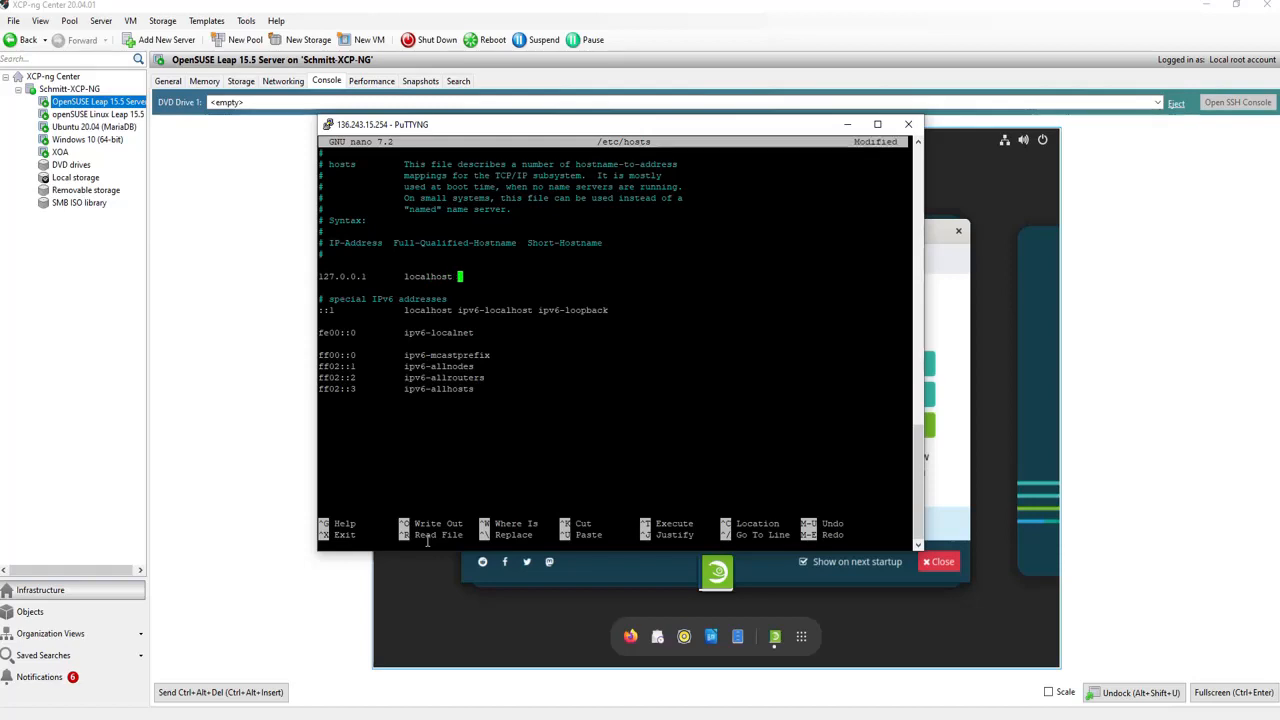
Insert 'hana' before localhost on the 127.0.0.1 line and save the hosts file.
{"action": "type", "text": "hana"}
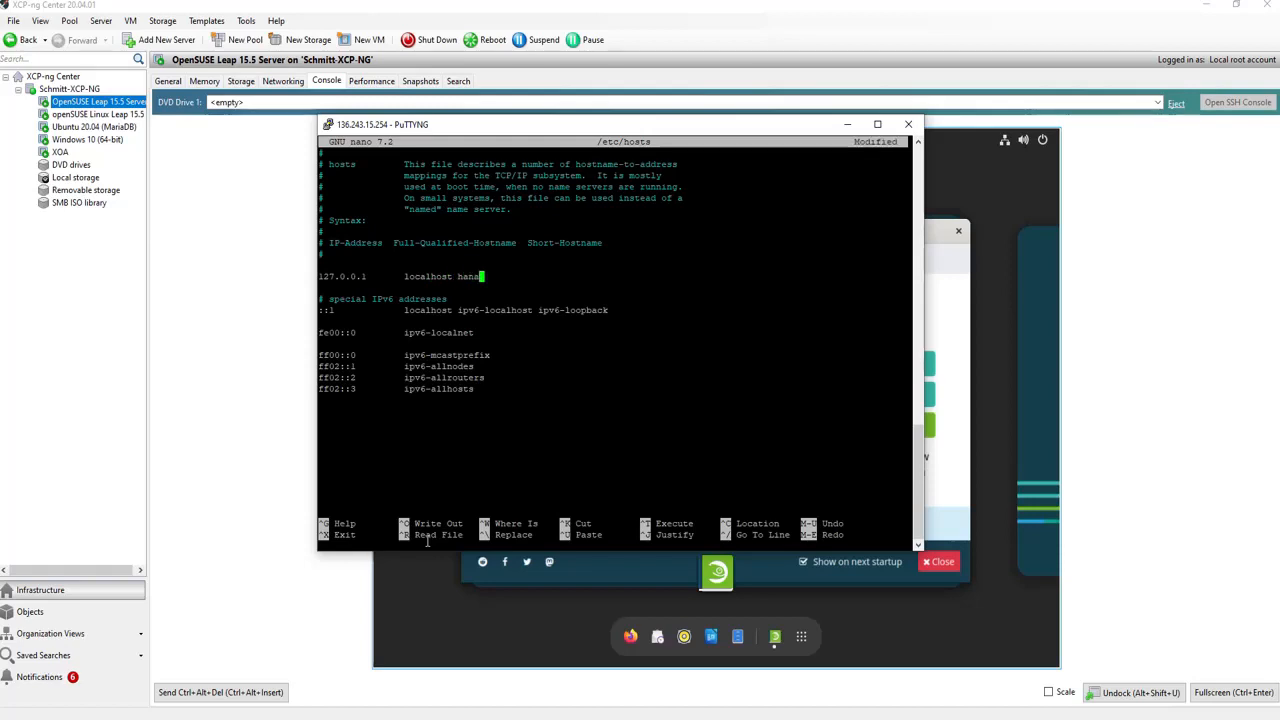
{"action": "key", "text": "BackSpace"}
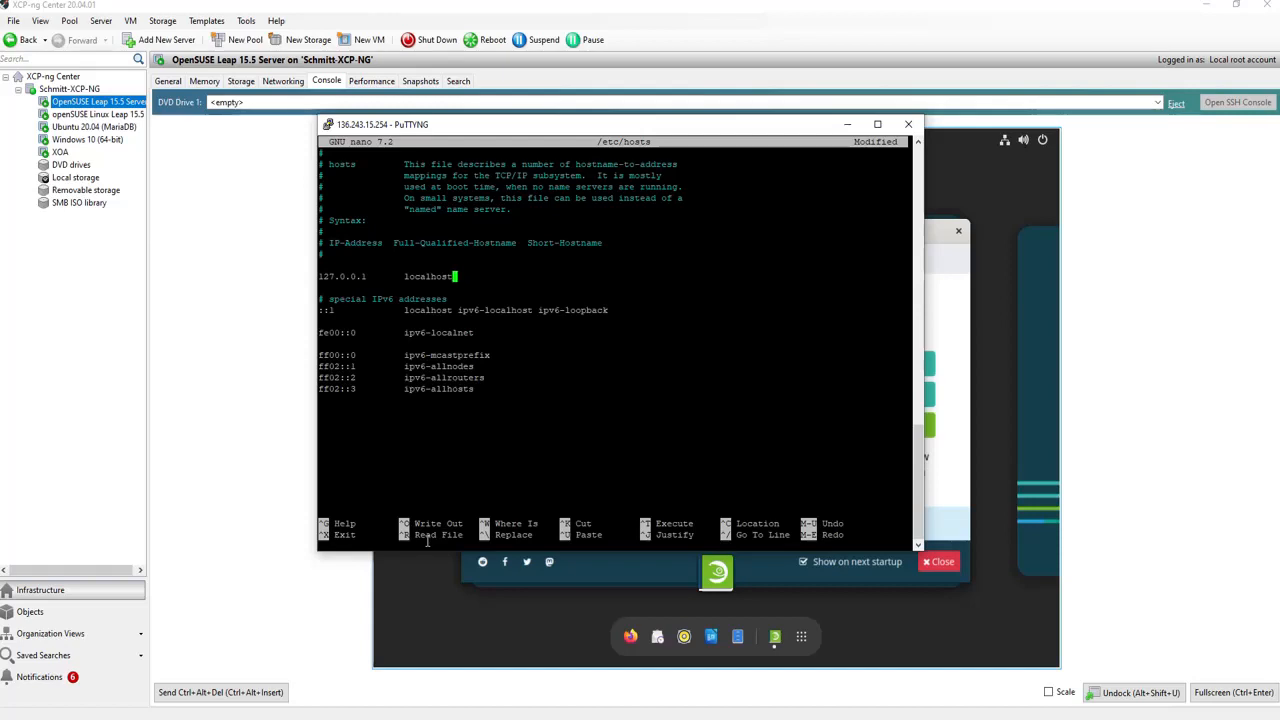
{"action": "key", "text": "Home"}
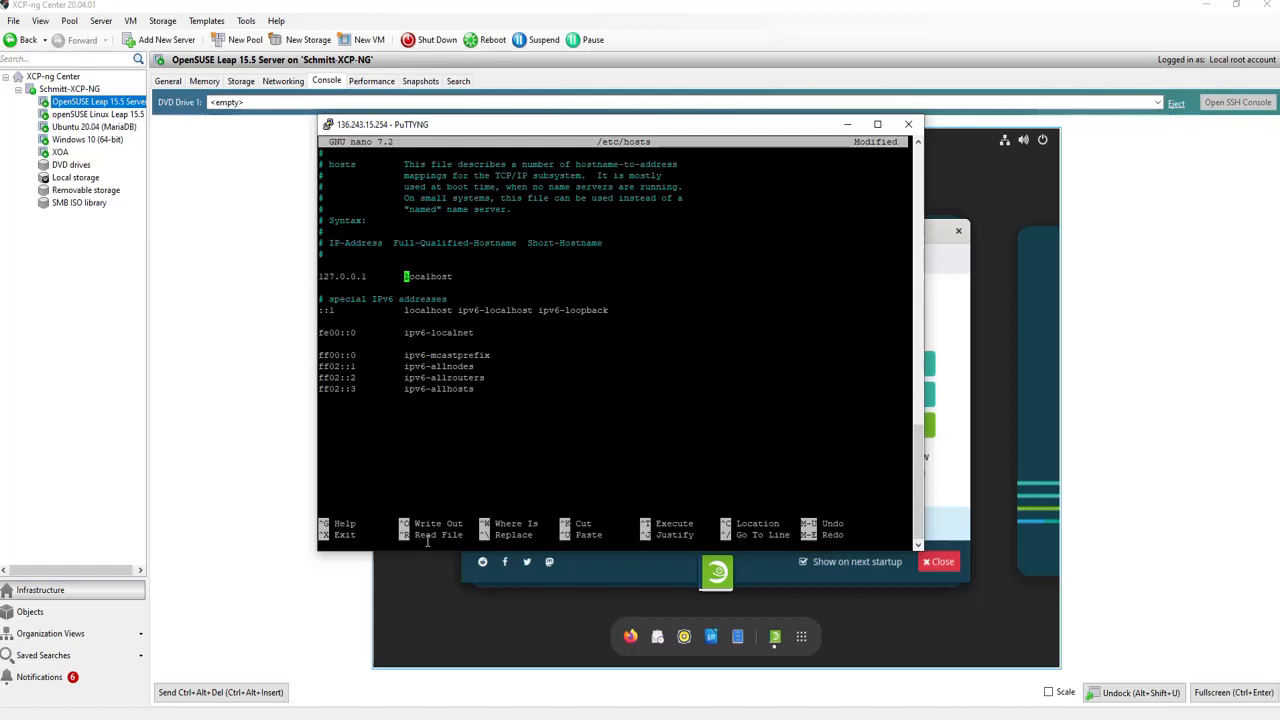
{"action": "type", "text": "hana"}
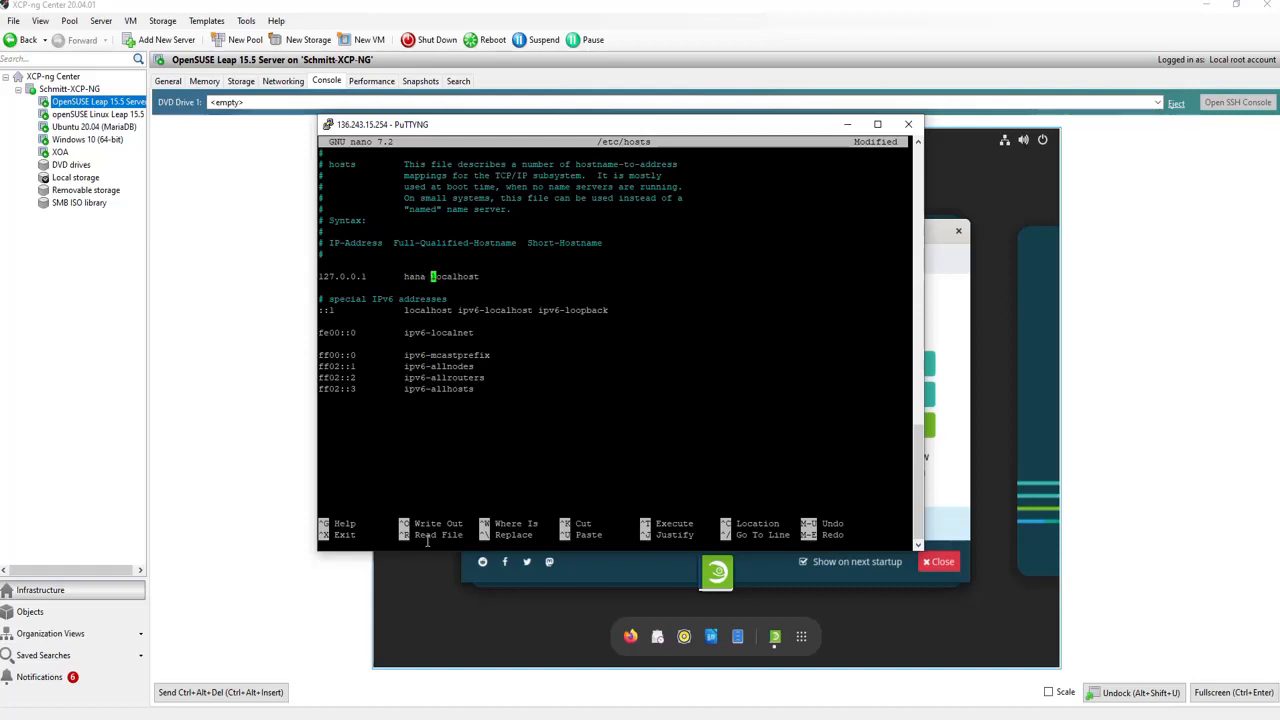
{"action": "mouse_move", "coordinate": [568, 428]}
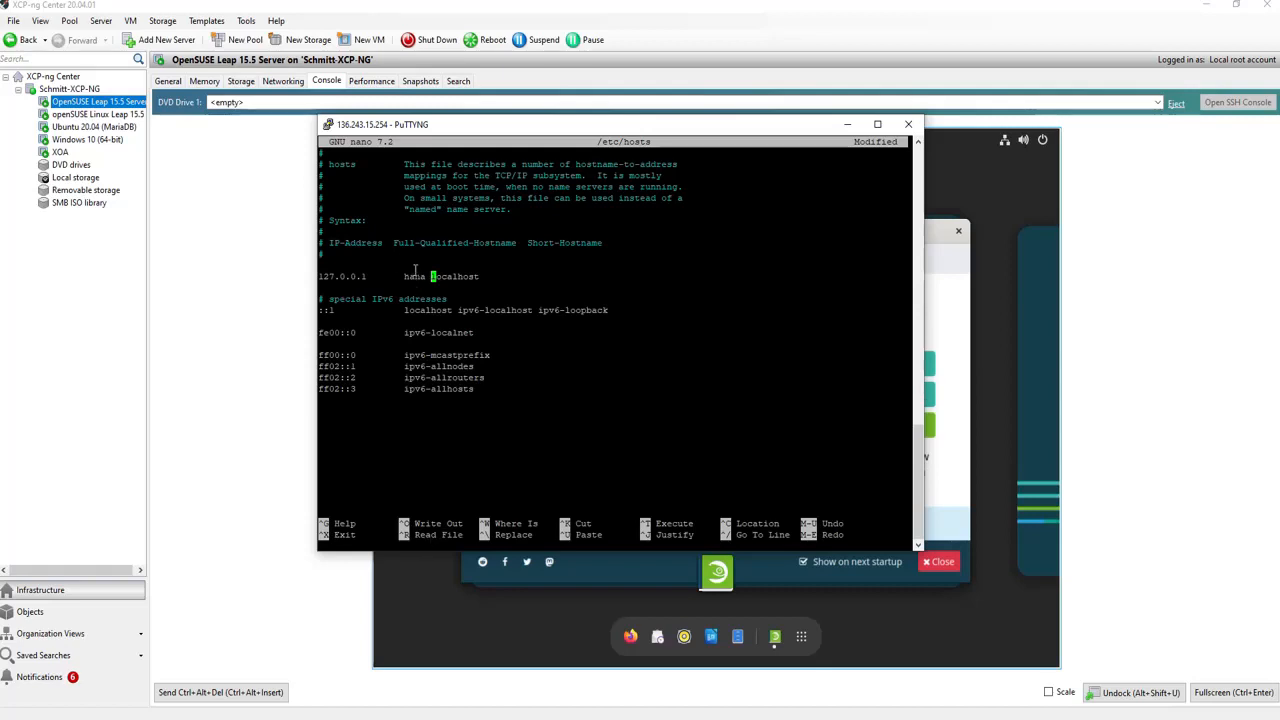
{"action": "key", "text": "ctrl+x"}
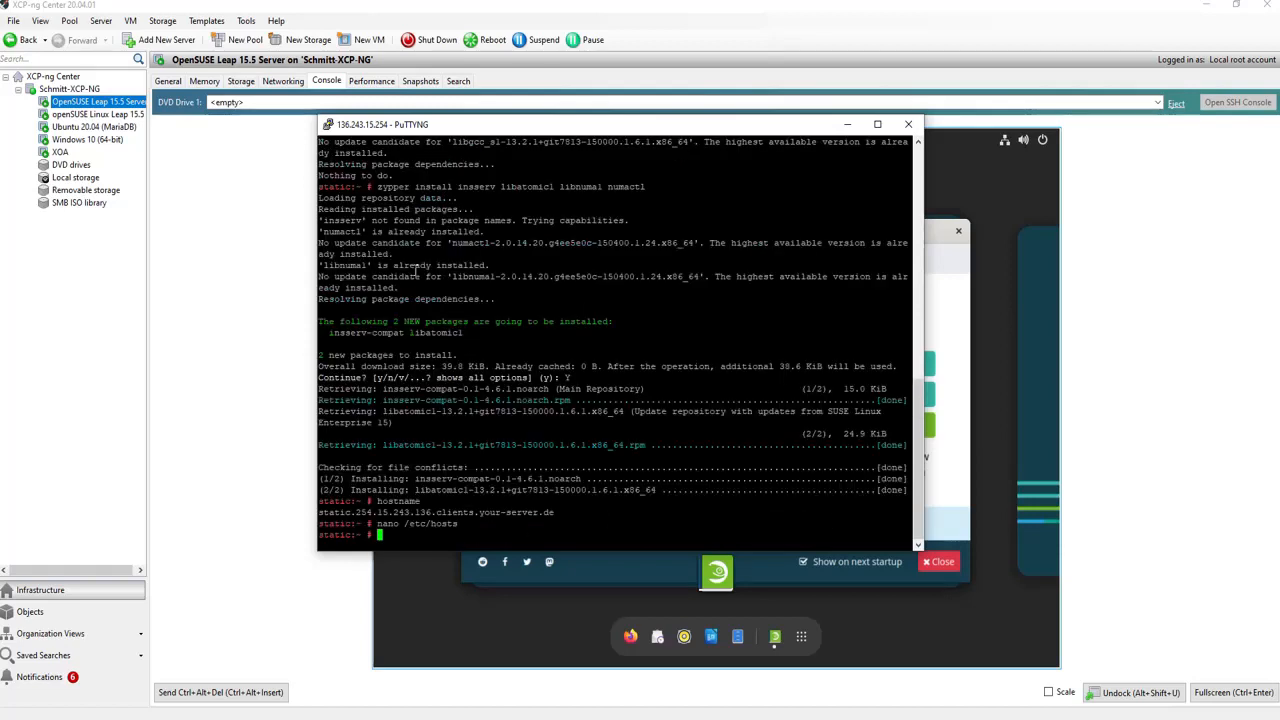
{"action": "mouse_move", "coordinate": [172, 324]}
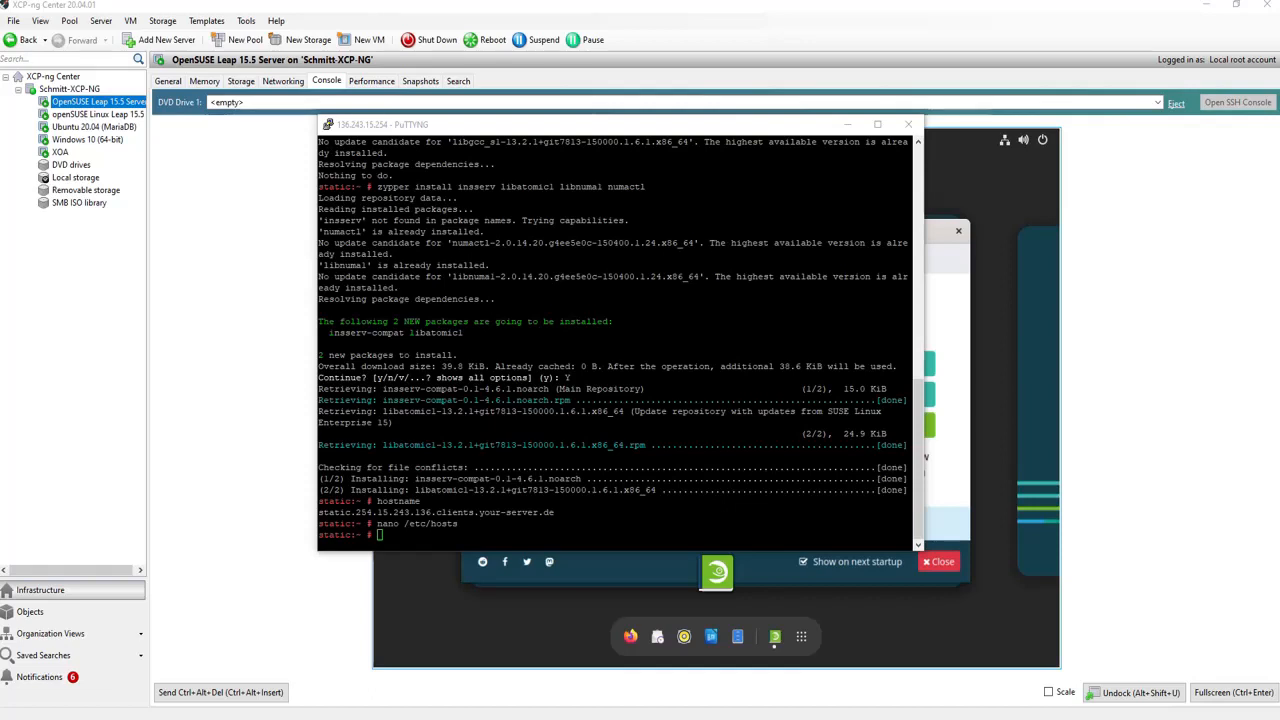
Set /etc/hostname to 'hana', save it and reboot the VM.
{"action": "type", "text": "nano /etc/hostname"}
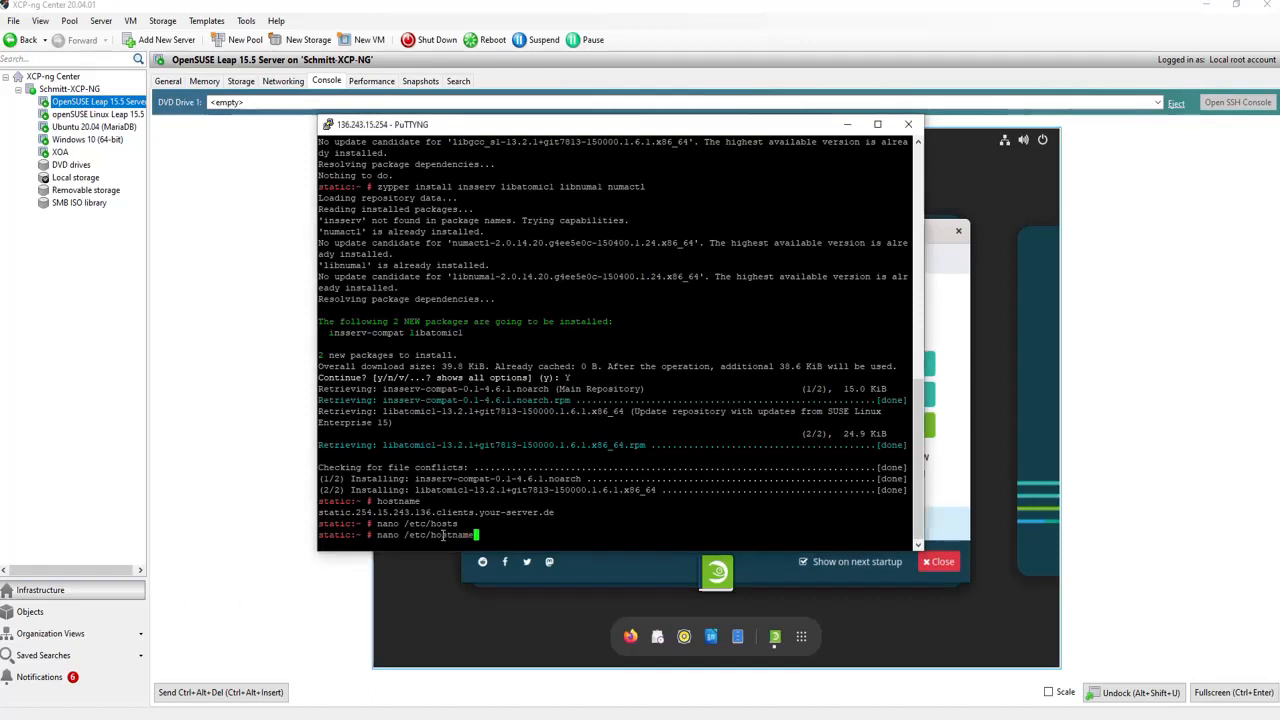
{"action": "key", "text": "Return"}
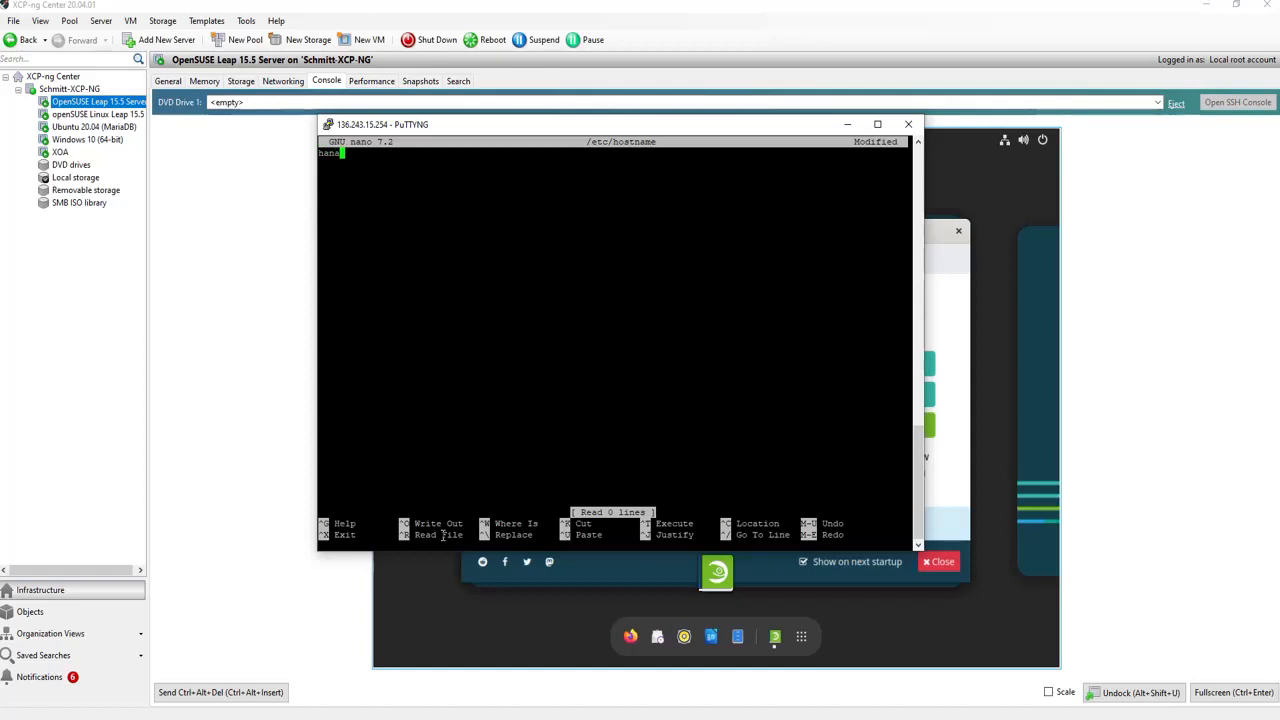
{"action": "left_click", "coordinate": [938, 560]}
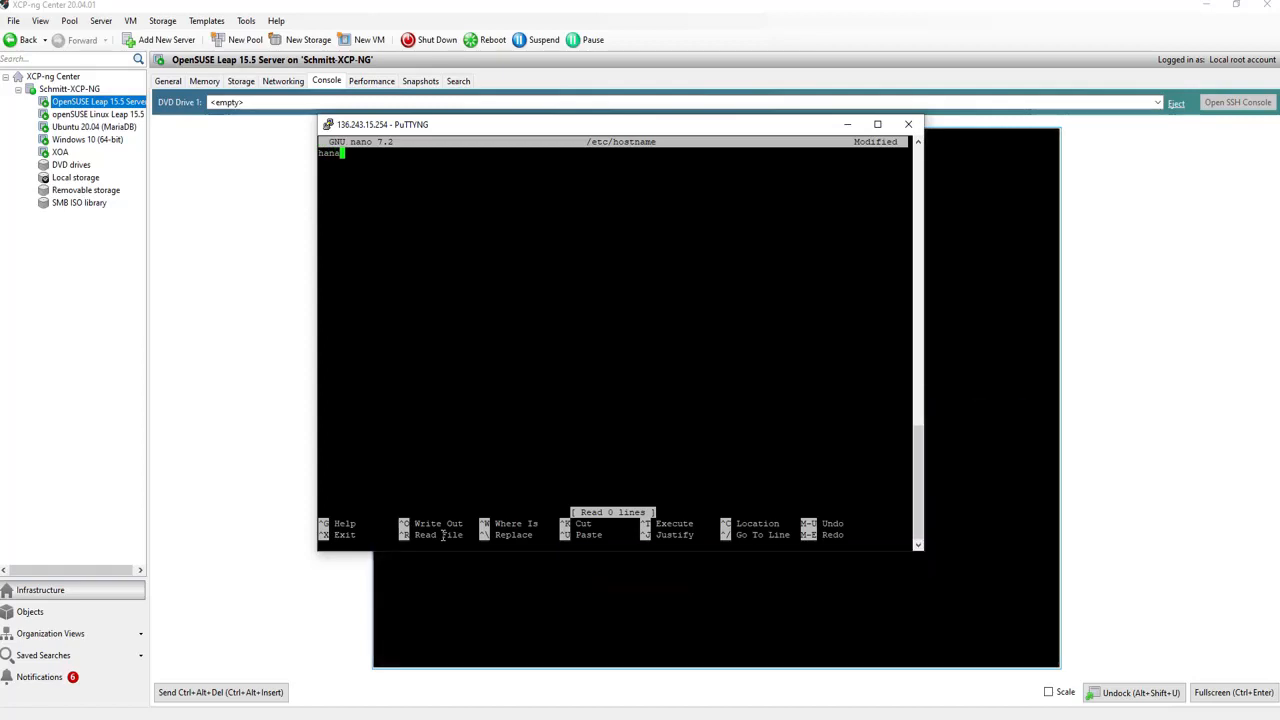
{"action": "key", "text": "ctrl+x"}
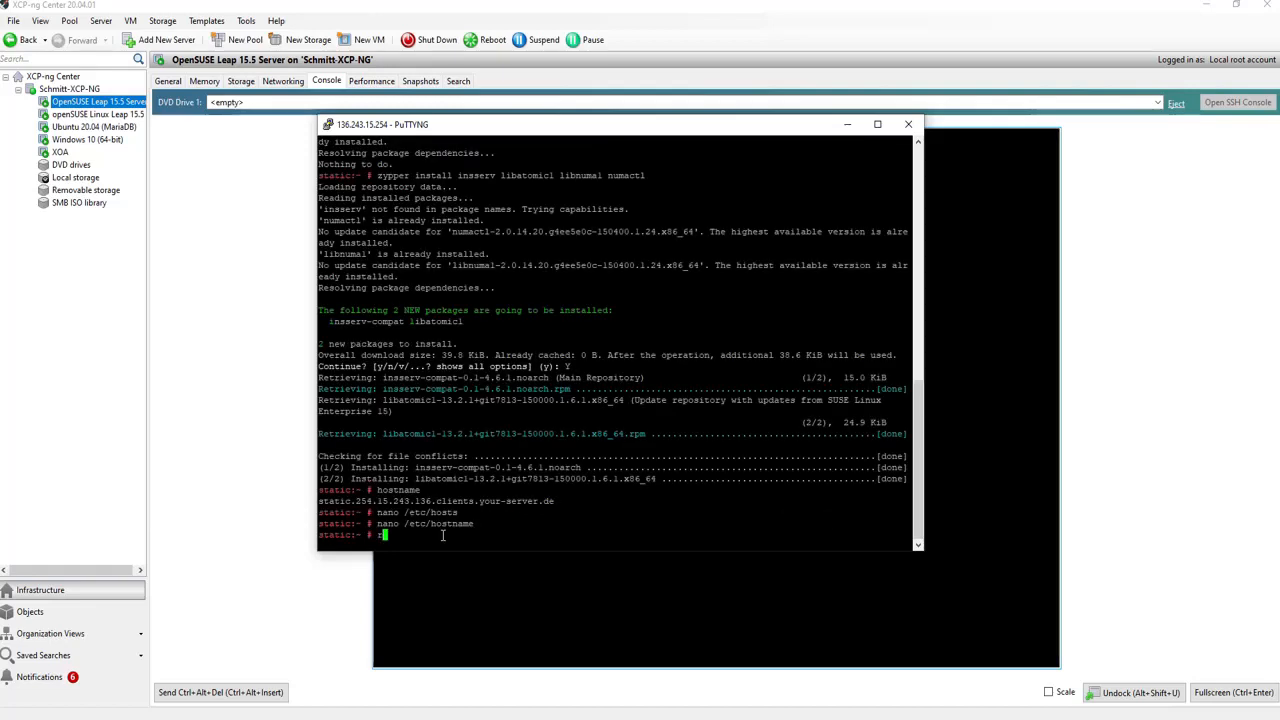
{"action": "type", "text": "reboot"}
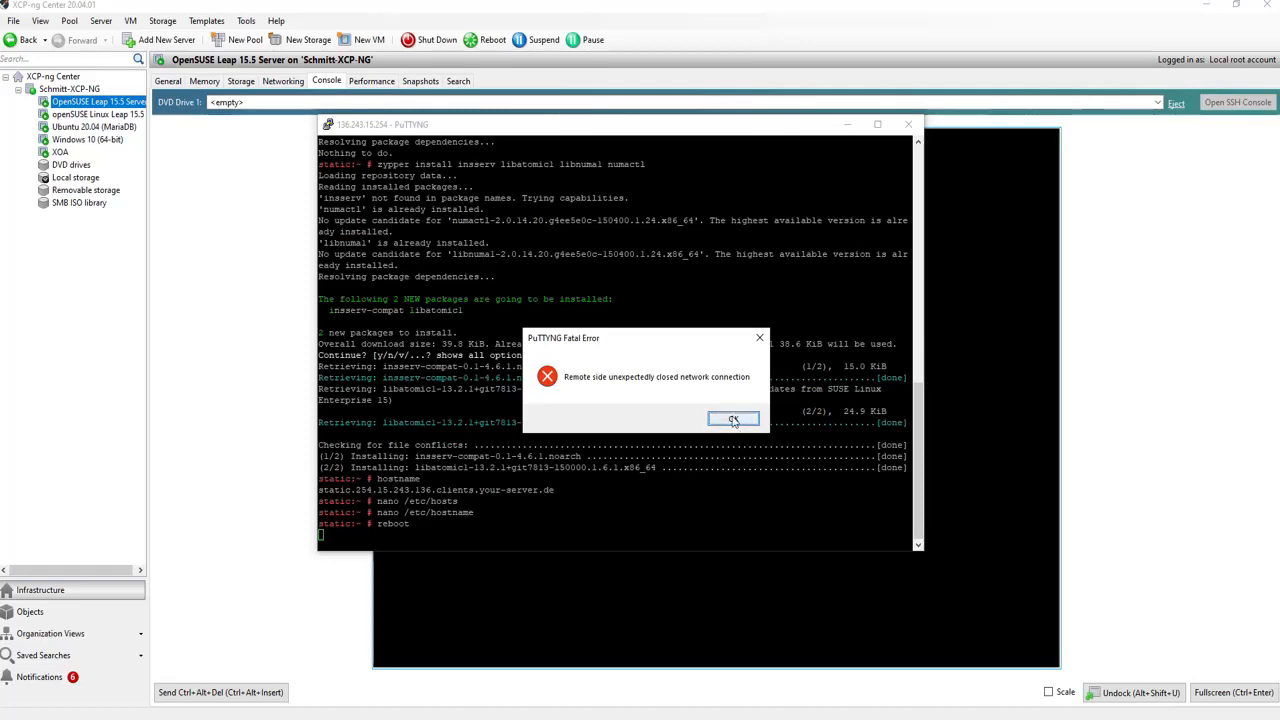
Dismiss the PuTTY fatal error and log back in as root over SSH.
{"action": "left_click", "coordinate": [732, 418]}
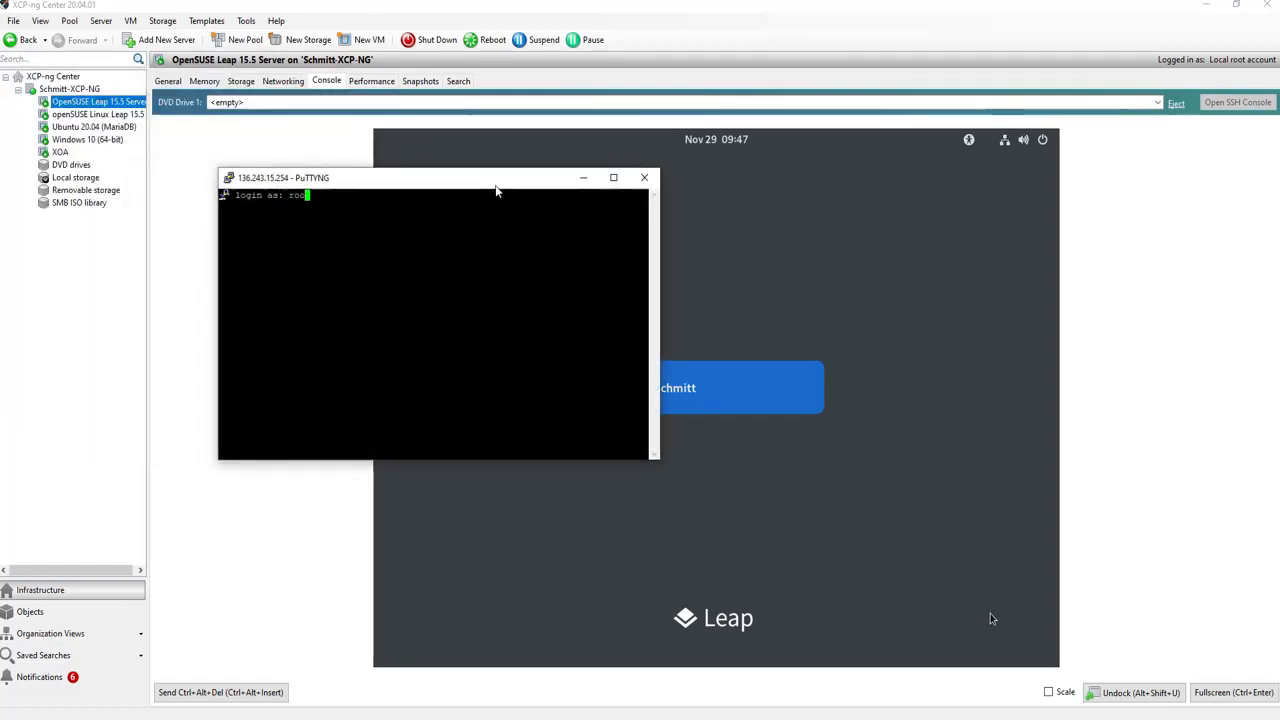
{"action": "key", "text": "Return"}
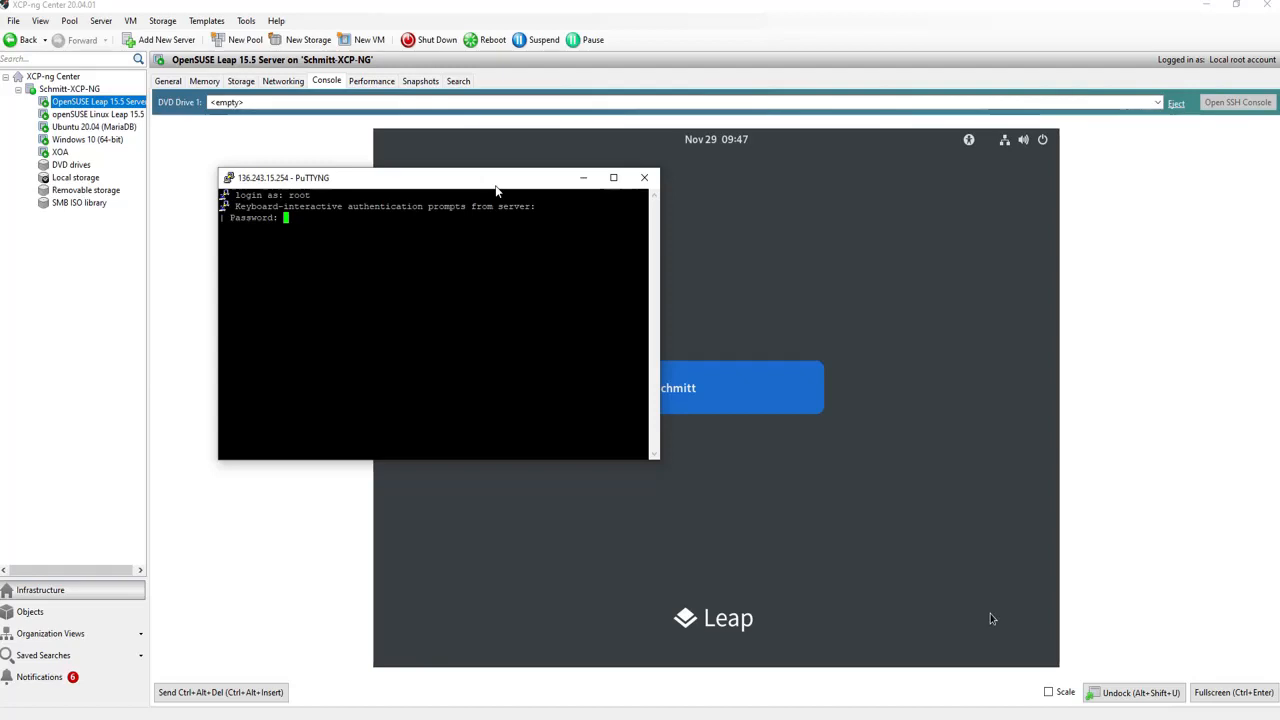
{"action": "key", "text": "Return"}
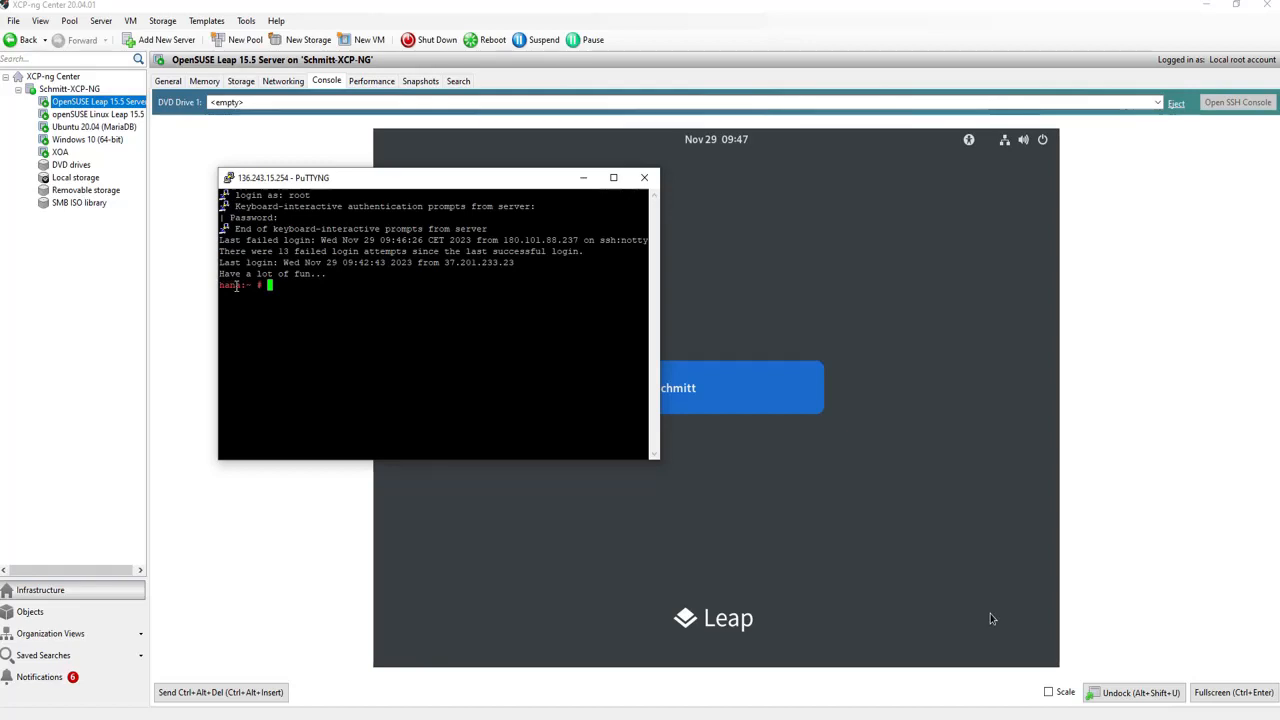
Run hostname to confirm the VM now reports 'hana'.
{"action": "type", "text": "hostna,e"}
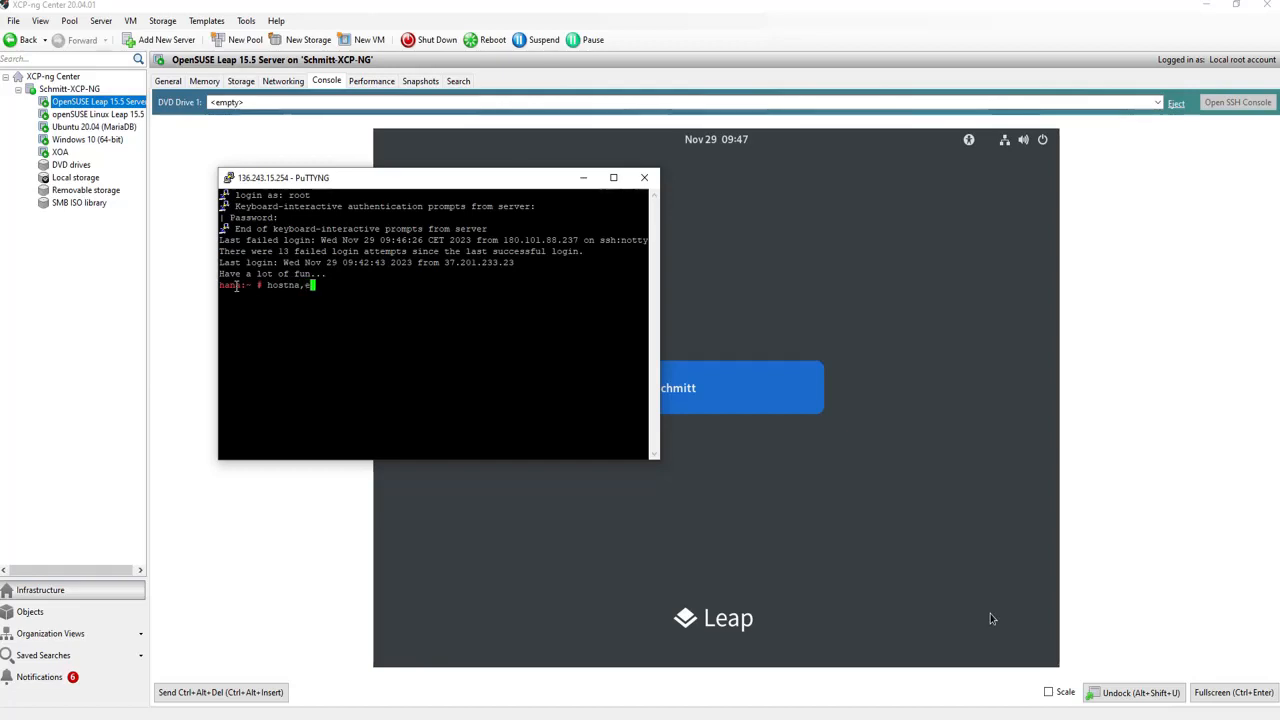
{"action": "key", "text": "Return"}
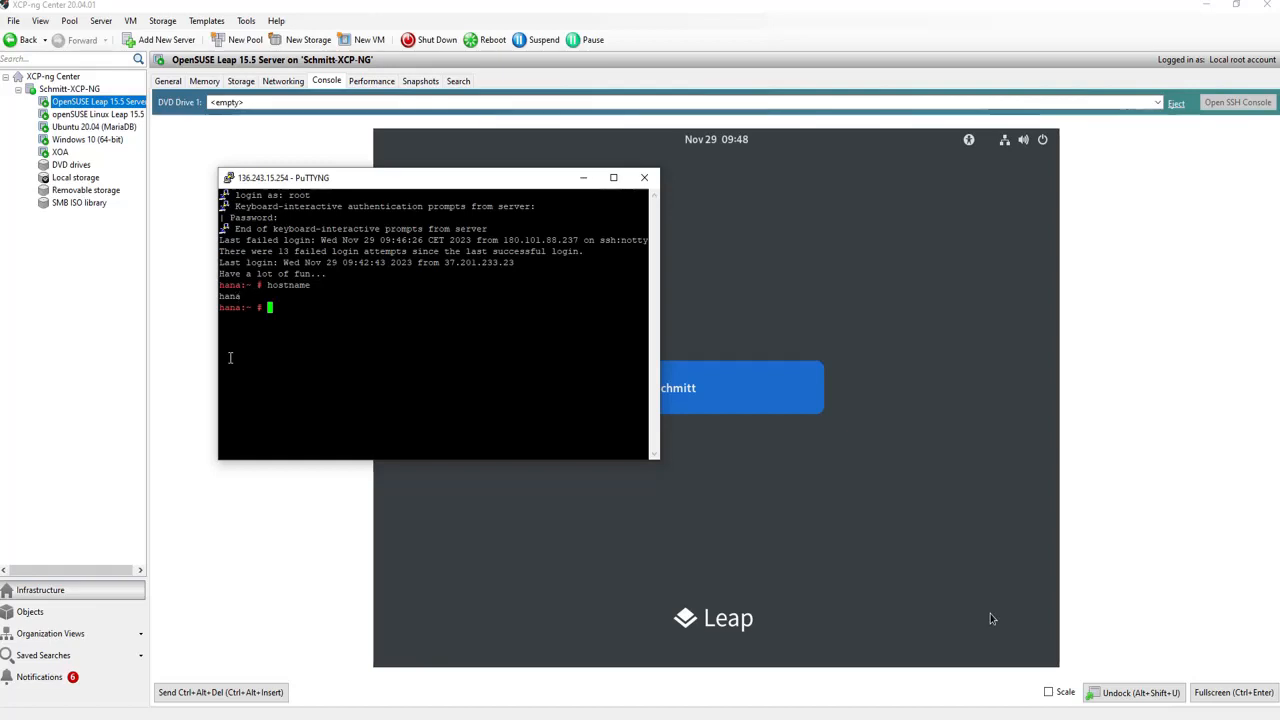
{"action": "mouse_move", "coordinate": [172, 368]}
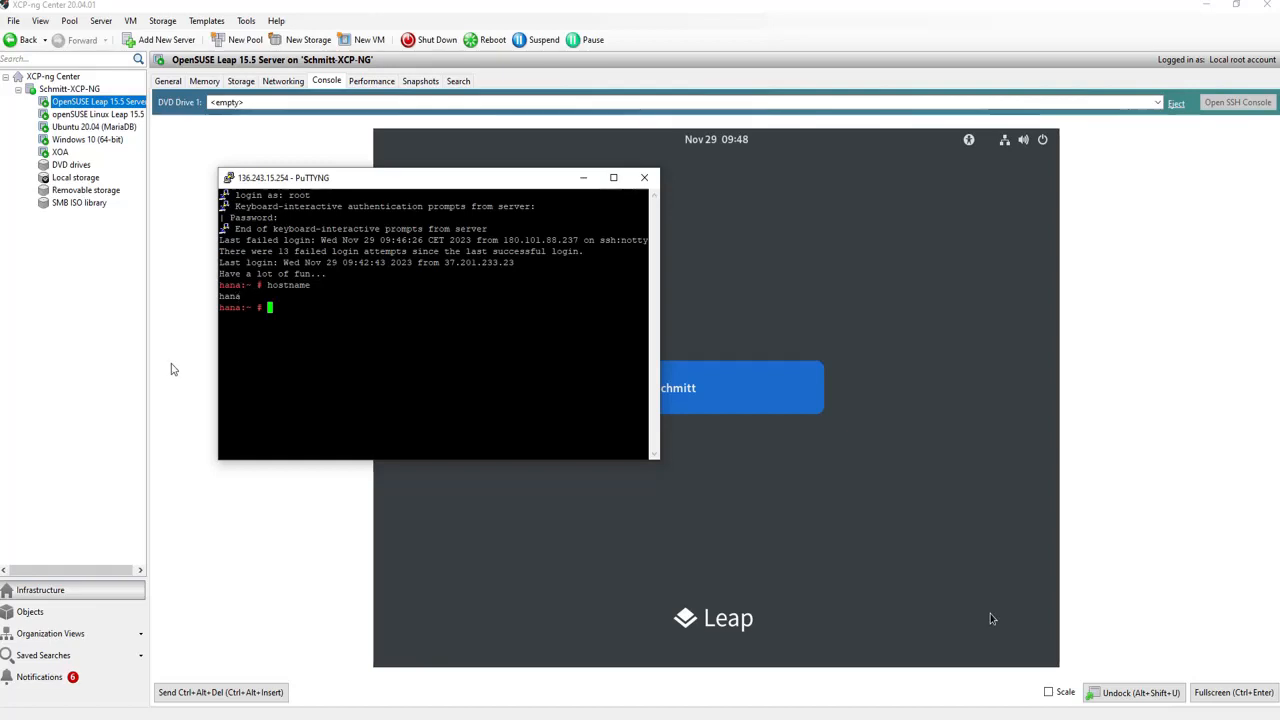
{"action": "mouse_move", "coordinate": [4, 378]}
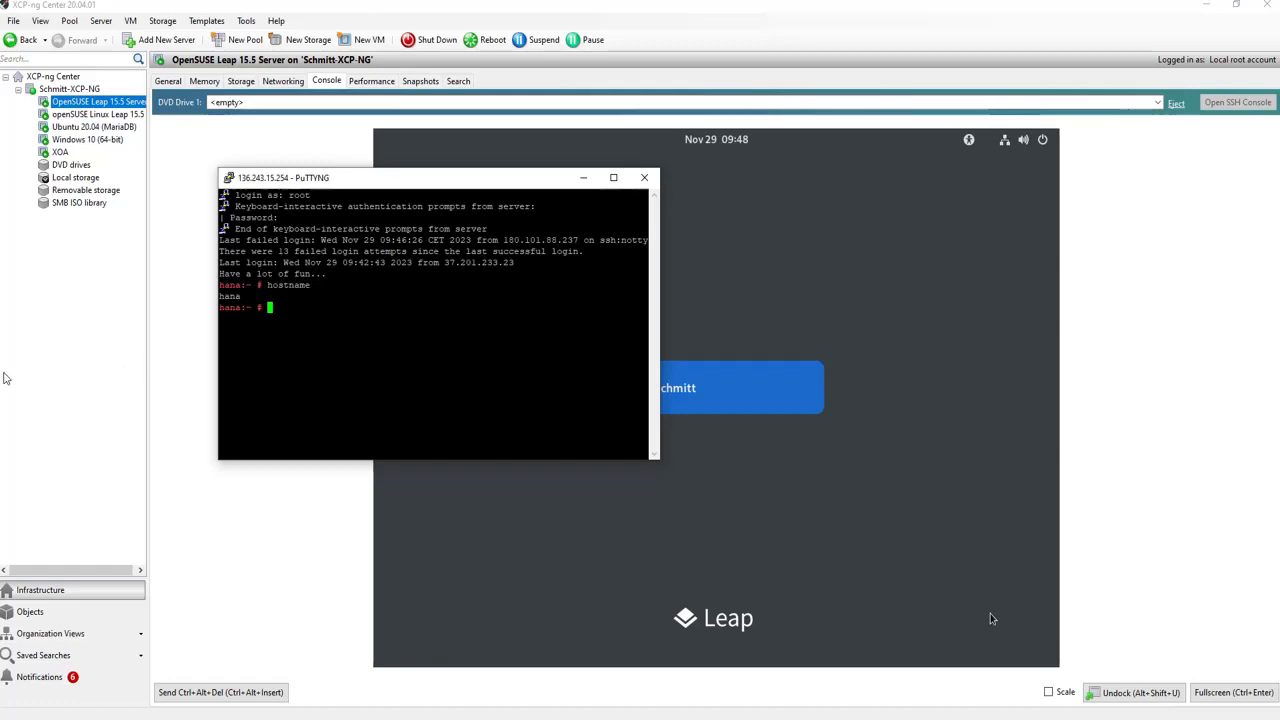